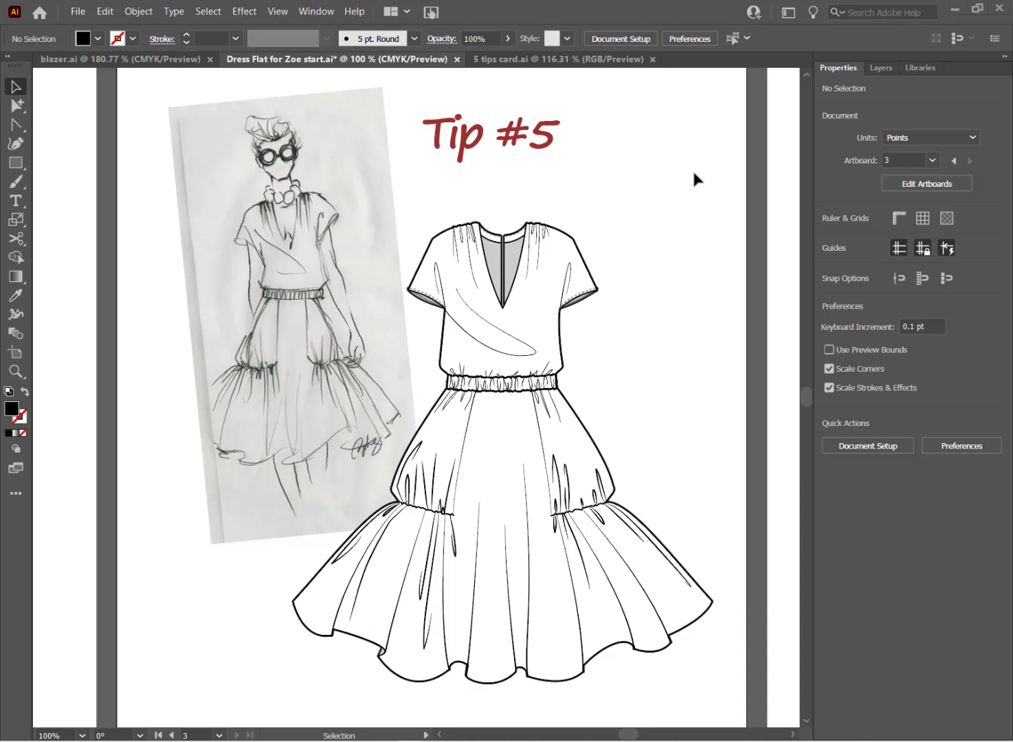
mouse_move(884, 80)
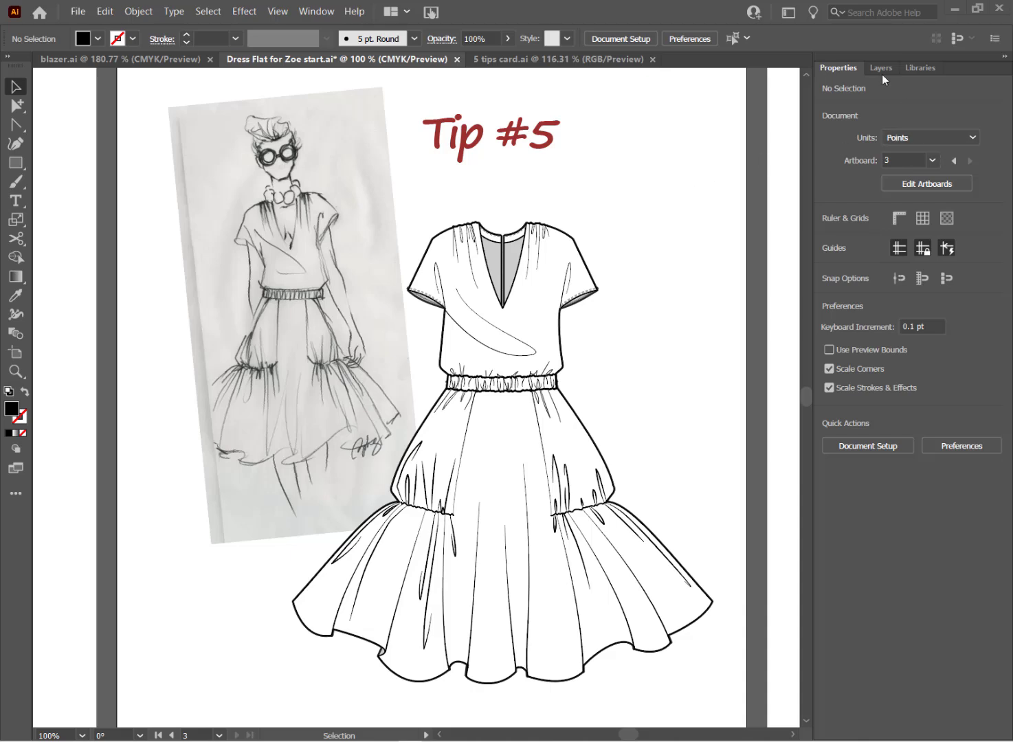
Glance at Libraries, return to Properties, then switch to the Essentials Classic workspace
click(921, 68)
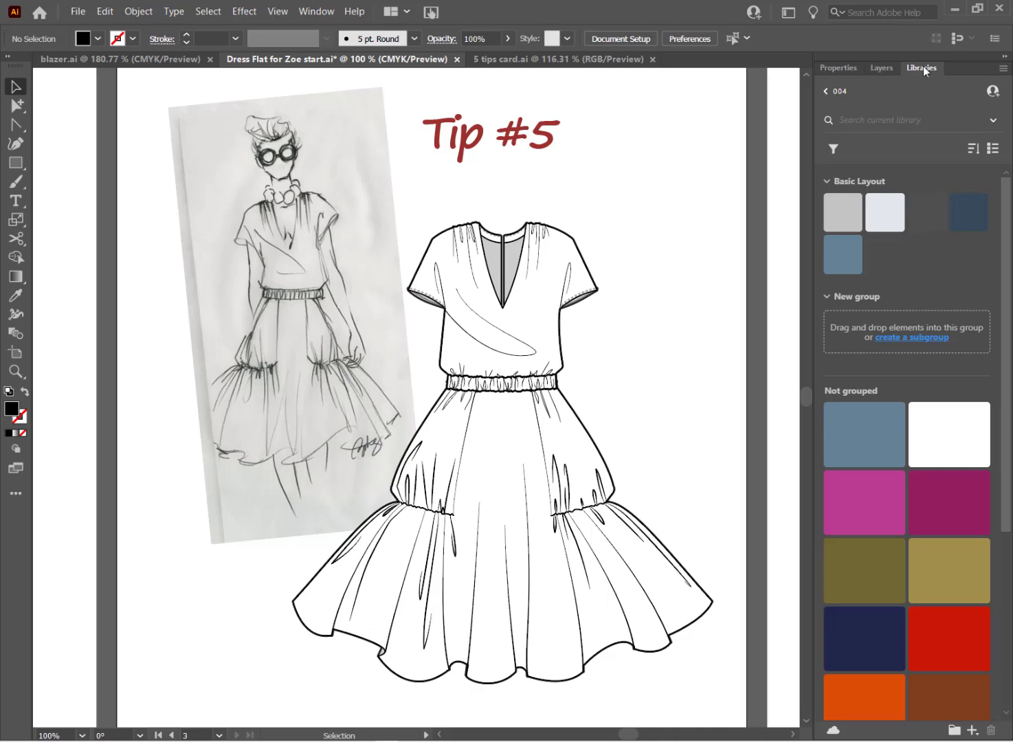
click(838, 67)
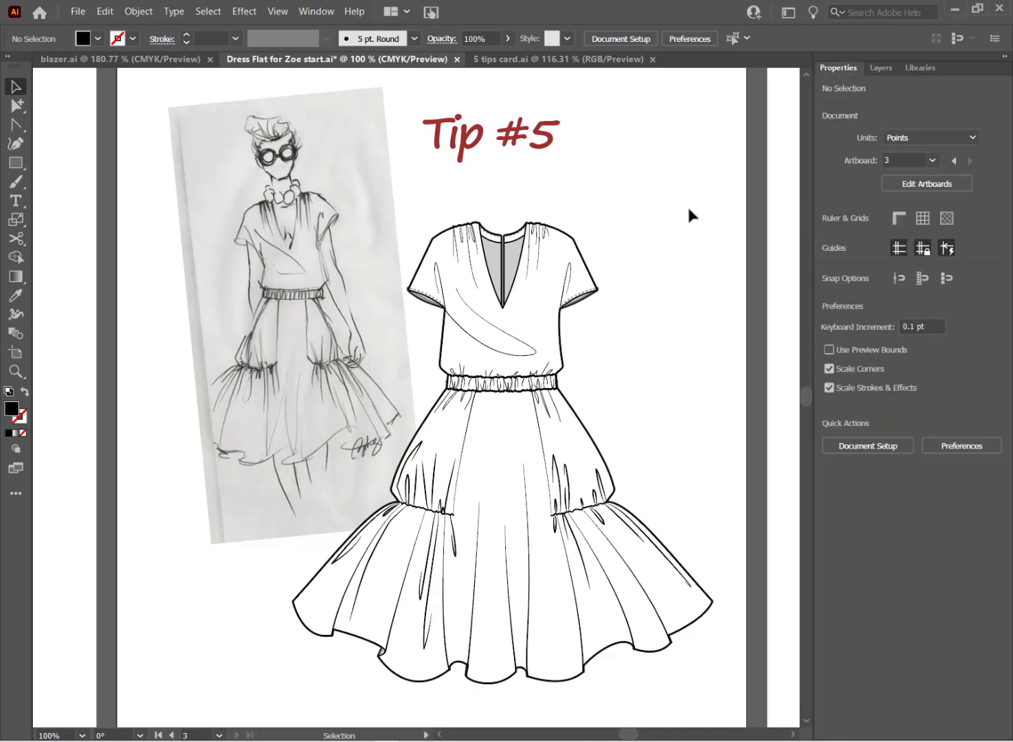
mouse_move(704, 151)
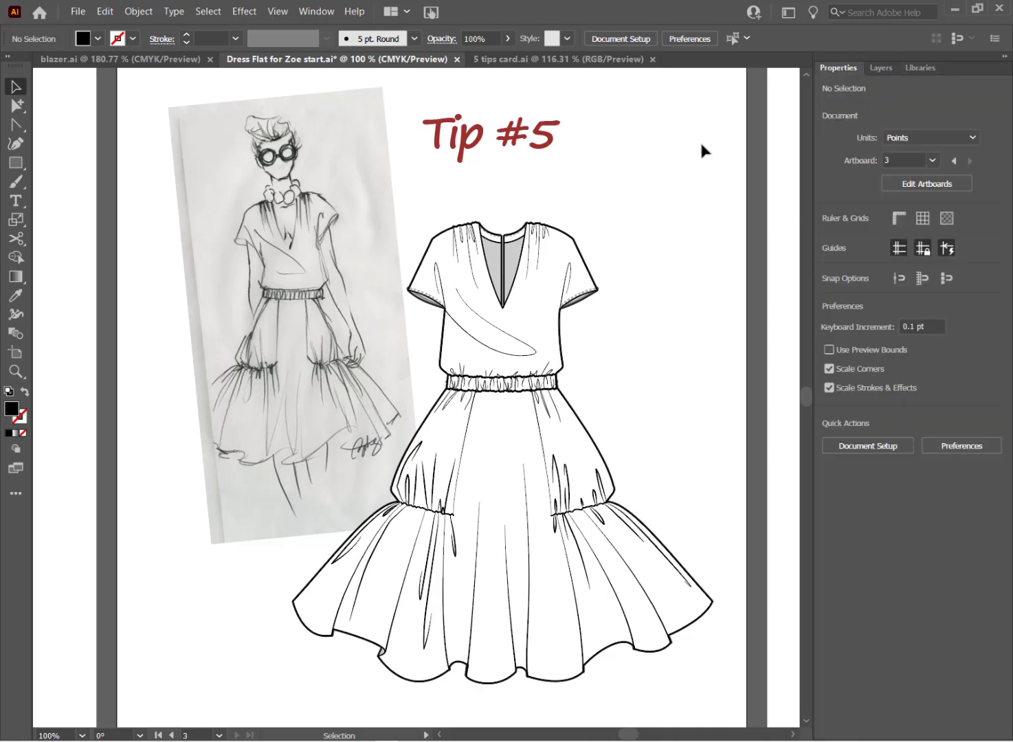
mouse_move(817, 81)
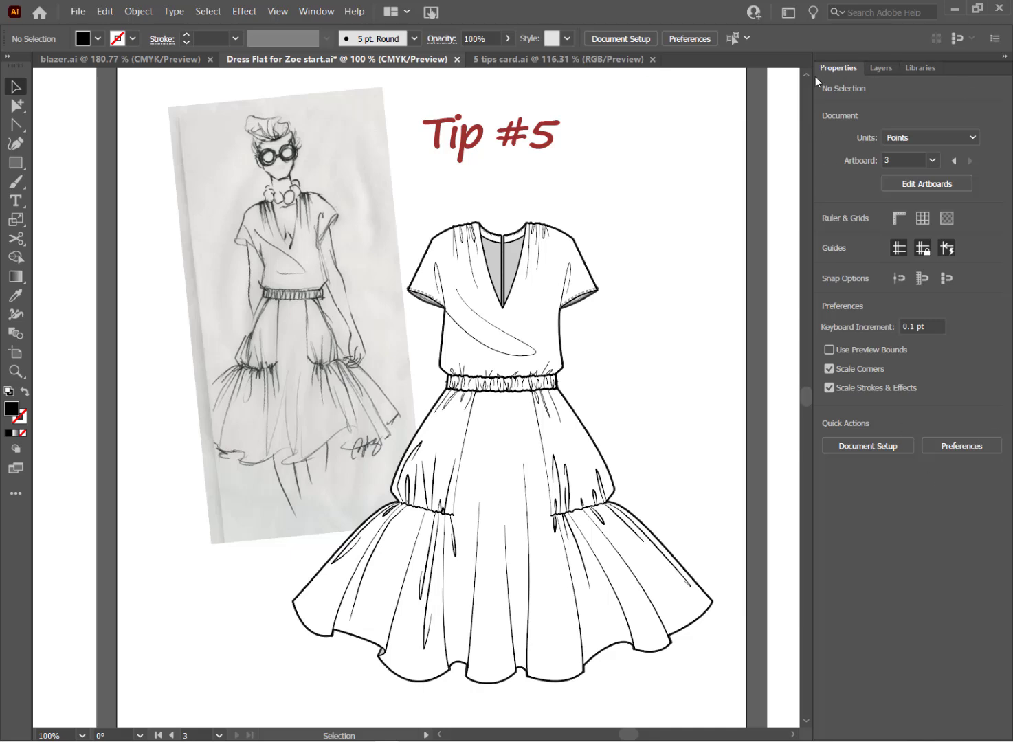
click(788, 12)
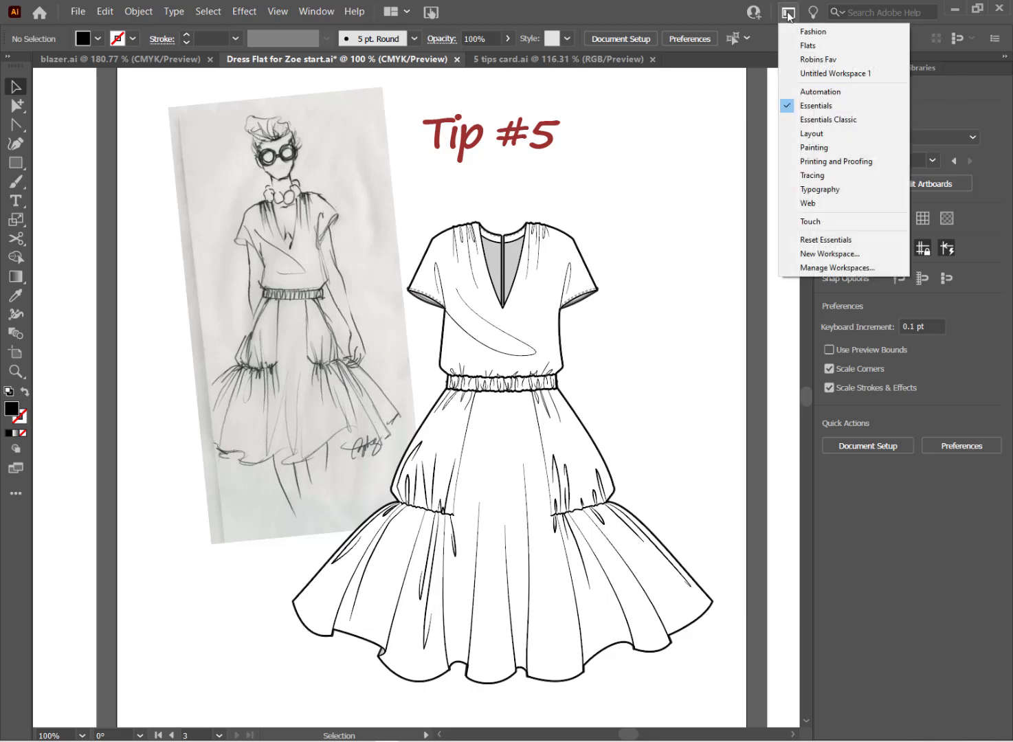
mouse_move(829, 120)
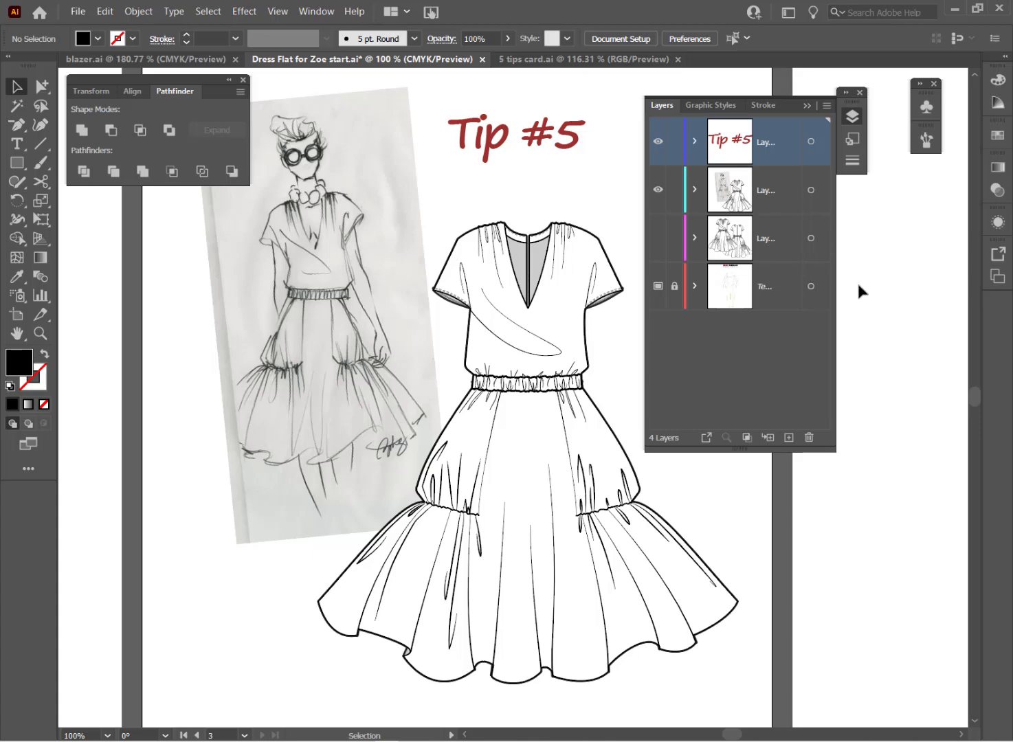
mouse_move(863, 115)
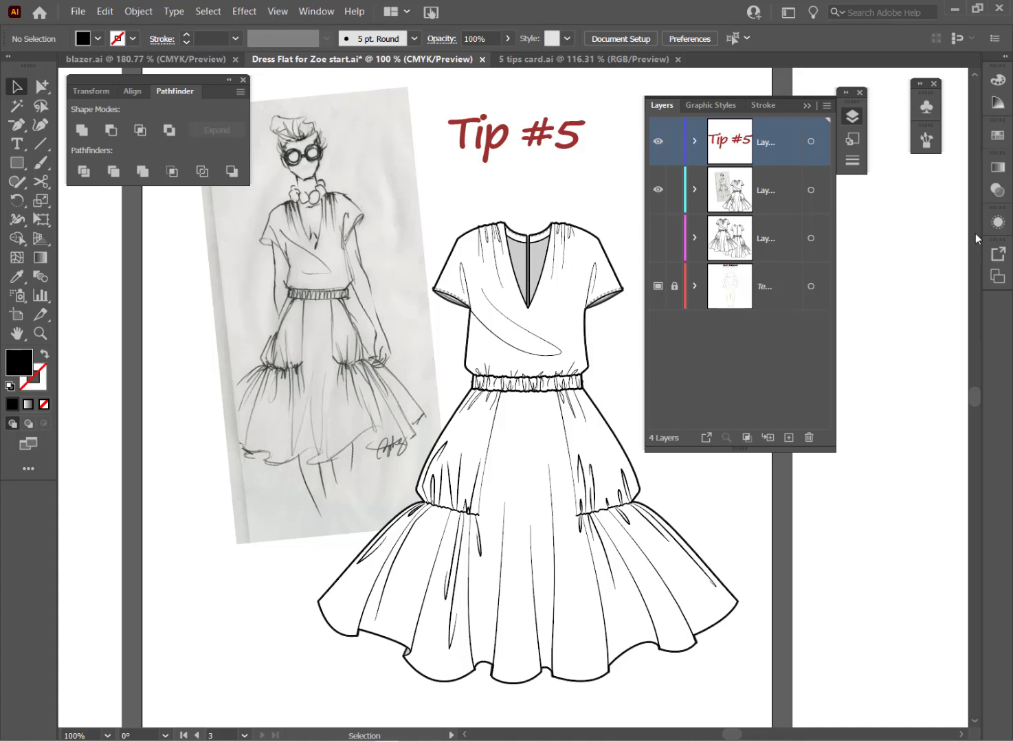
mouse_move(847, 235)
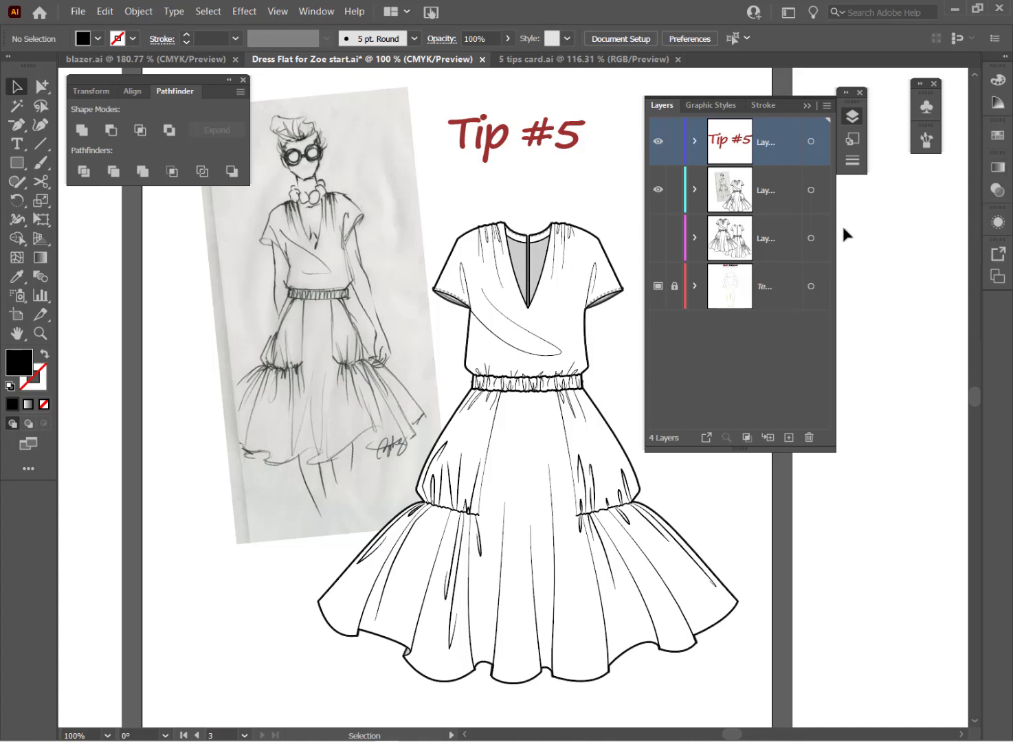
mouse_move(864, 365)
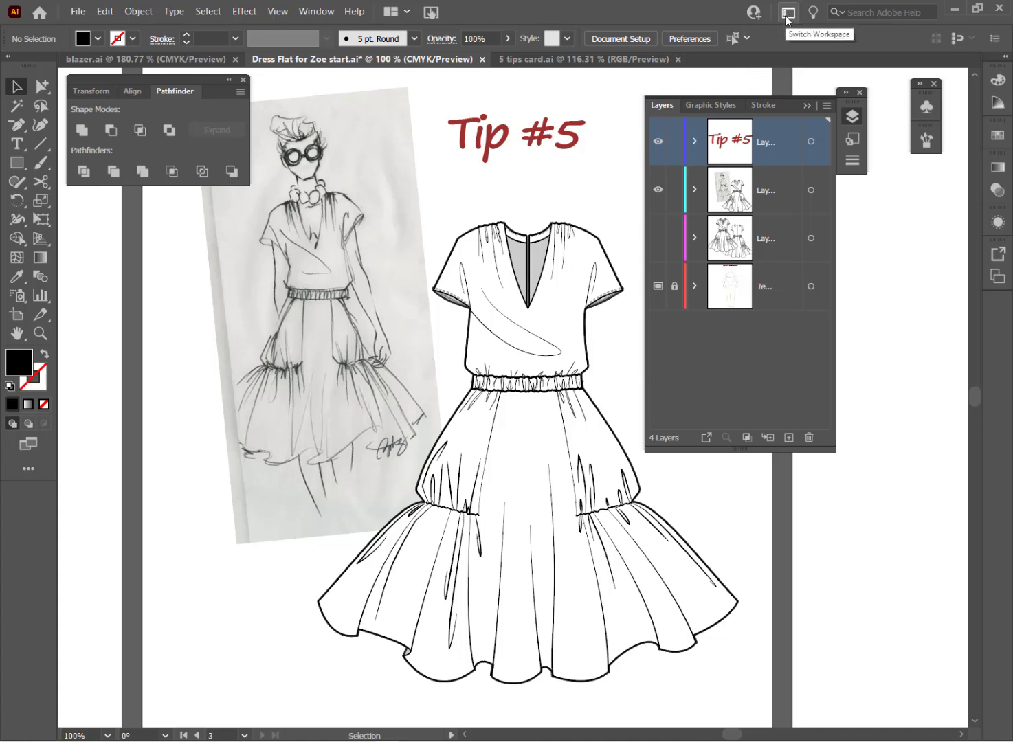
Reset Essentials Classic to its default panel layout from the workspace switcher
click(789, 12)
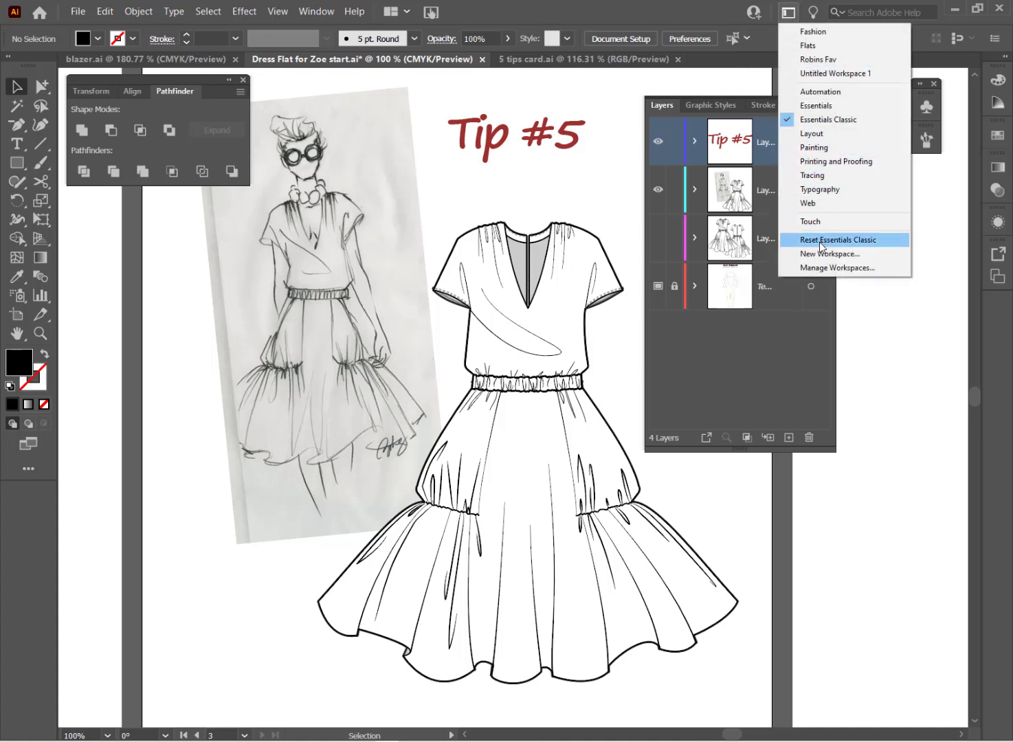
click(837, 240)
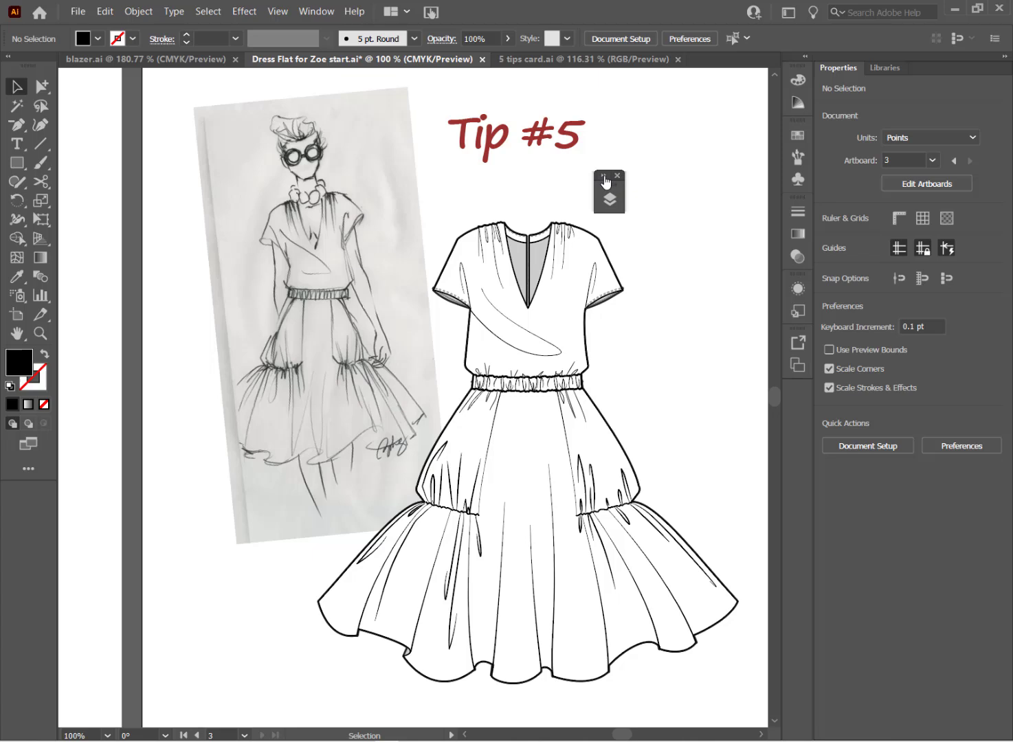
Expand the collapsed Layers group and dock the Brushes and Symbols panels into it
click(608, 192)
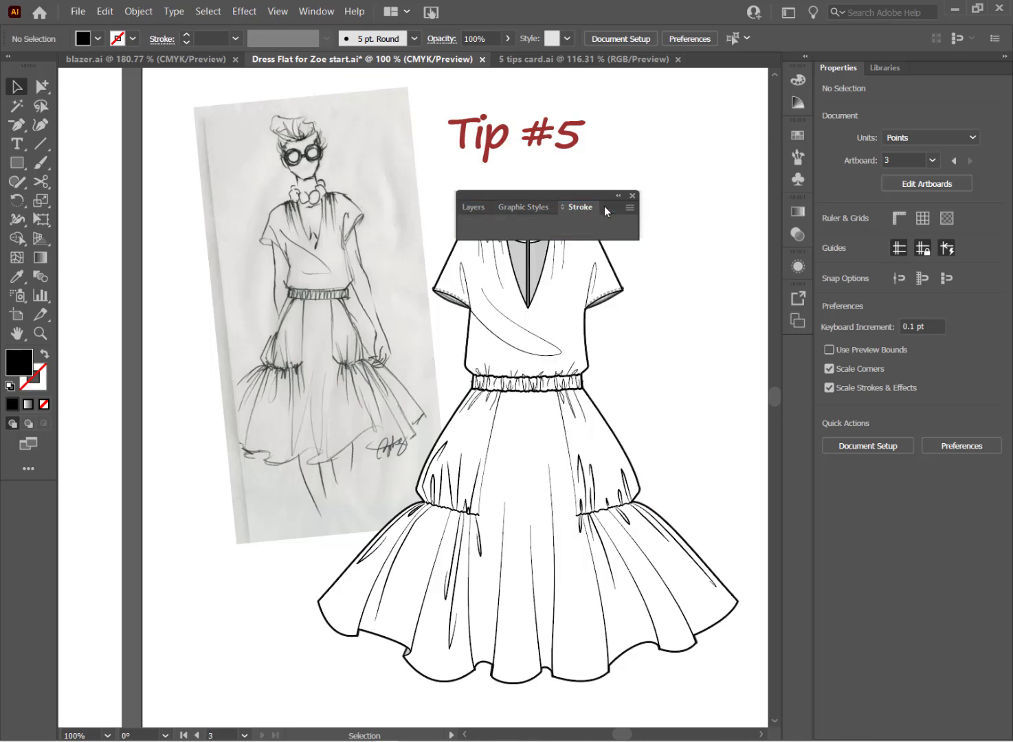
click(648, 209)
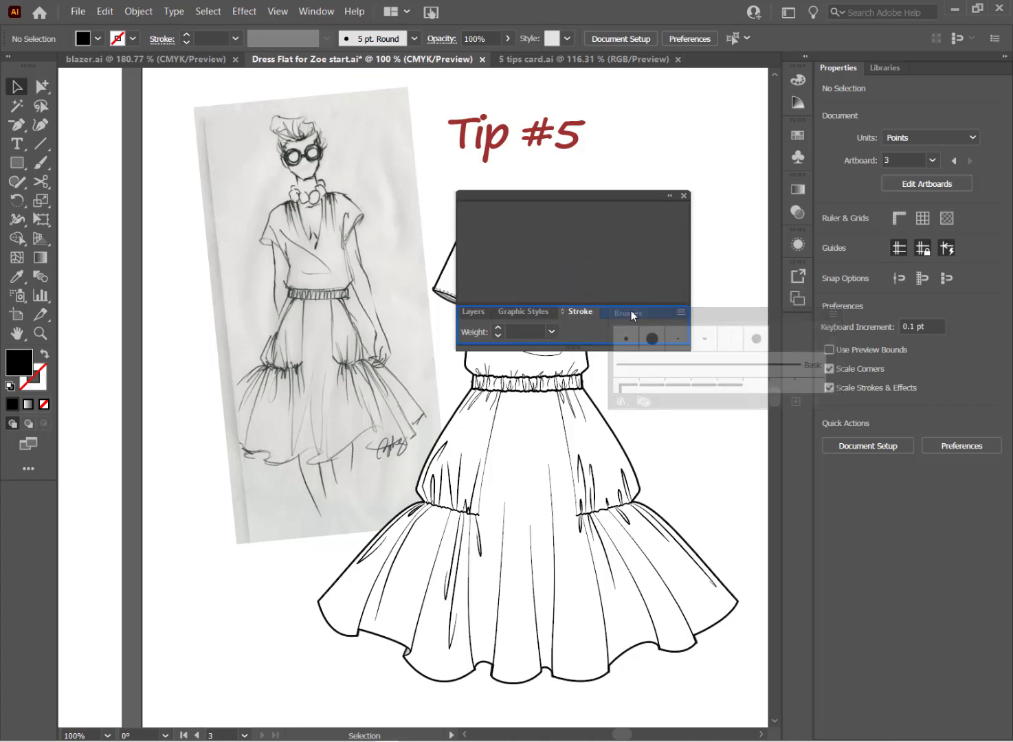
click(624, 312)
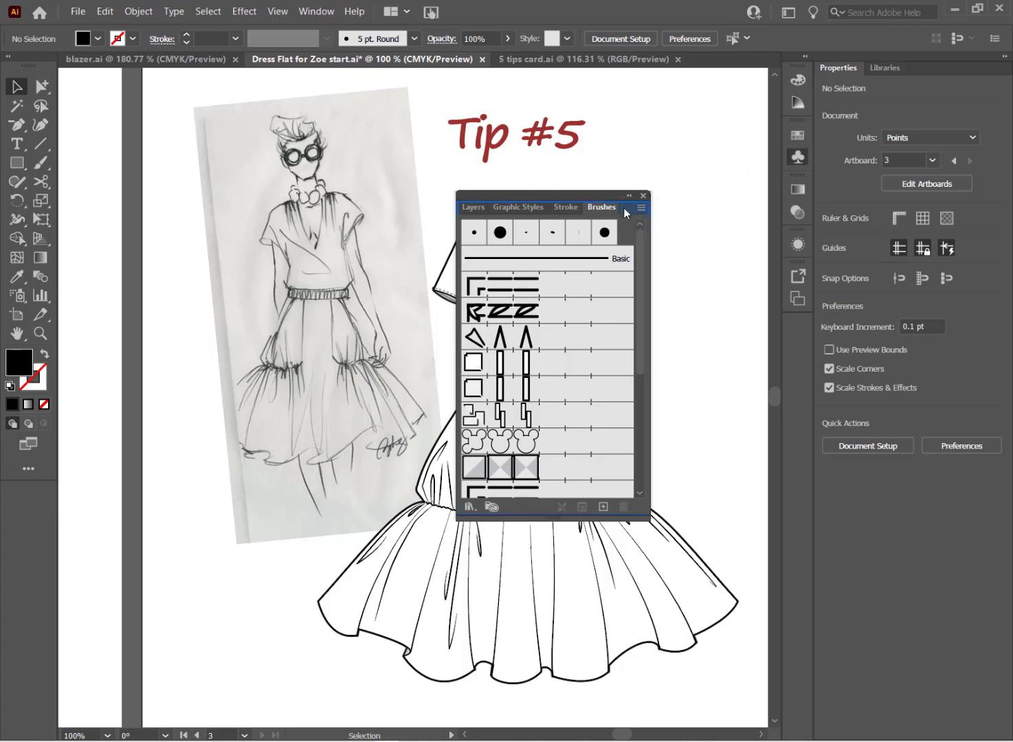
click(594, 207)
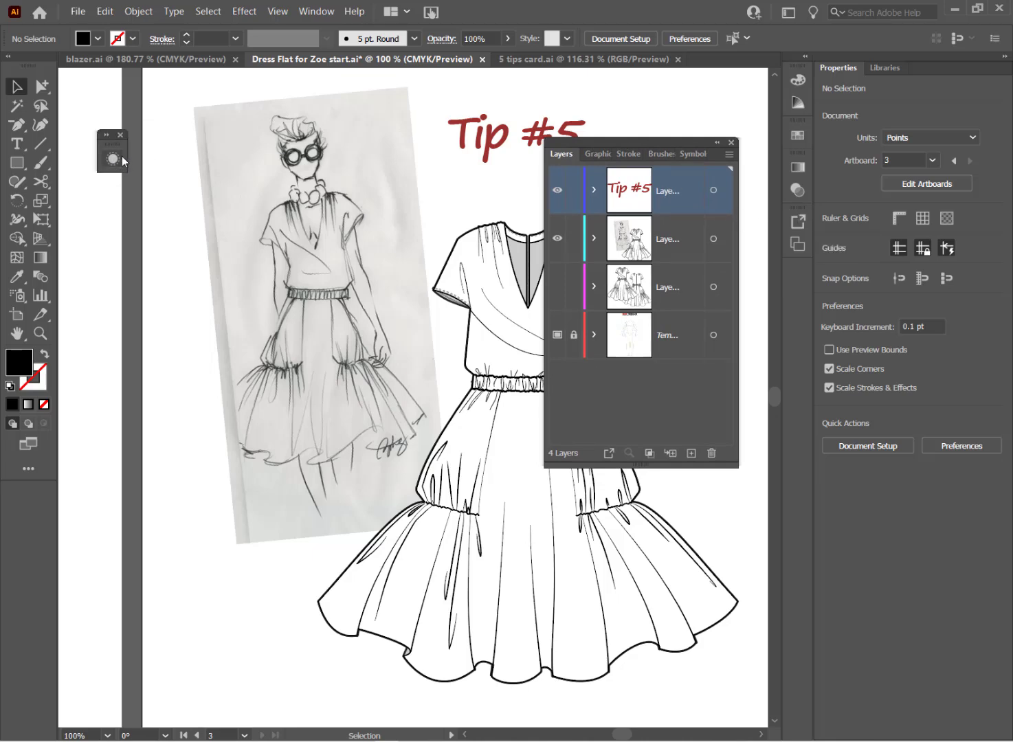
Expand the Appearance panel from its dock icon
click(112, 159)
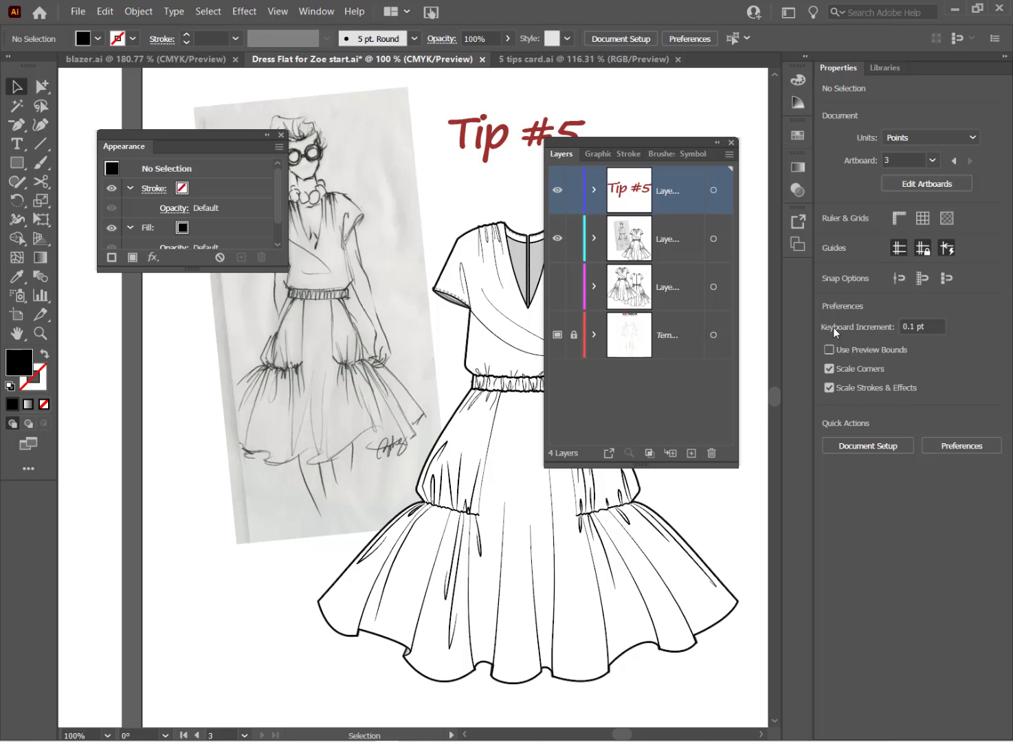
mouse_move(1007, 60)
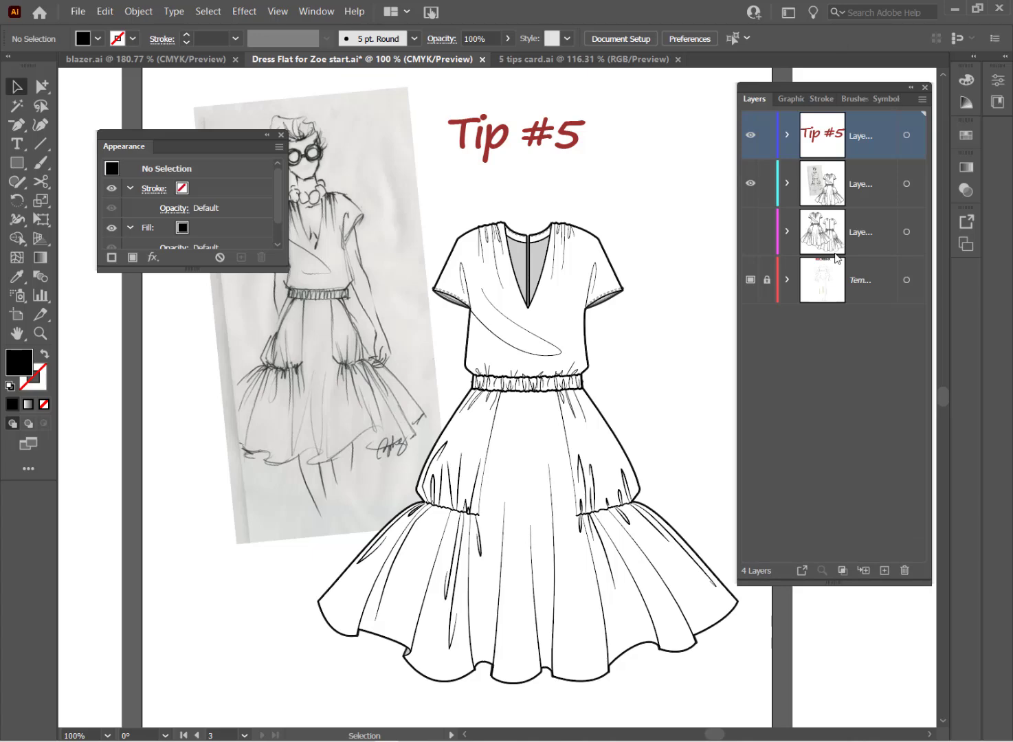
mouse_move(947, 198)
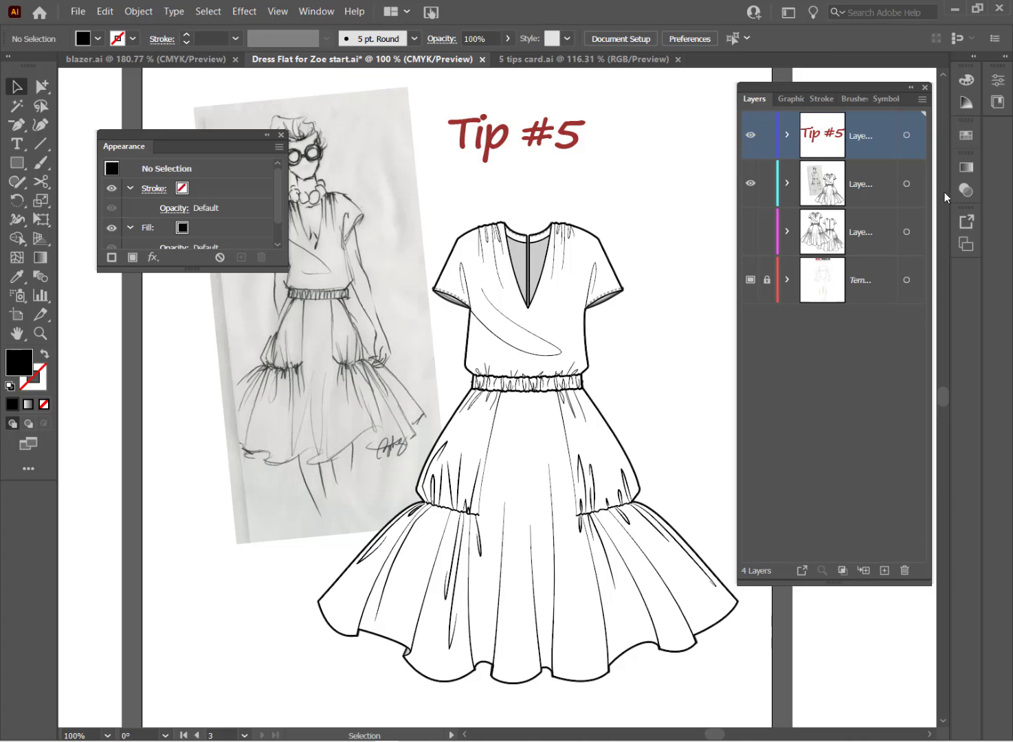
mouse_move(794, 234)
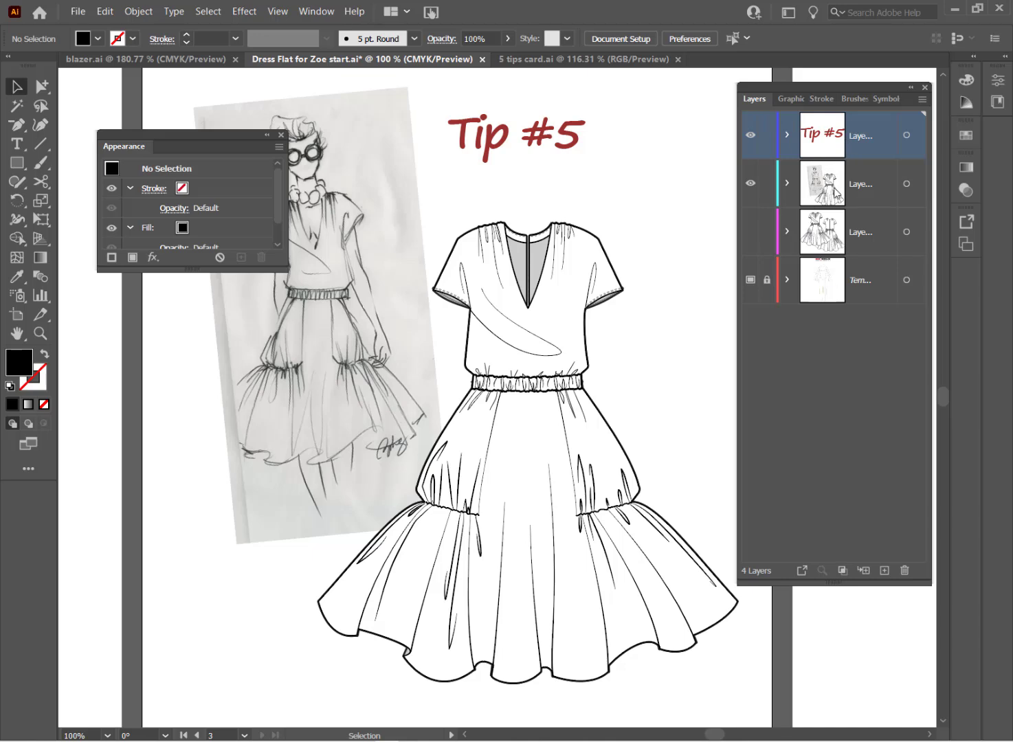
mouse_move(861, 236)
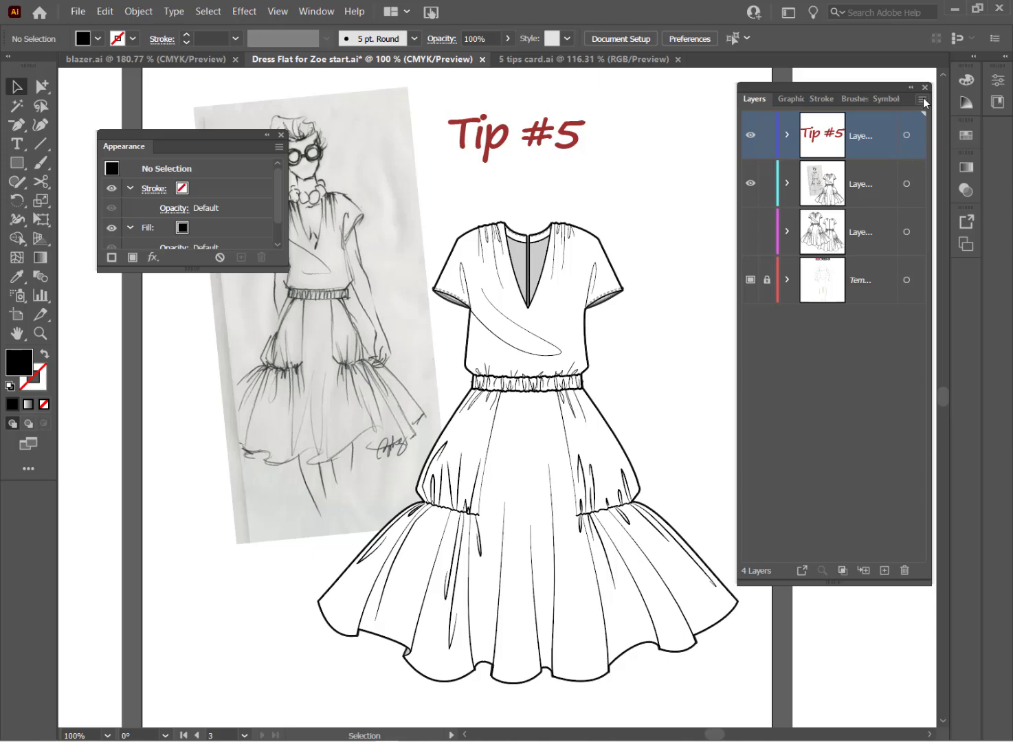
Try the small row size in the Layers Panel Options
click(921, 100)
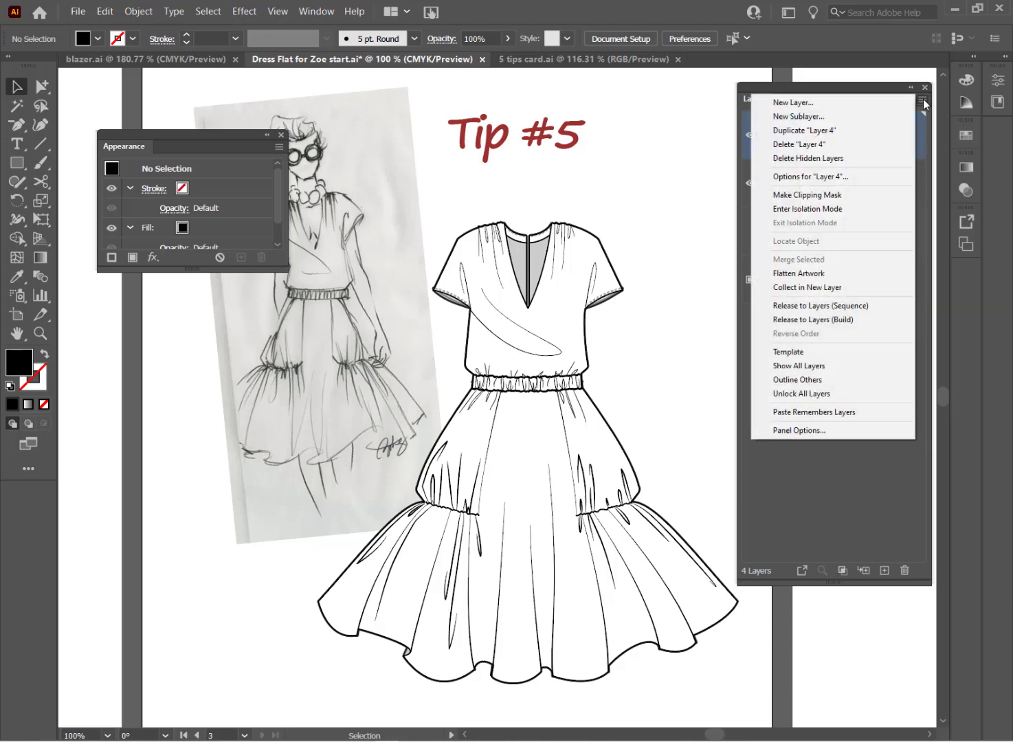
mouse_move(831, 411)
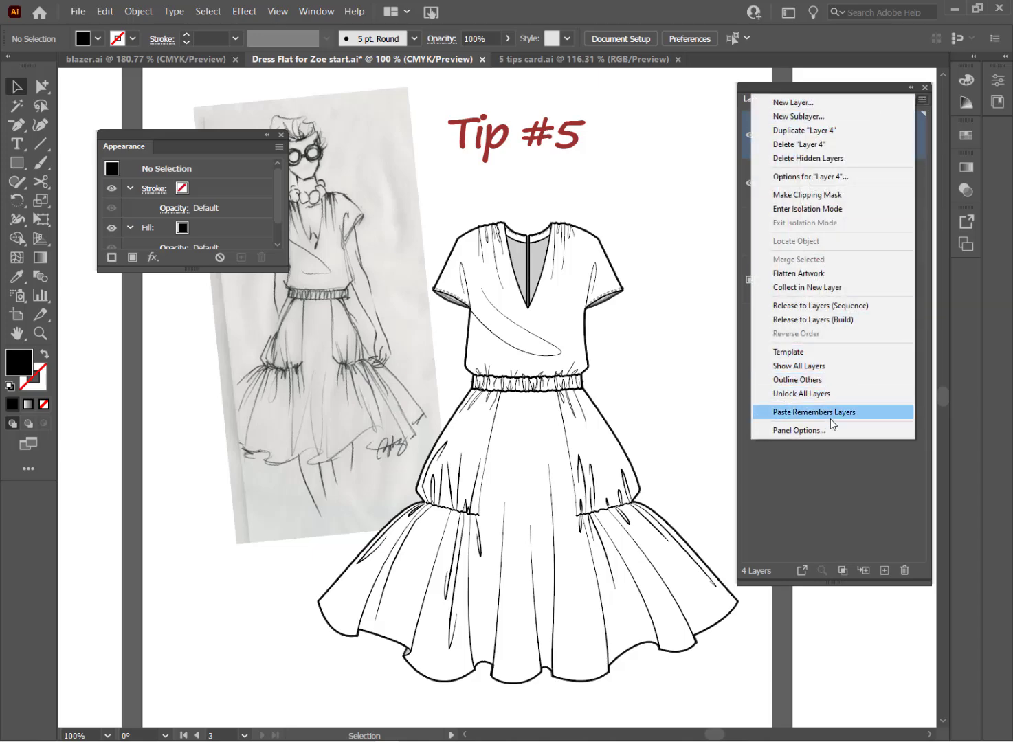
click(797, 430)
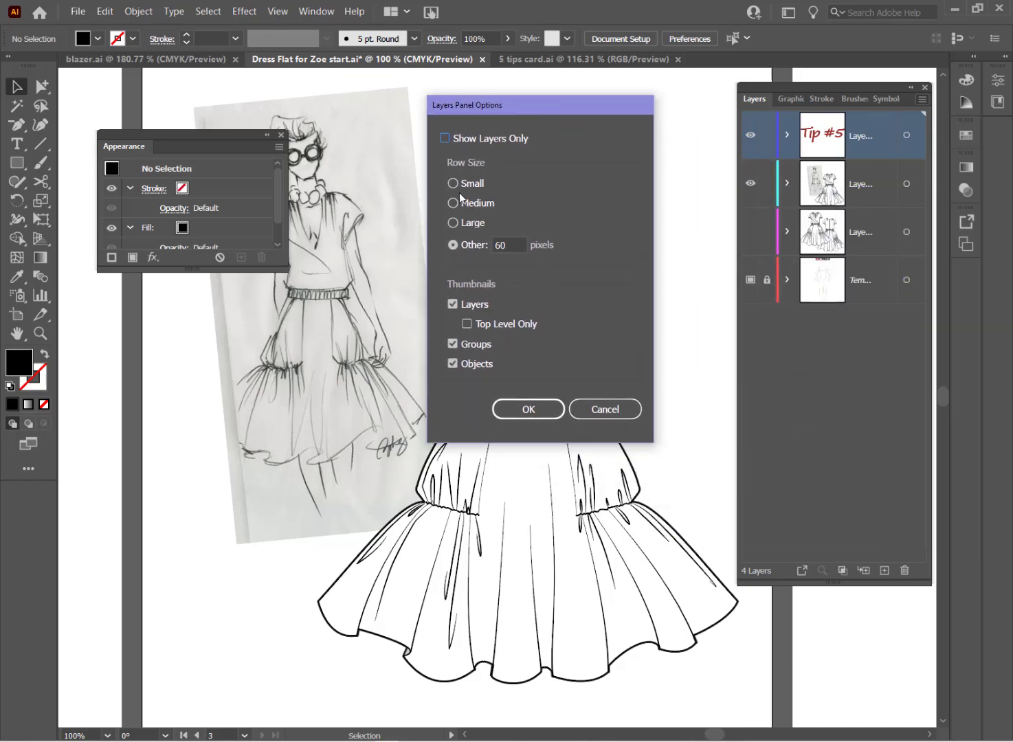
click(453, 183)
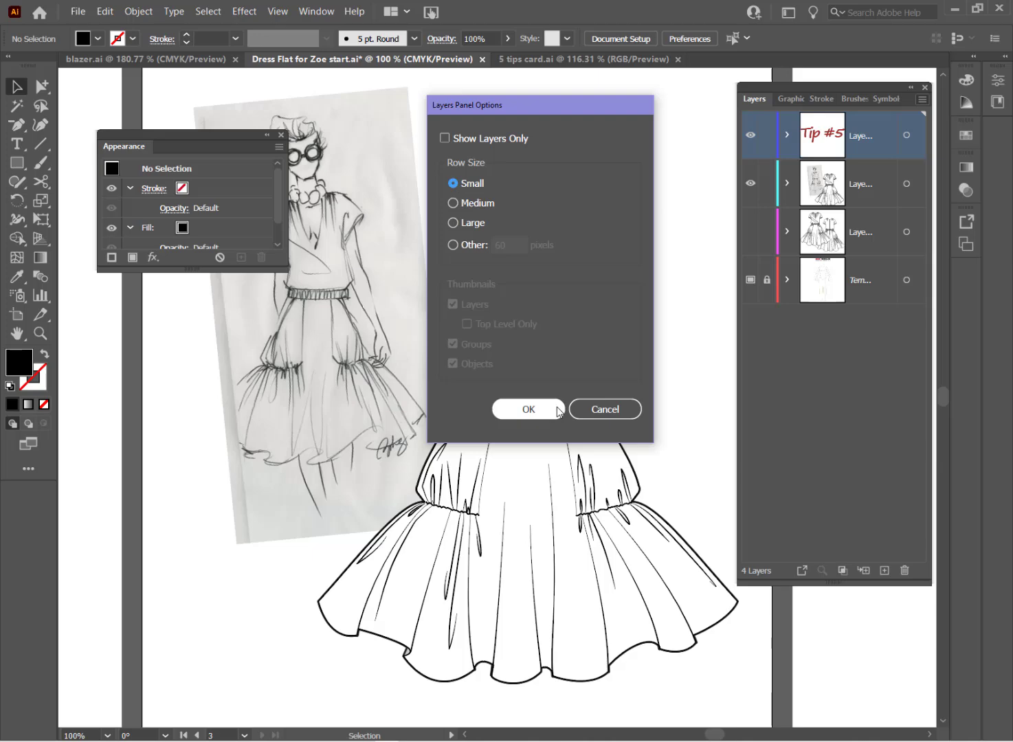
click(528, 409)
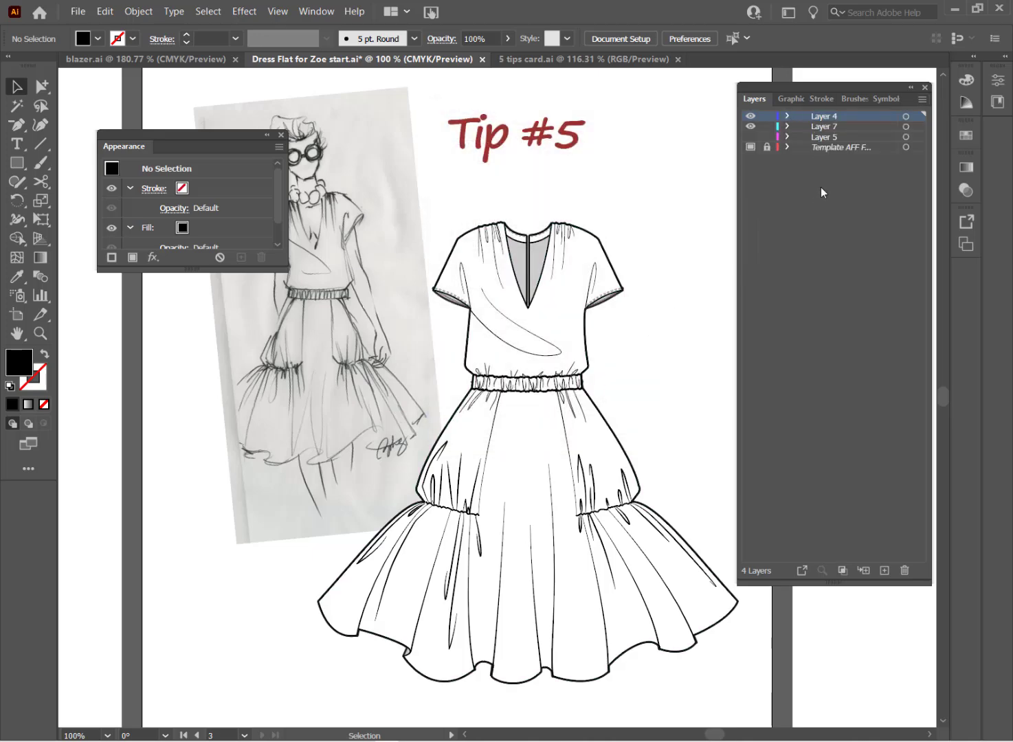
Set the Layers panel rows to the large 60-pixel thumbnail size
click(922, 100)
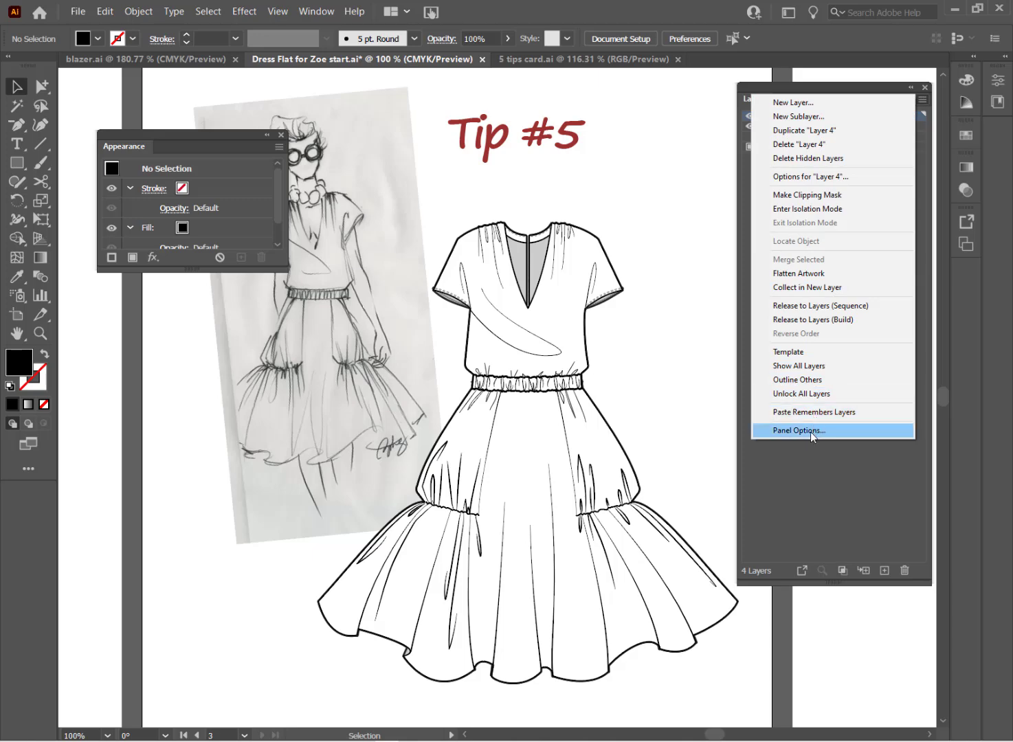
click(796, 431)
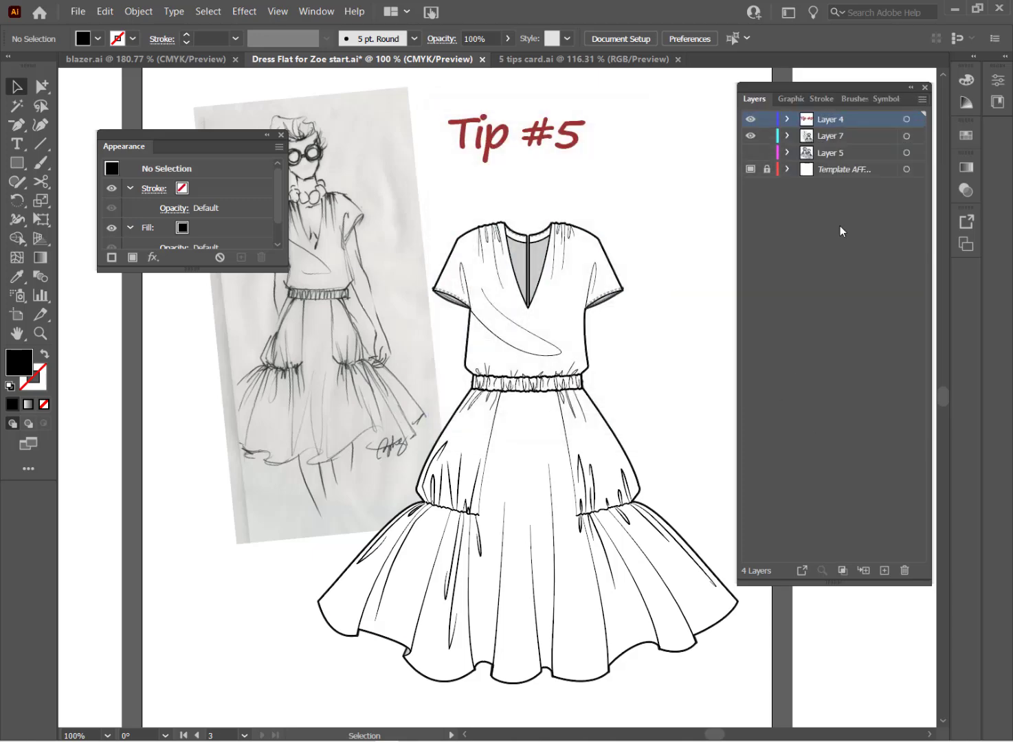
mouse_move(795, 210)
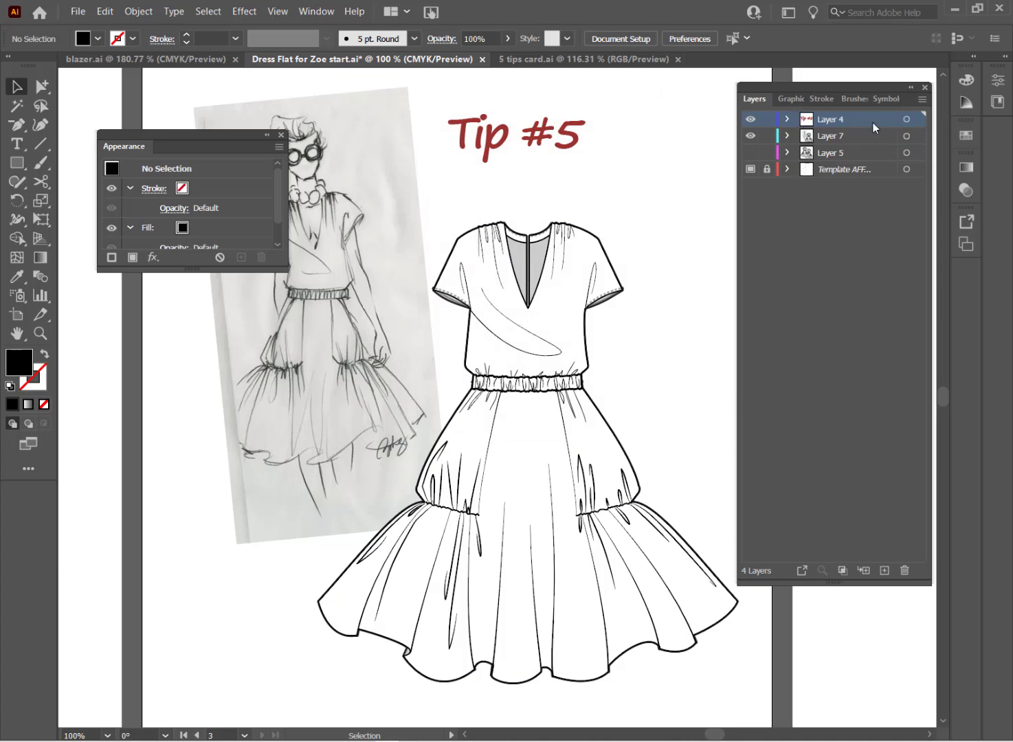
click(923, 100)
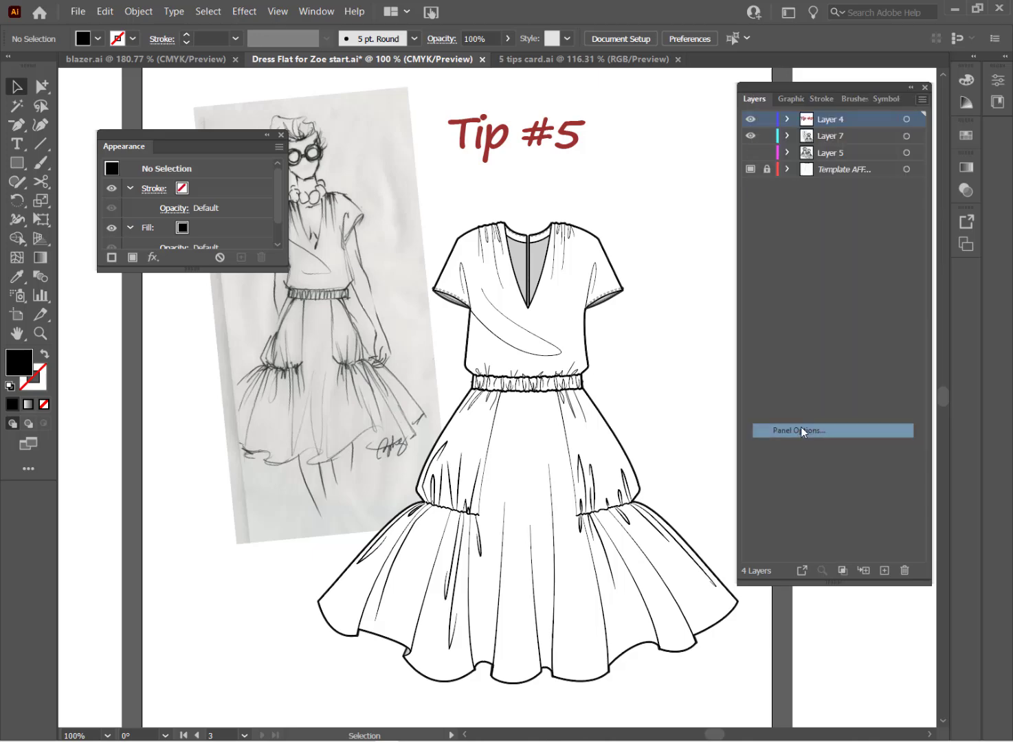
click(797, 430)
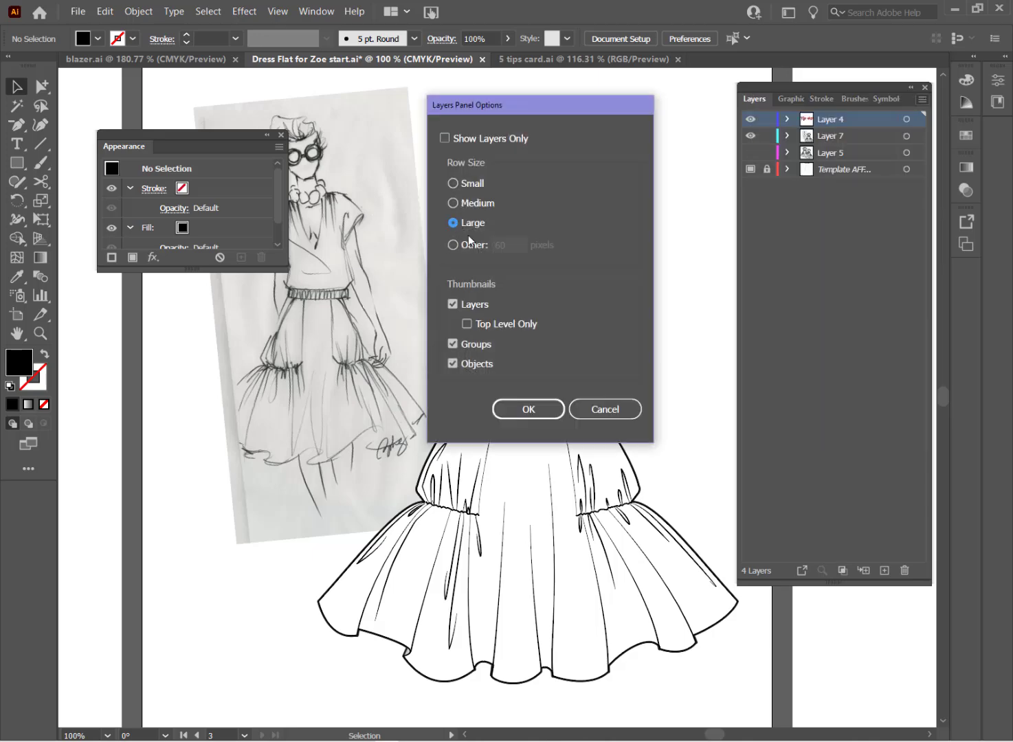
click(452, 244)
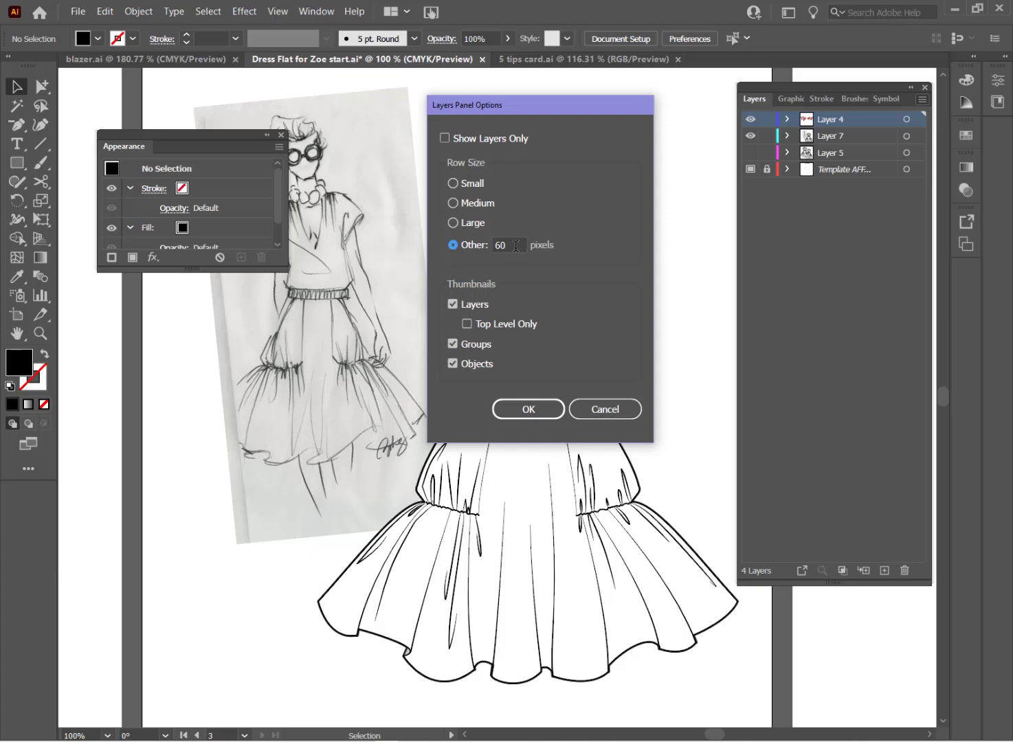
click(527, 409)
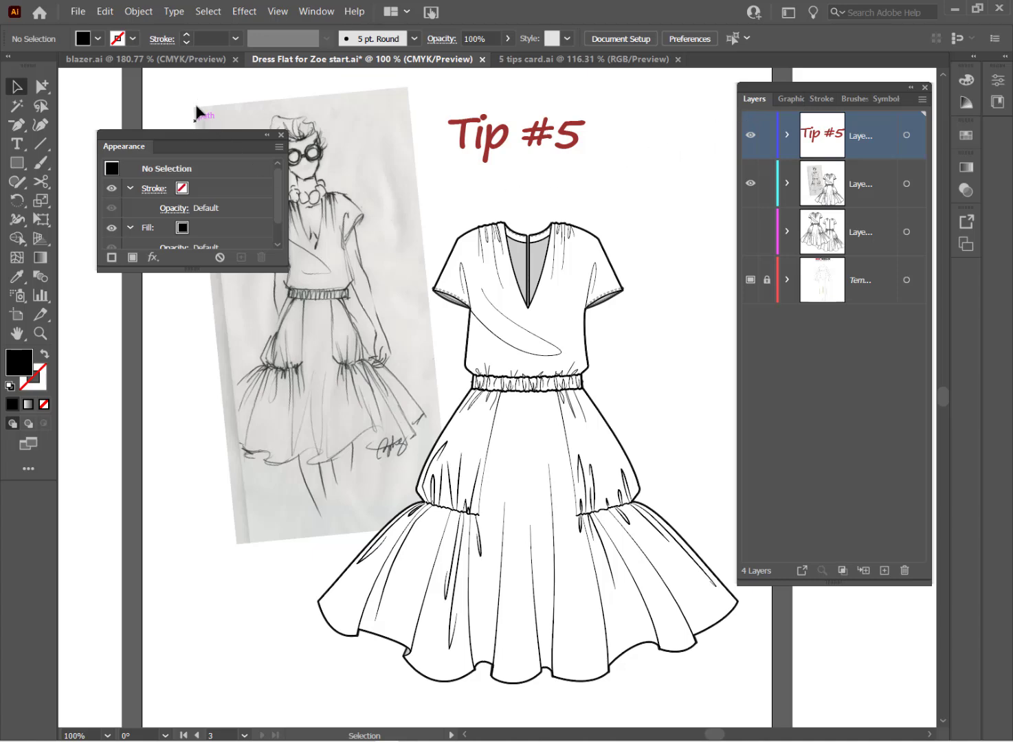
mouse_move(423, 99)
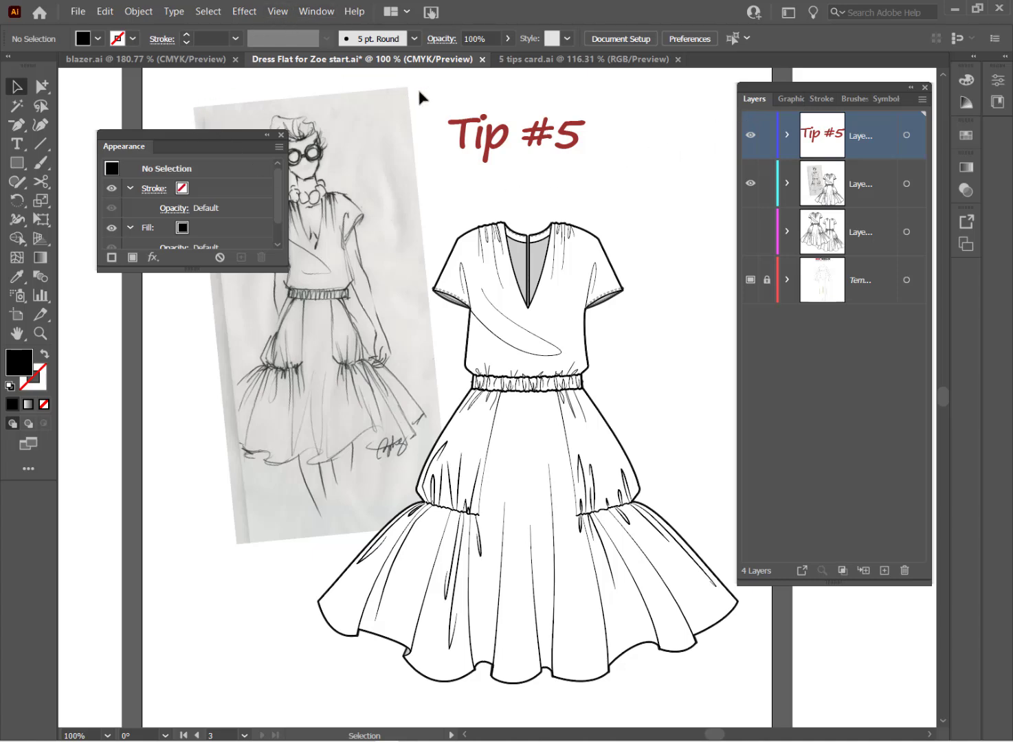
mouse_move(330, 31)
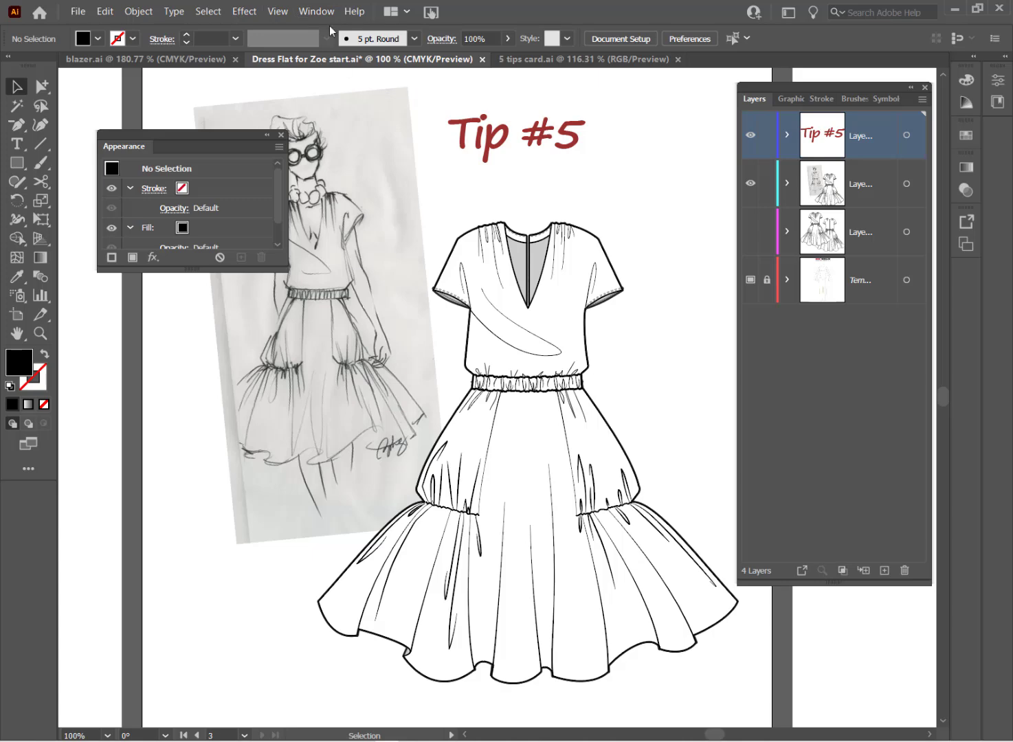
Group Transform, Align and Pathfinder with Appearance and move the group upper left
click(316, 11)
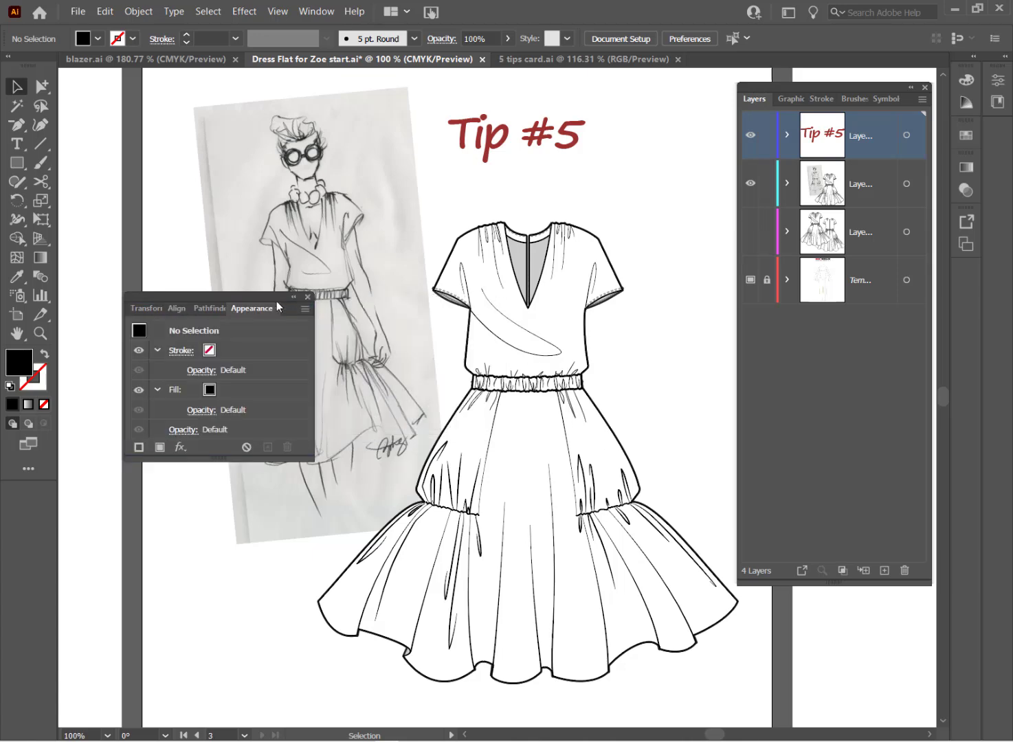
drag(251, 308, 192, 99)
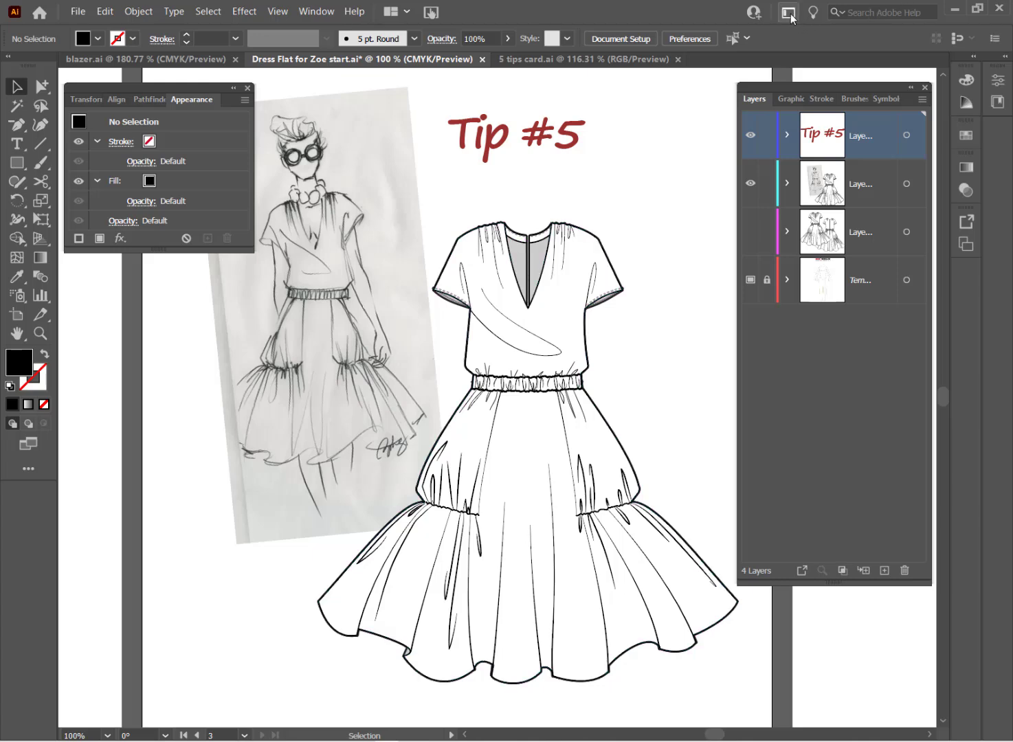
Save the current panel arrangement as a new workspace named 'Zoes Space'
click(787, 12)
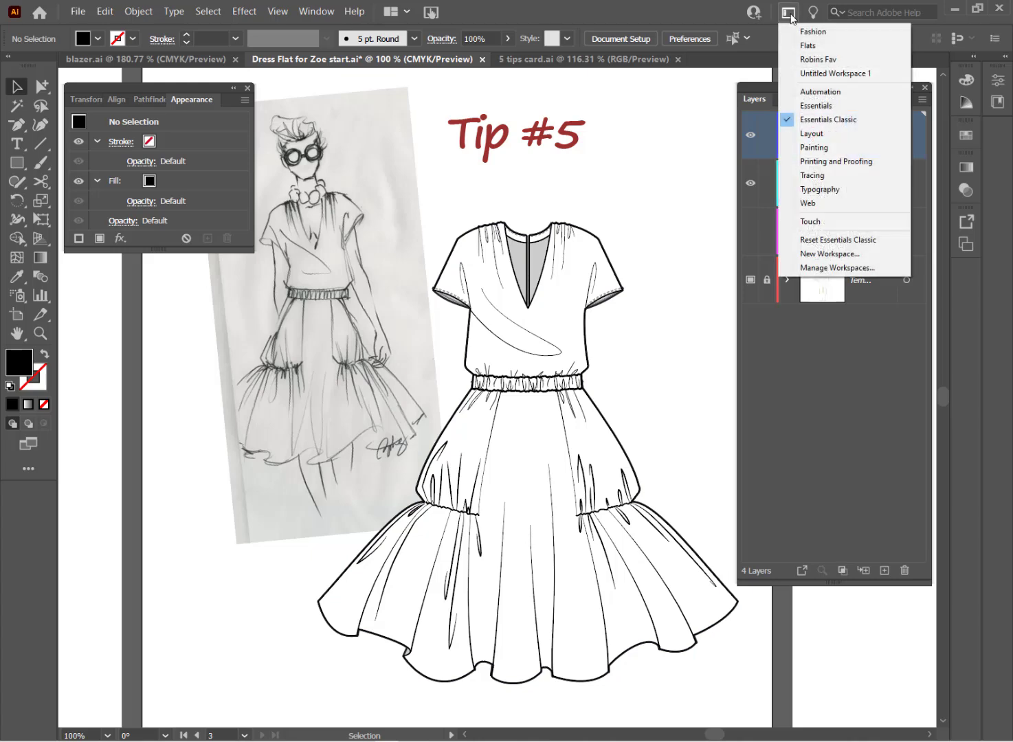
mouse_move(831, 254)
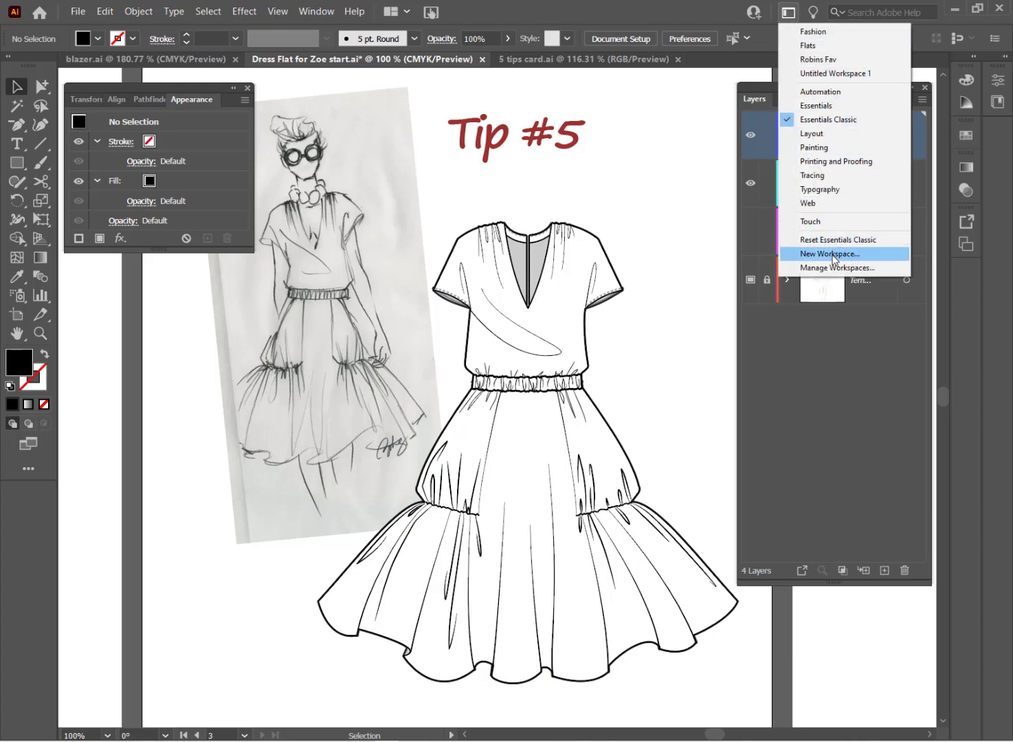
click(831, 253)
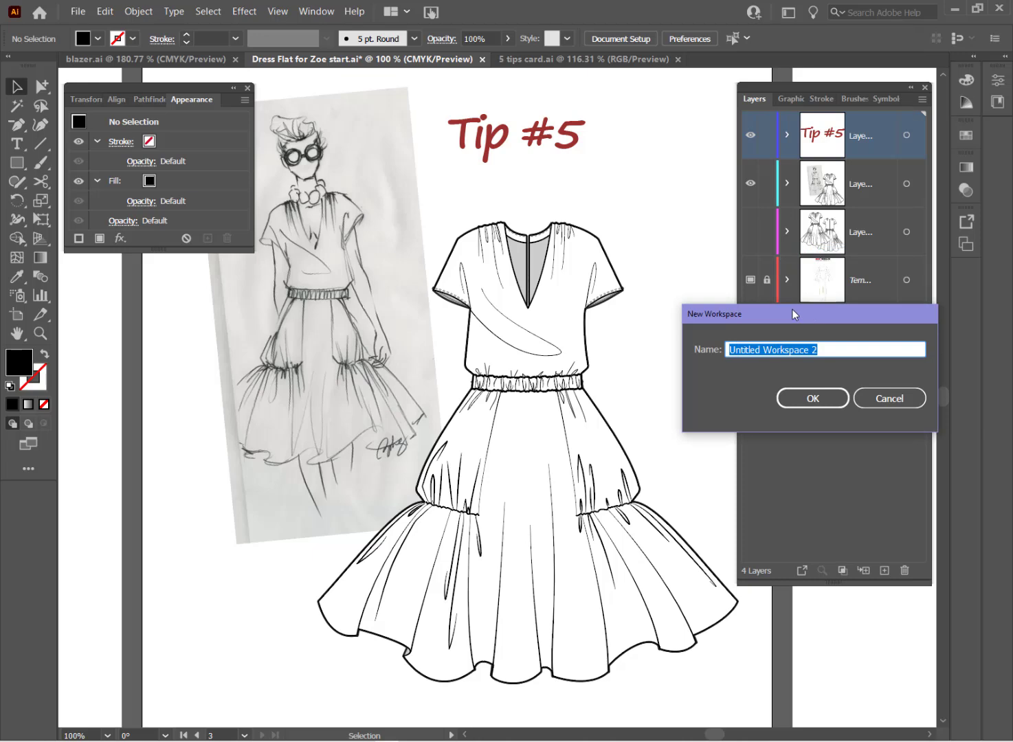
drag(793, 314, 489, 268)
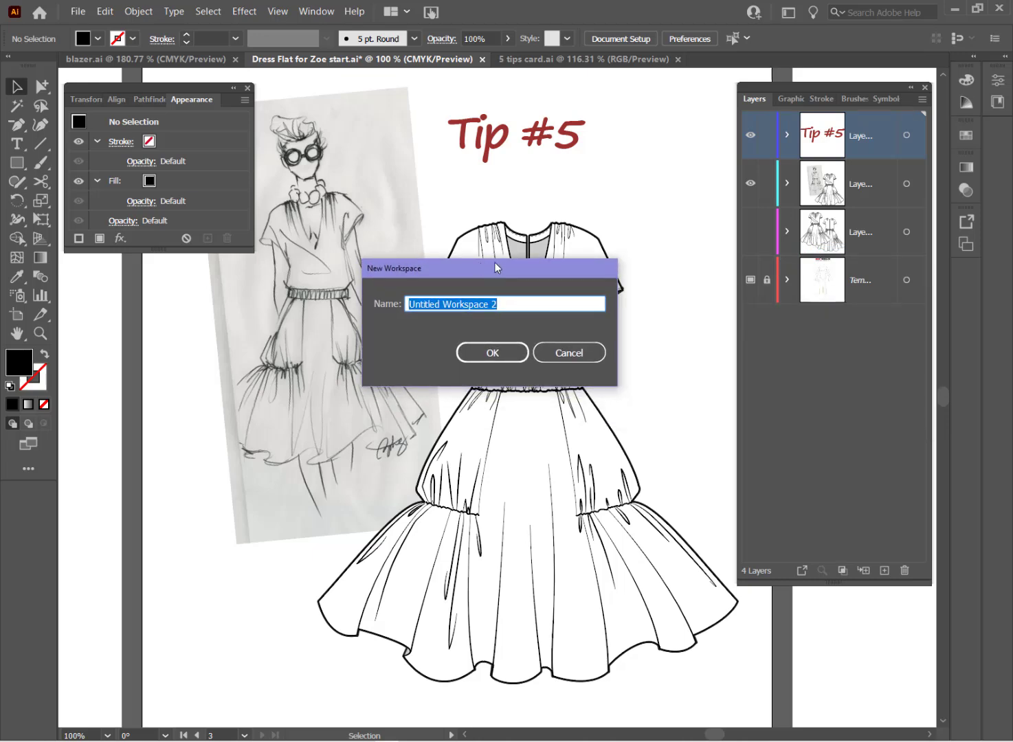
text(Zoes)
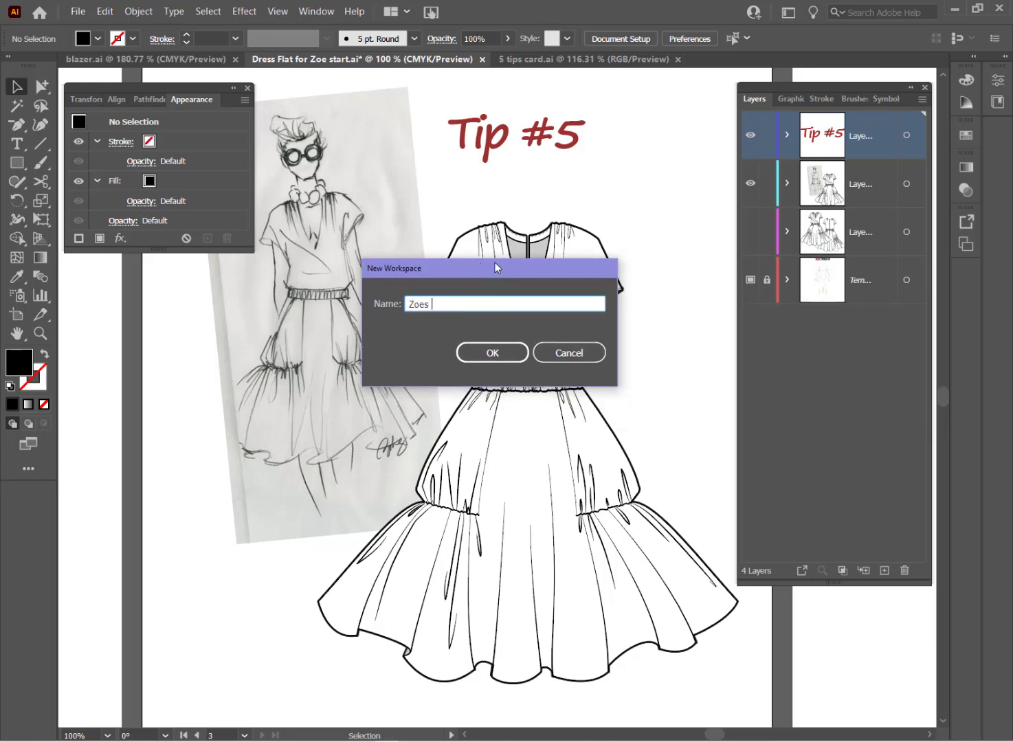
text(Space)
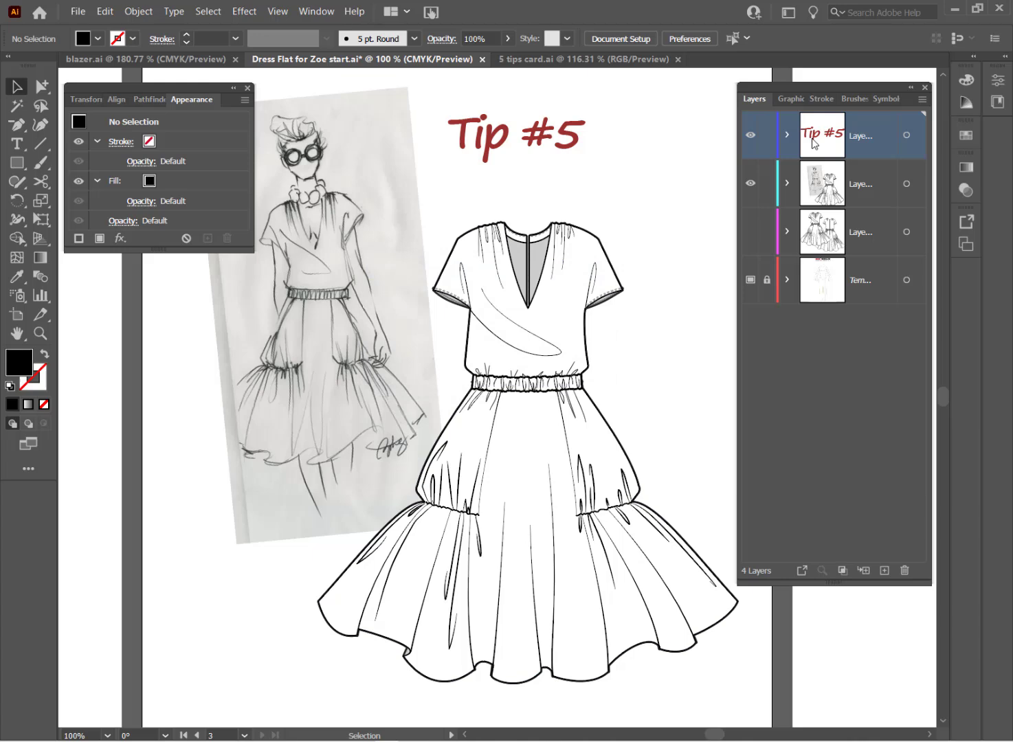
click(787, 12)
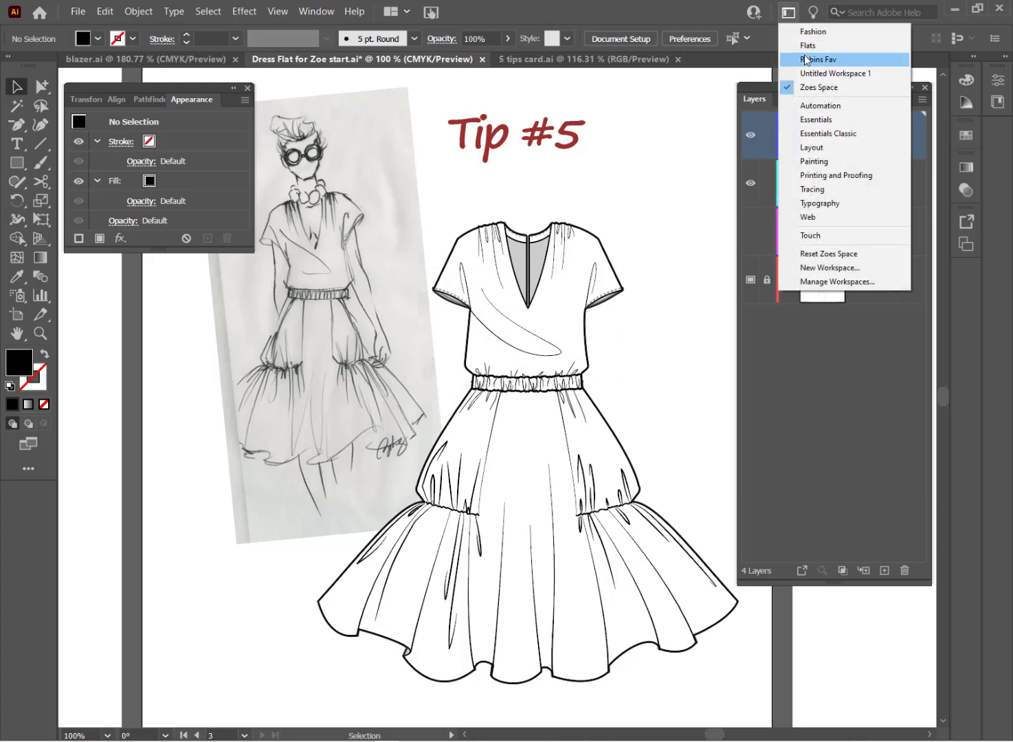
mouse_move(827, 105)
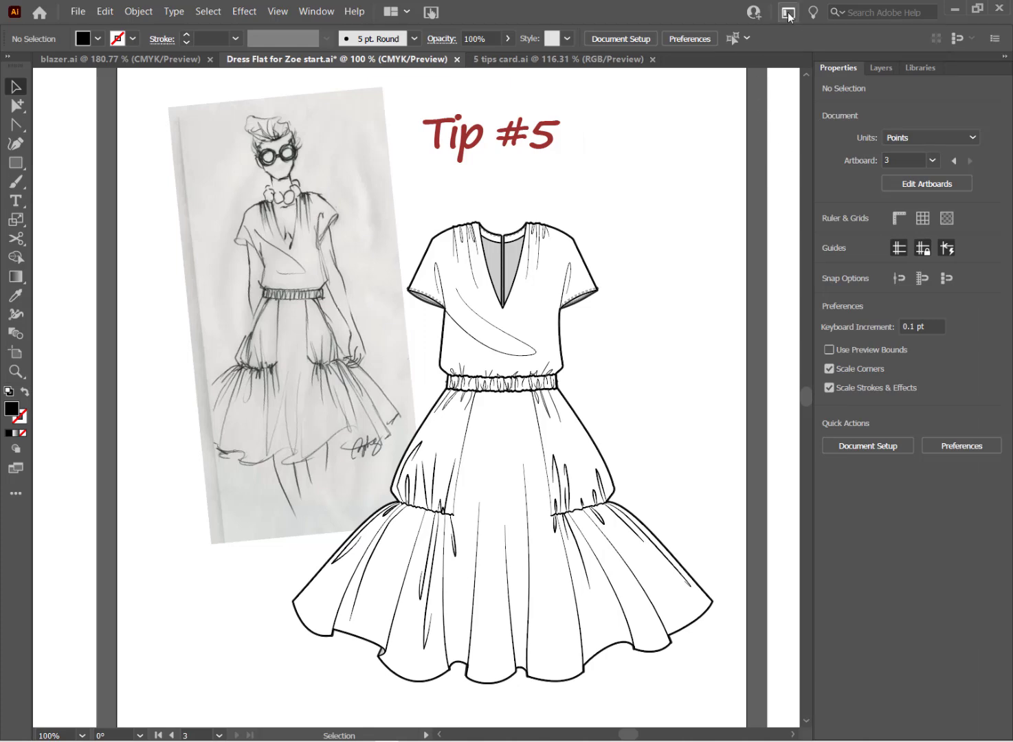
click(788, 12)
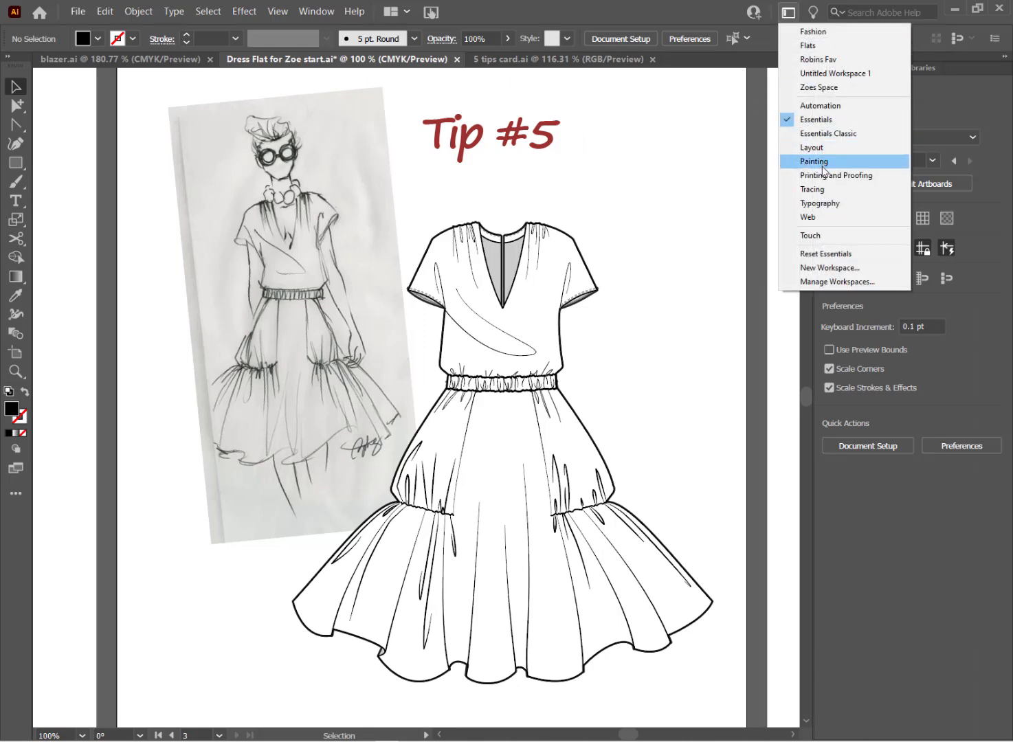
mouse_move(817, 87)
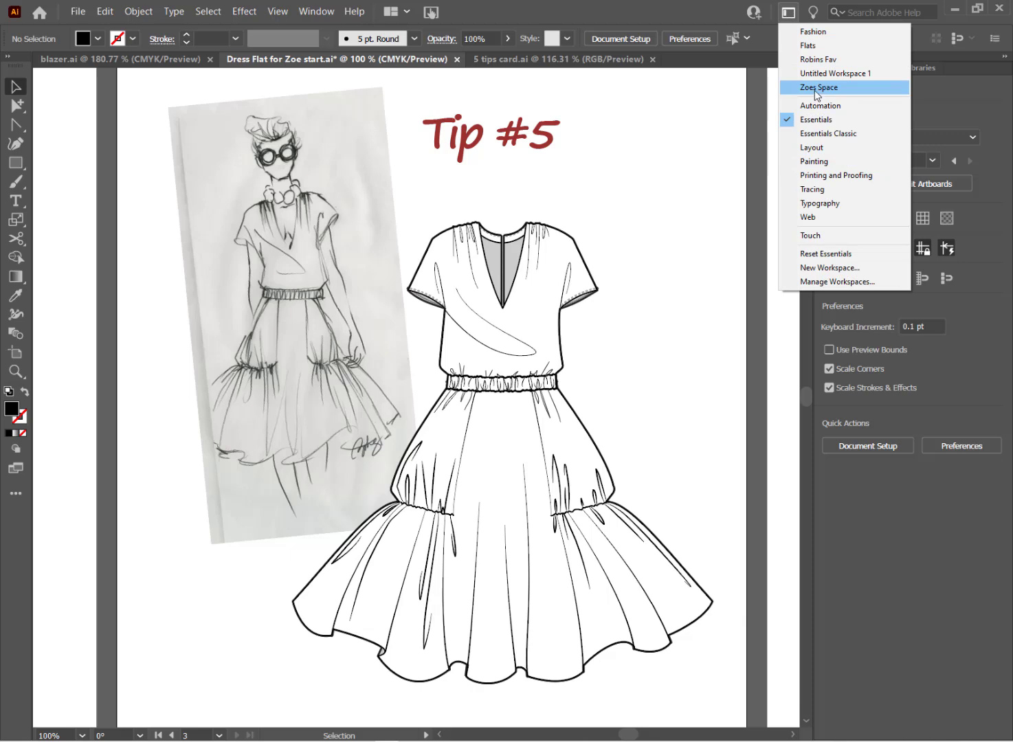
click(817, 87)
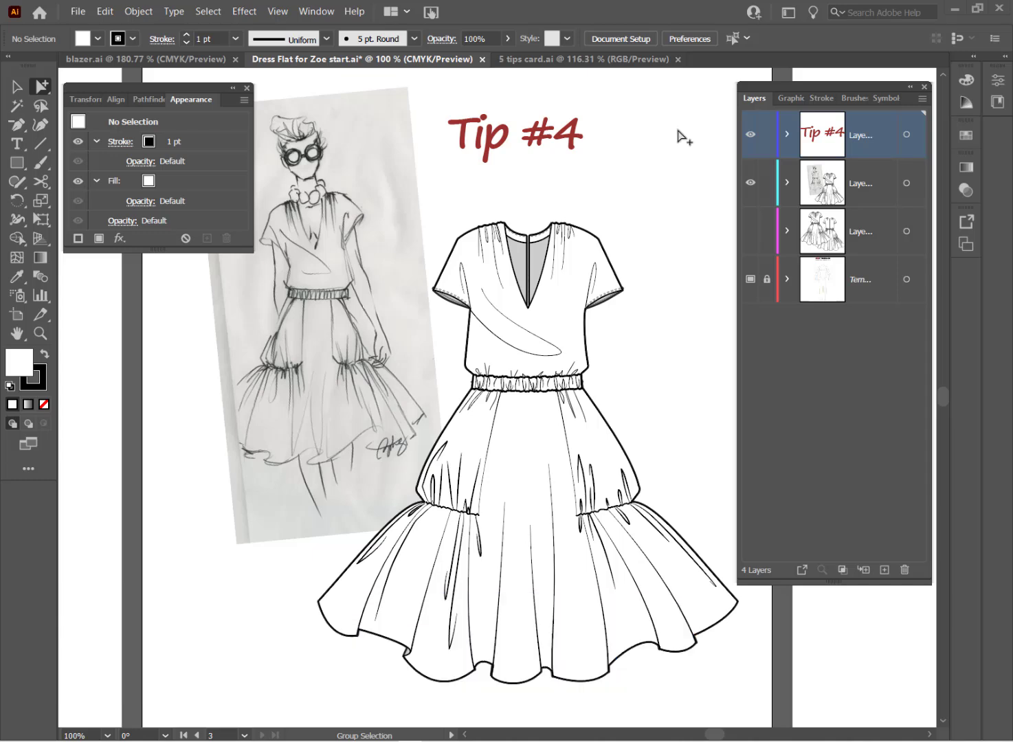
mouse_move(636, 147)
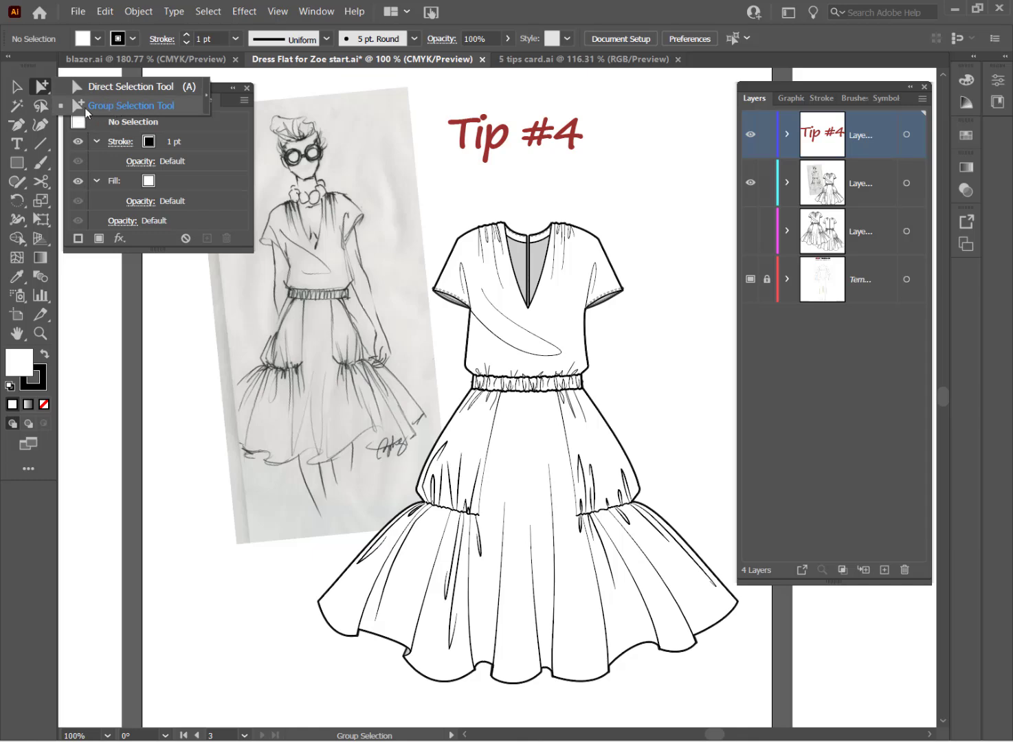
mouse_move(139, 110)
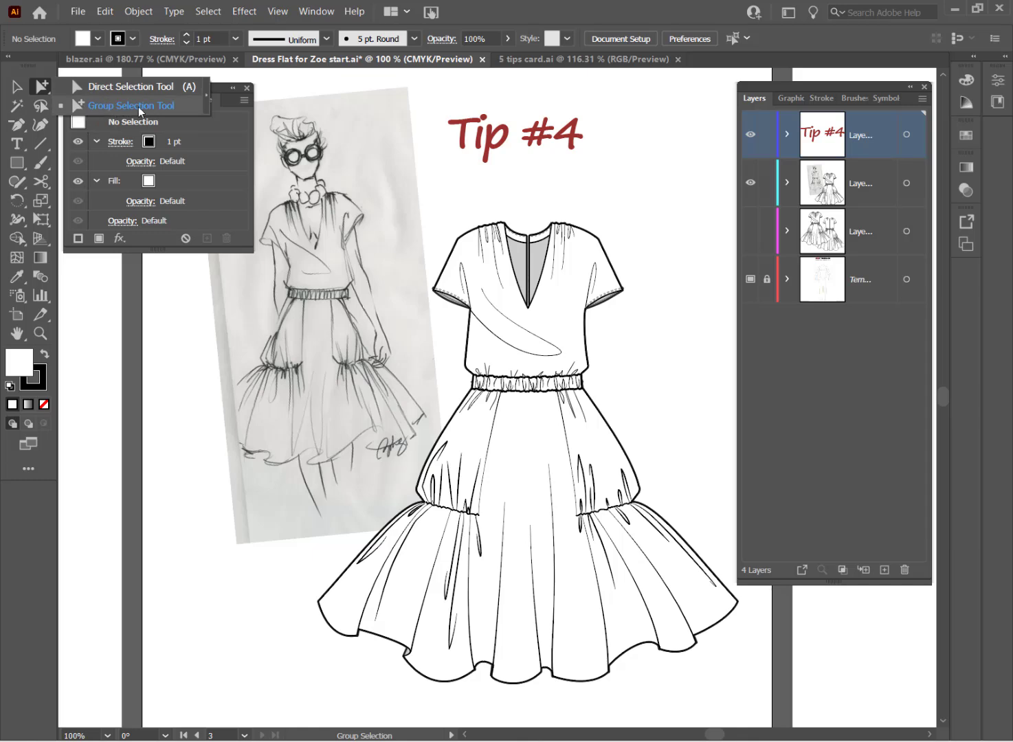
mouse_move(188, 111)
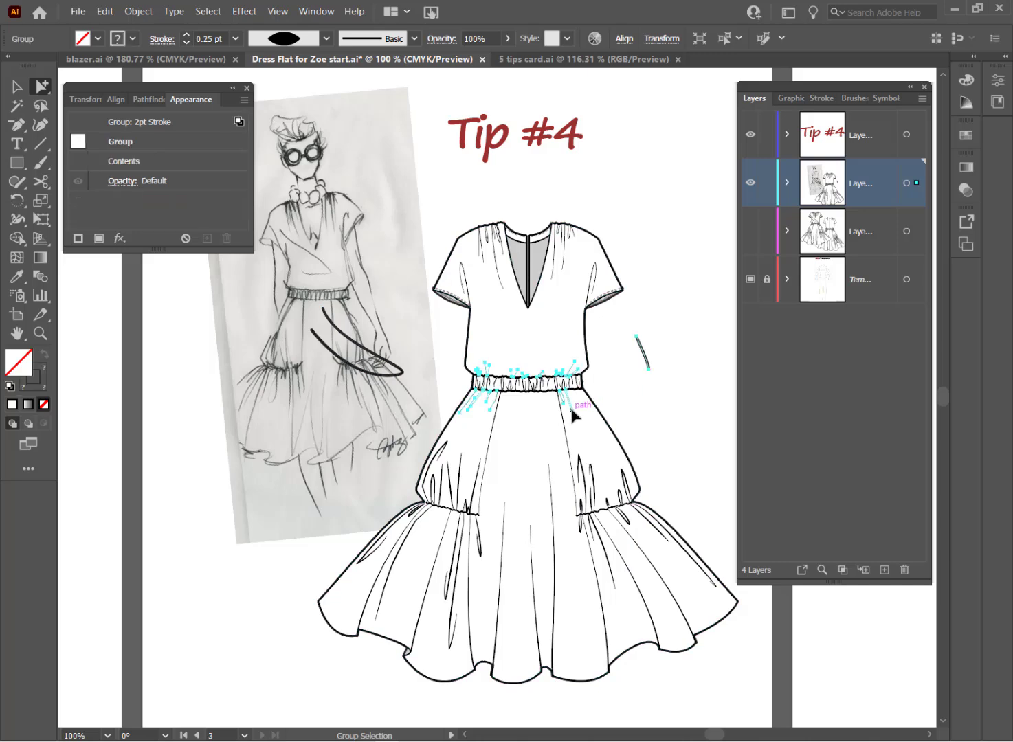
mouse_move(491, 390)
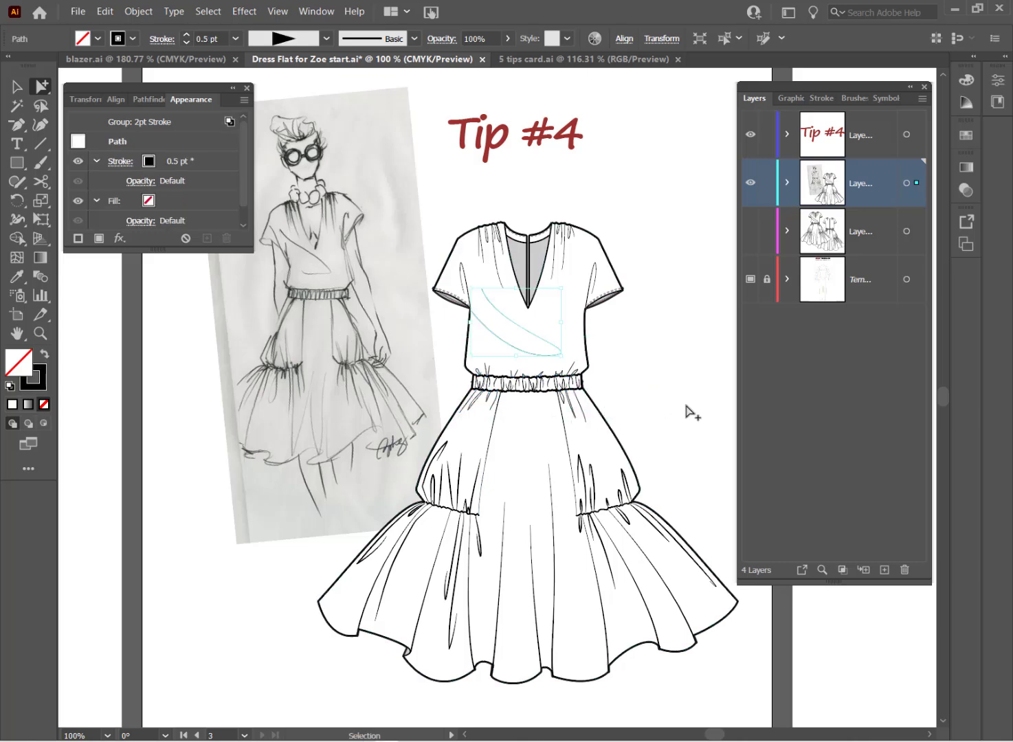
Deselect the wrap line by clicking empty canvas with the Group Selection tool
click(676, 396)
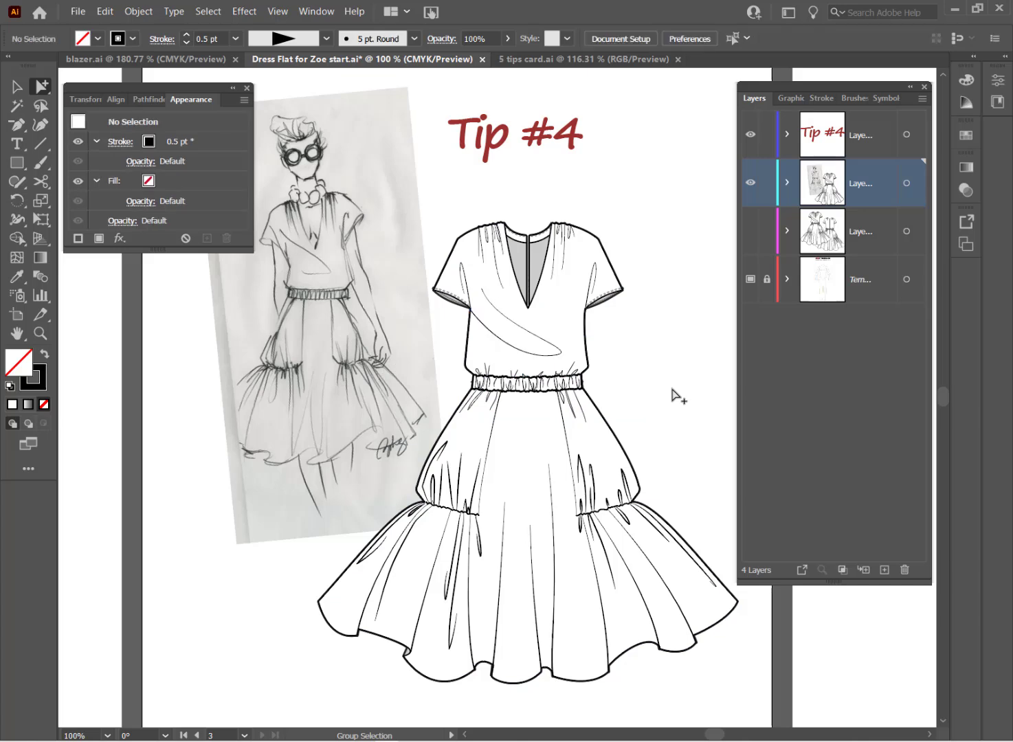
mouse_move(419, 216)
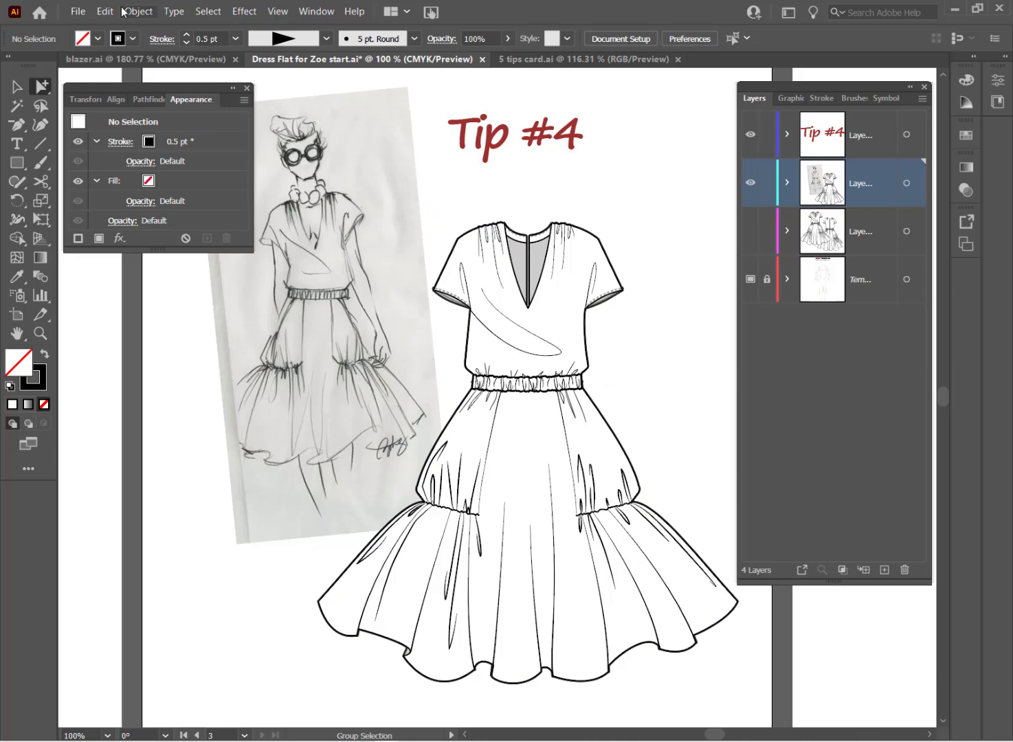
Assign Q as the Group Selection tool shortcut in Keyboard Shortcuts
click(104, 11)
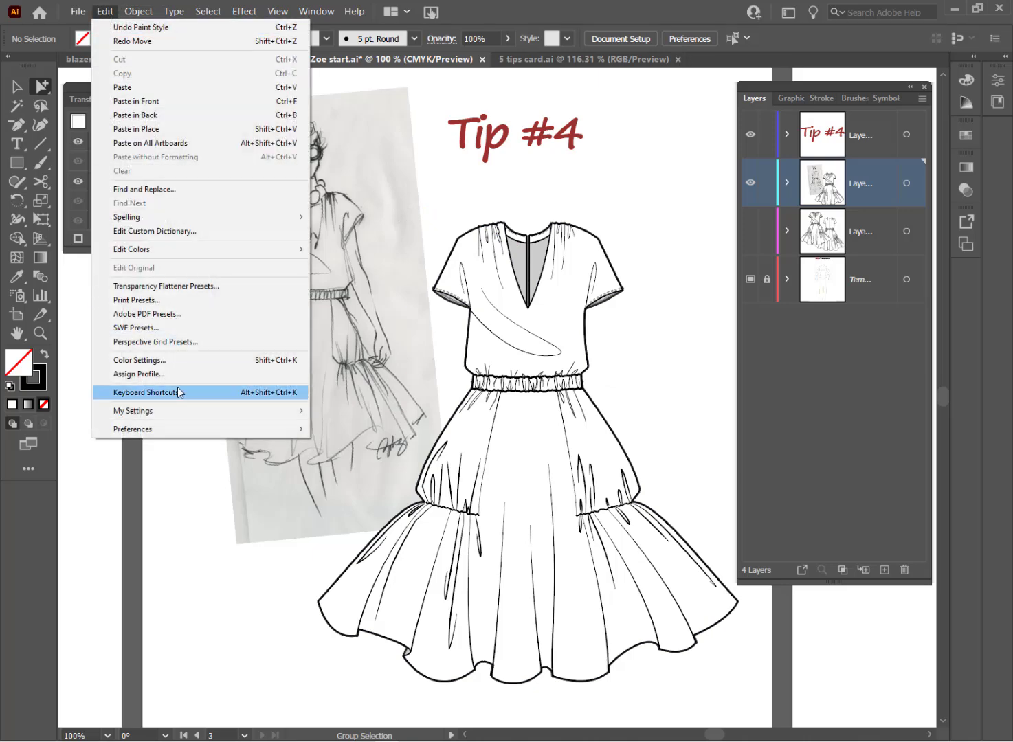
click(148, 392)
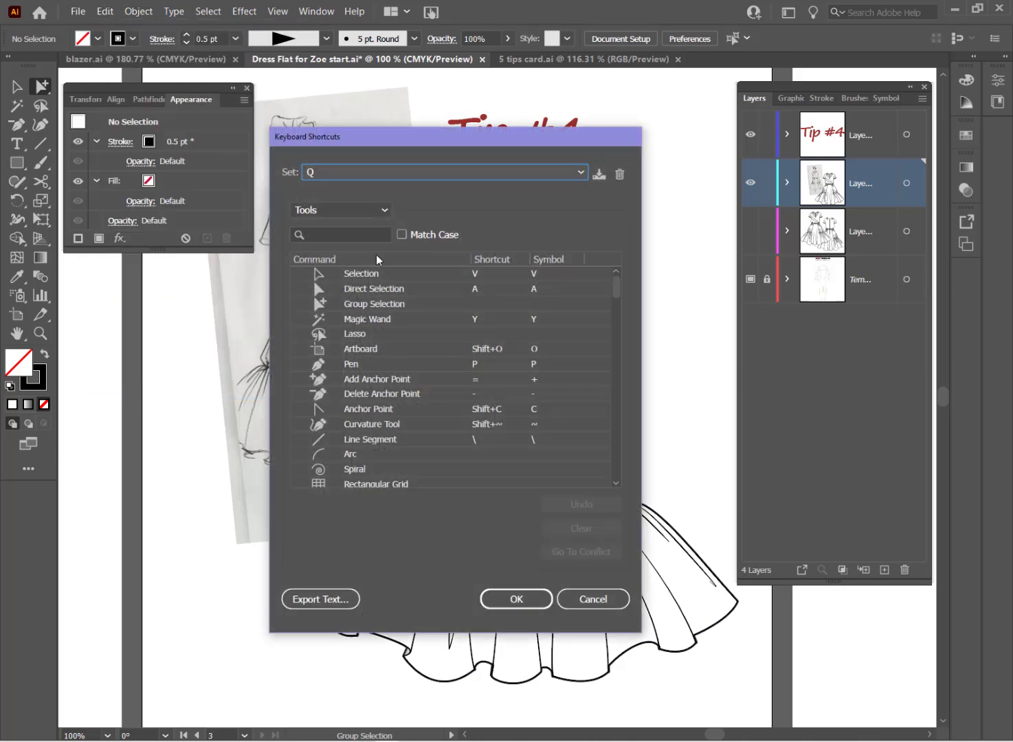
drag(454, 136, 472, 89)
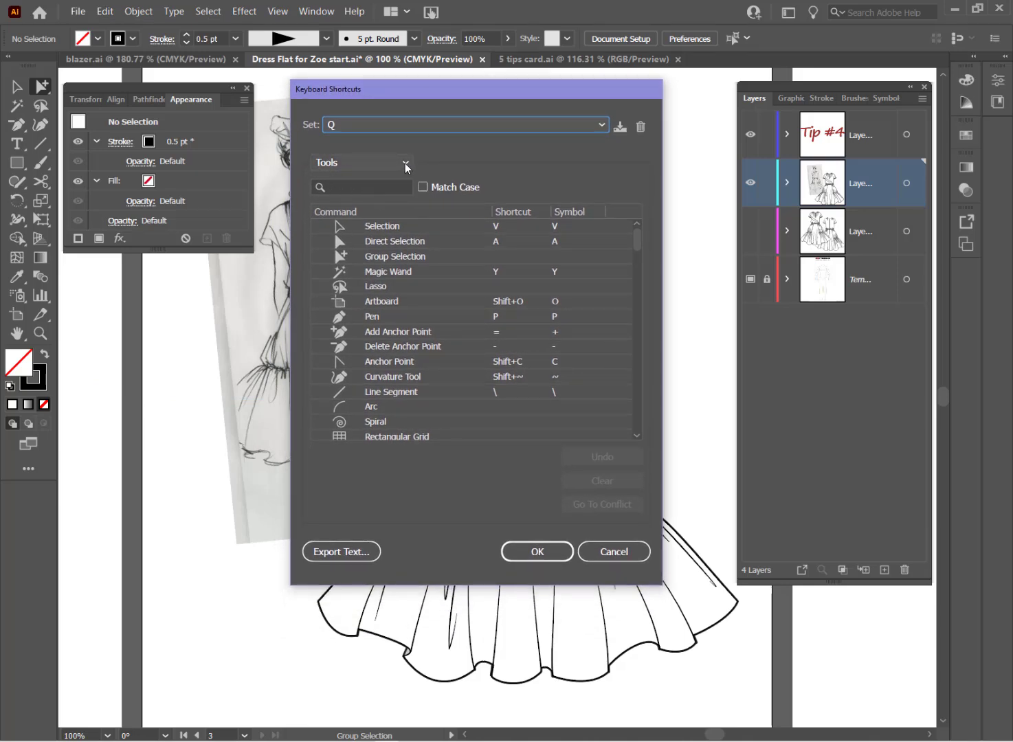
click(405, 162)
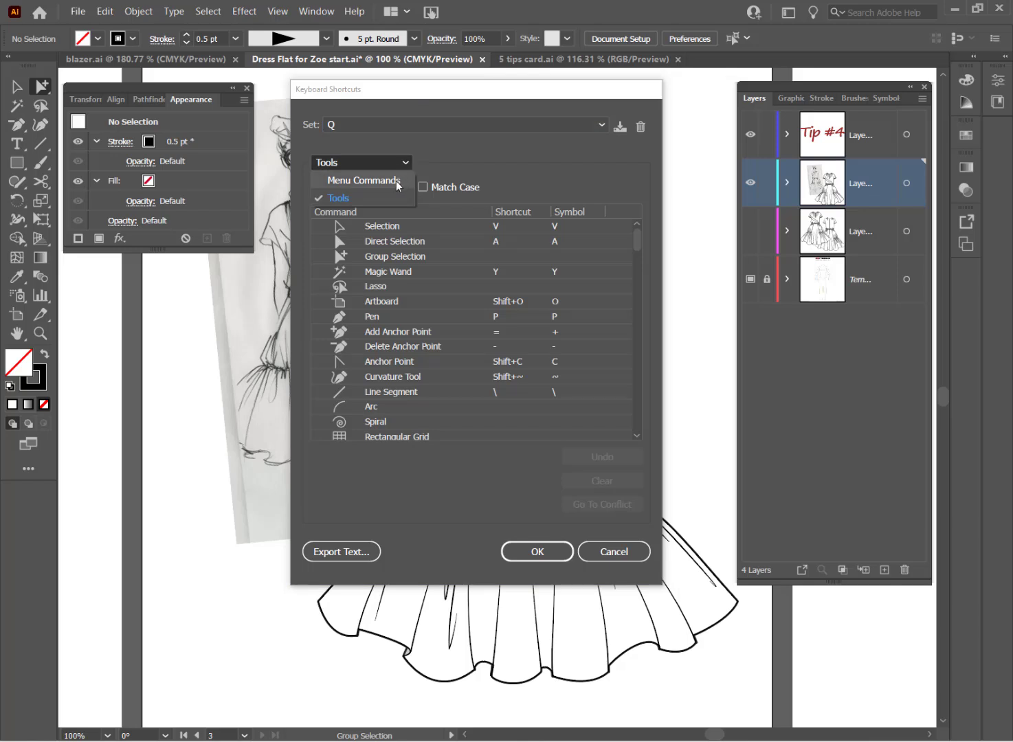
click(338, 197)
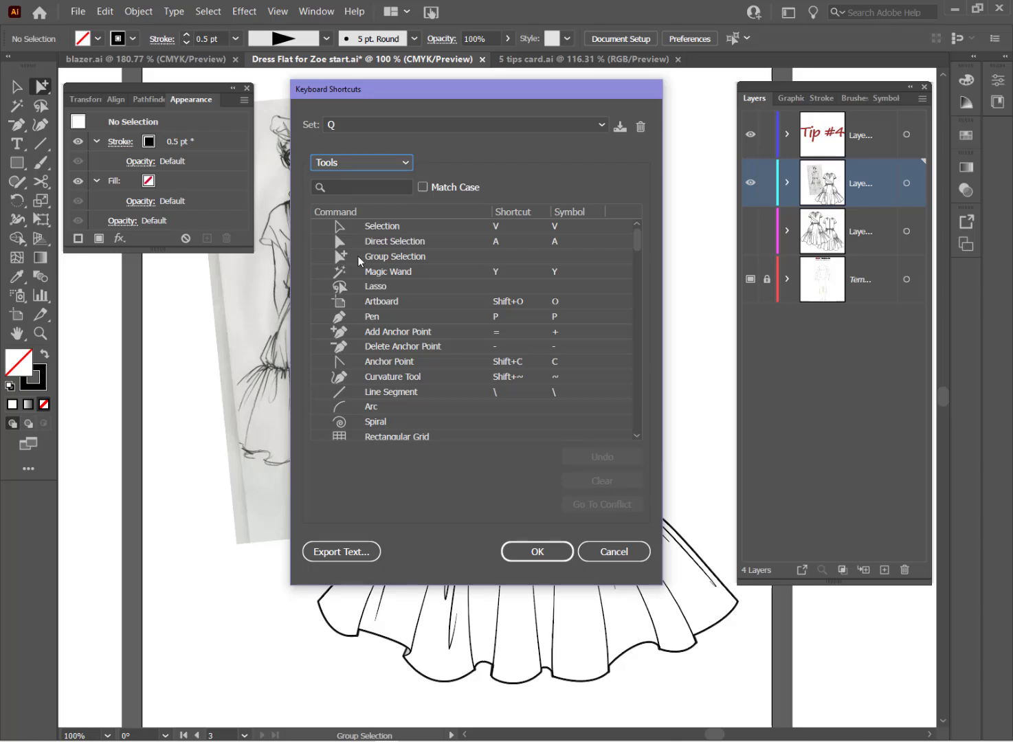
click(396, 256)
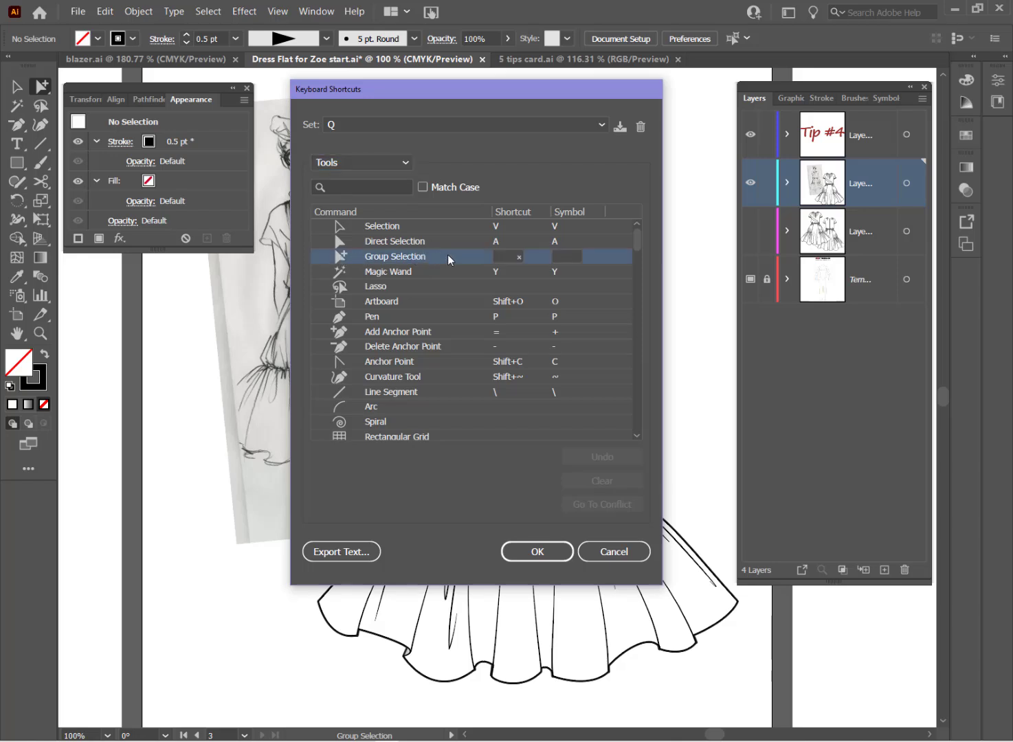
click(507, 256)
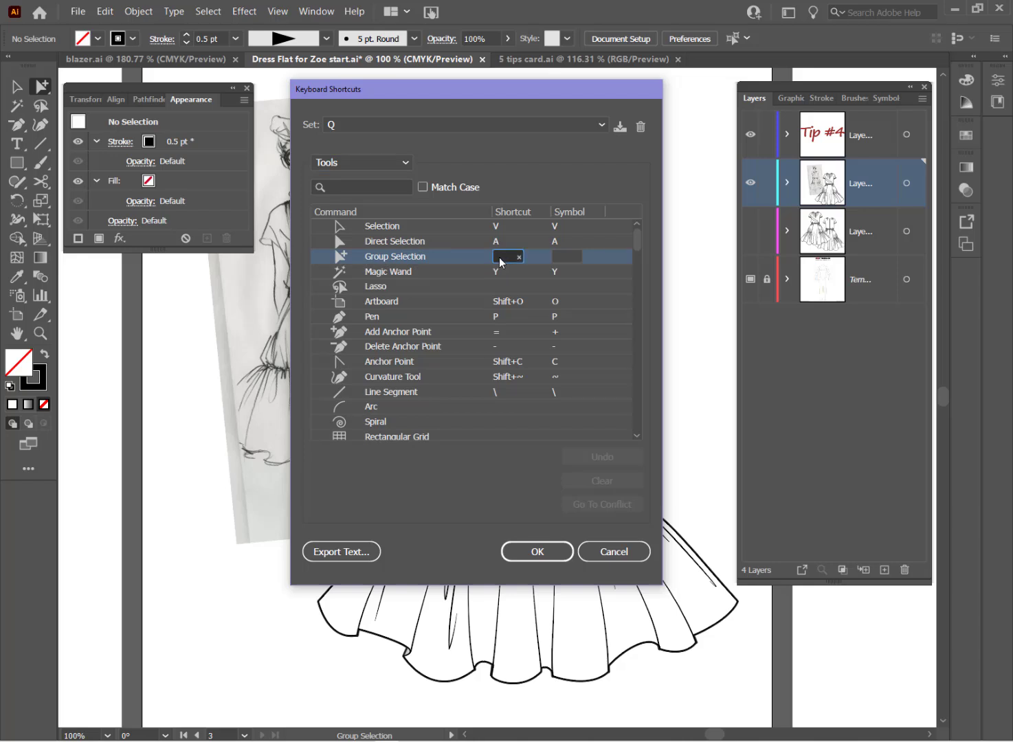
text(Q)
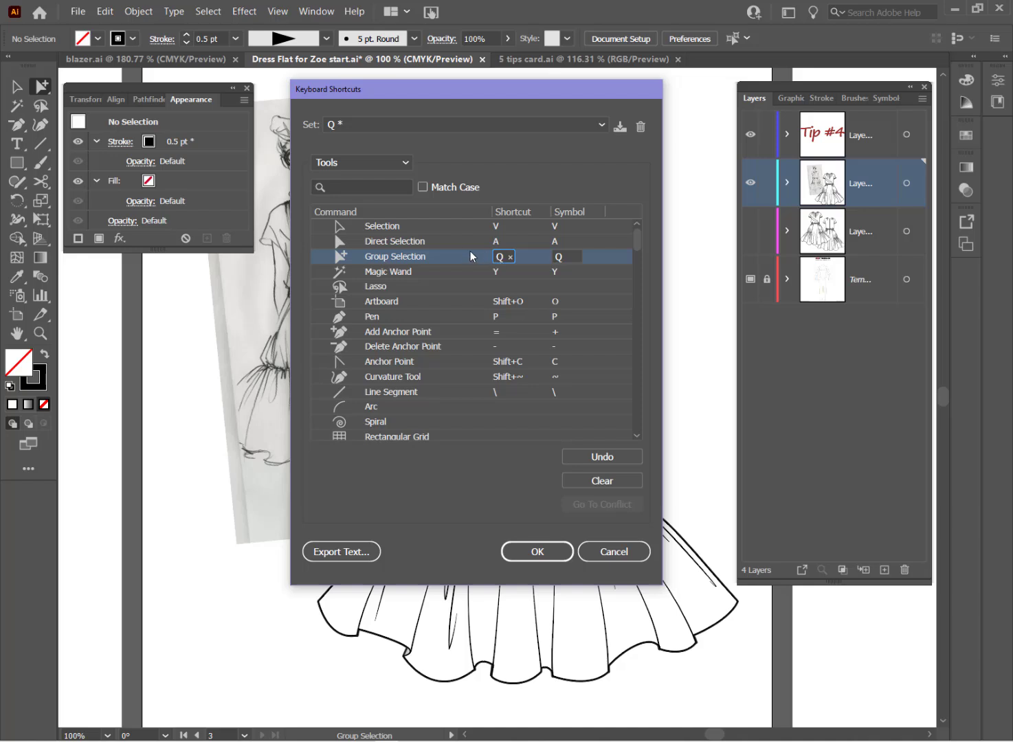
mouse_move(400, 278)
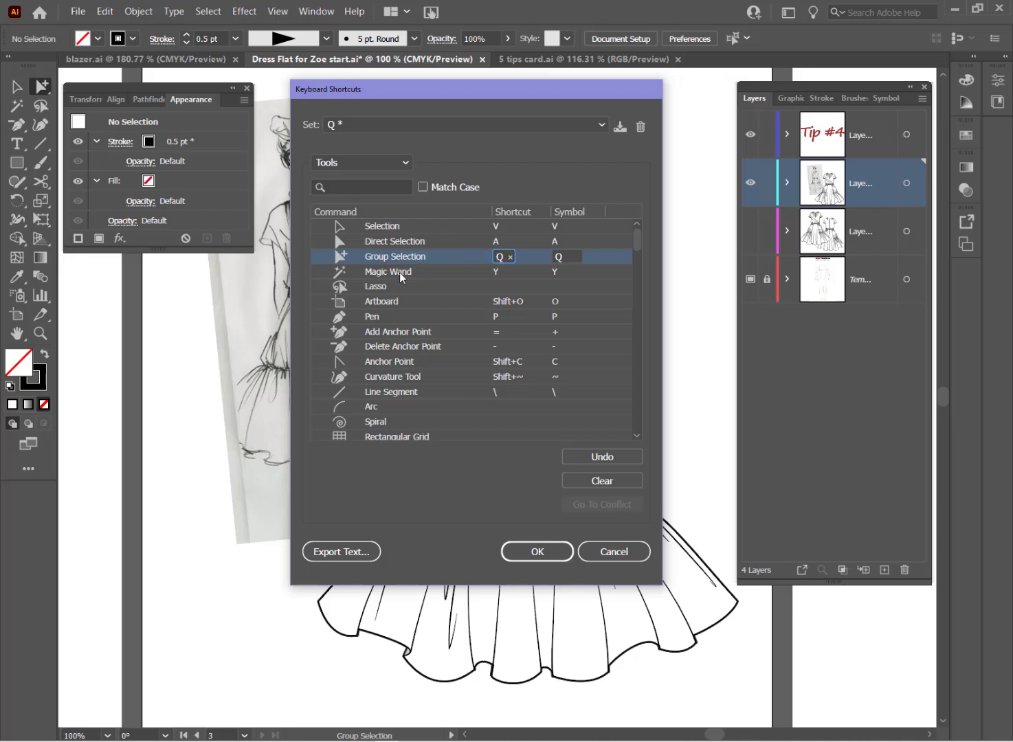
mouse_move(613, 551)
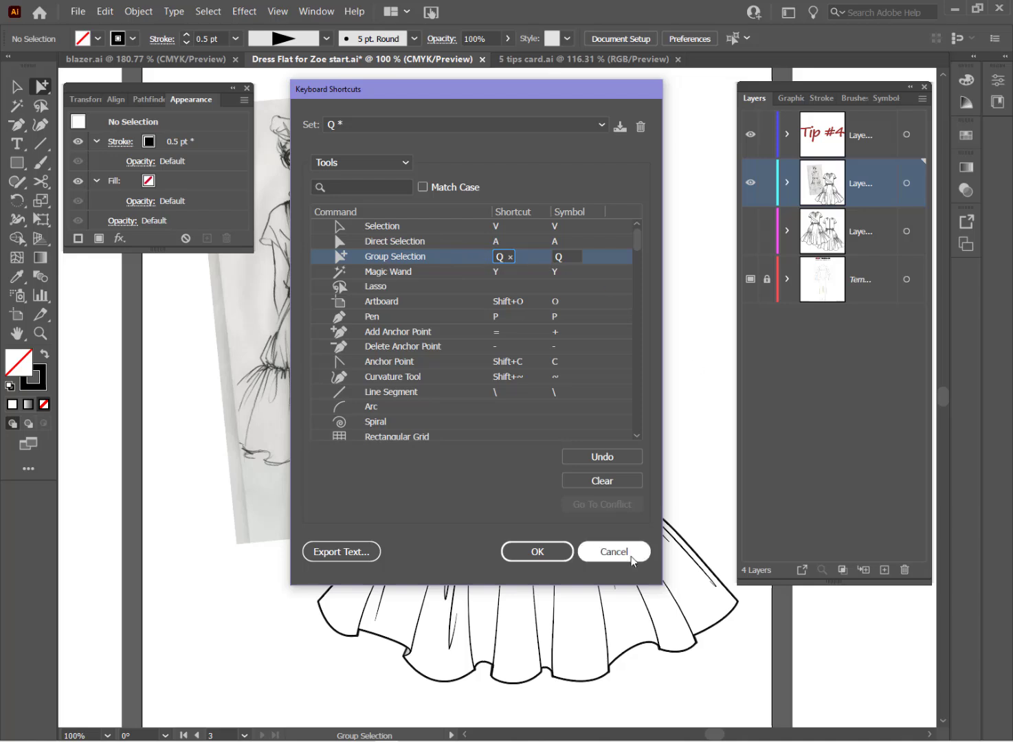
Confirm the shortcut change and overwrite the Q shortcut set
click(536, 551)
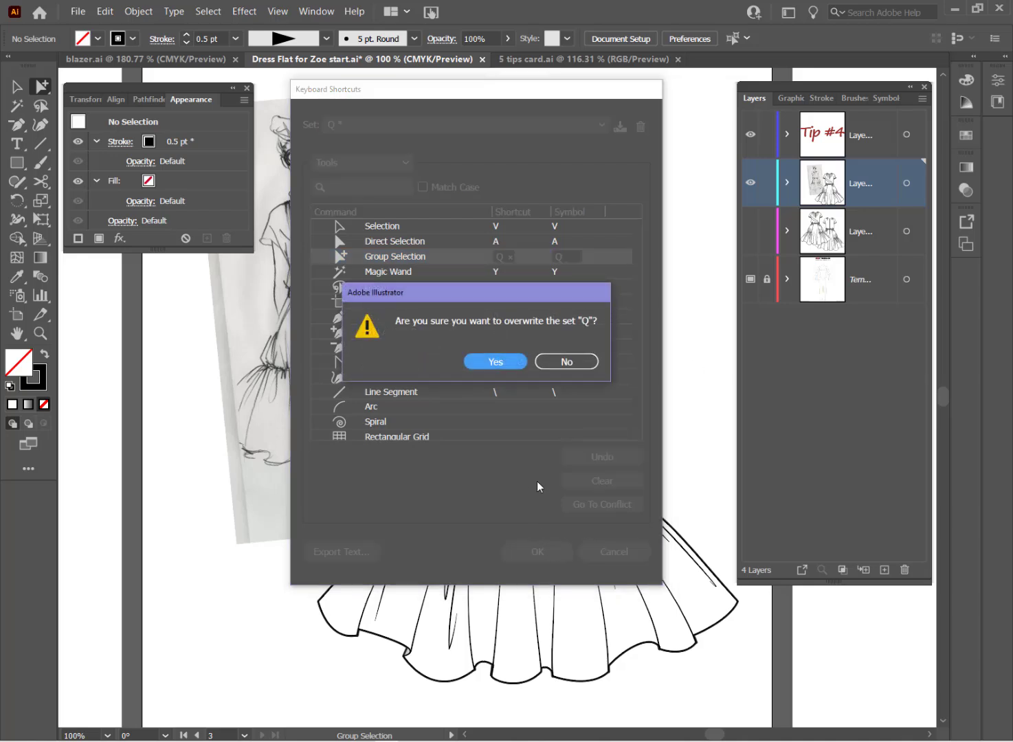
mouse_move(526, 335)
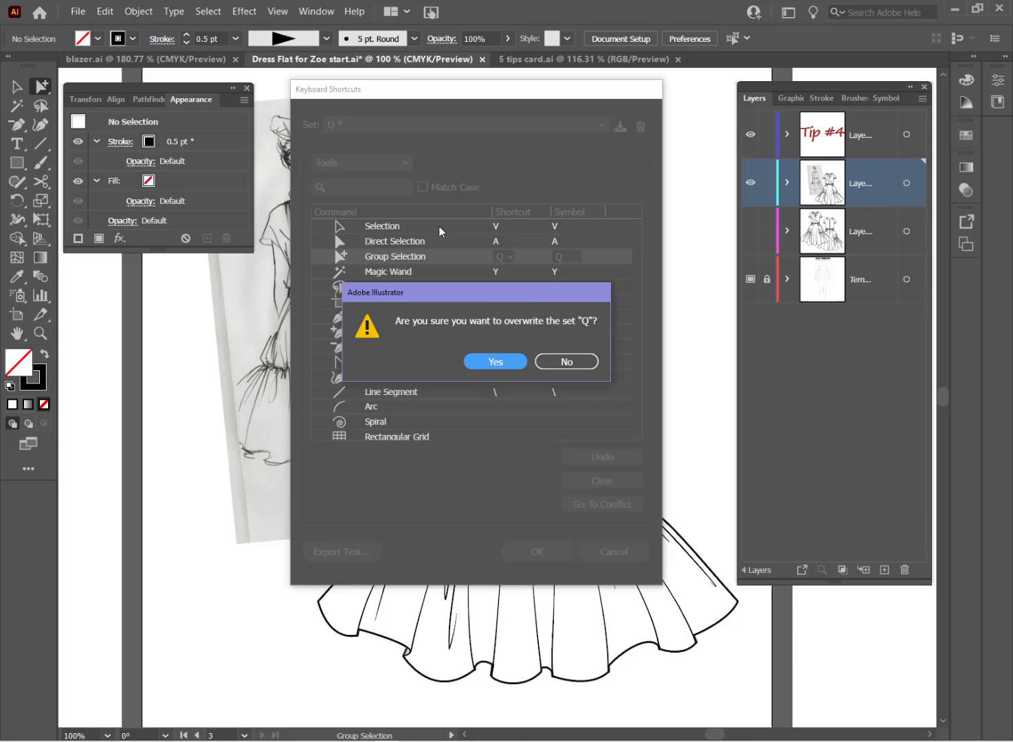
mouse_move(616, 346)
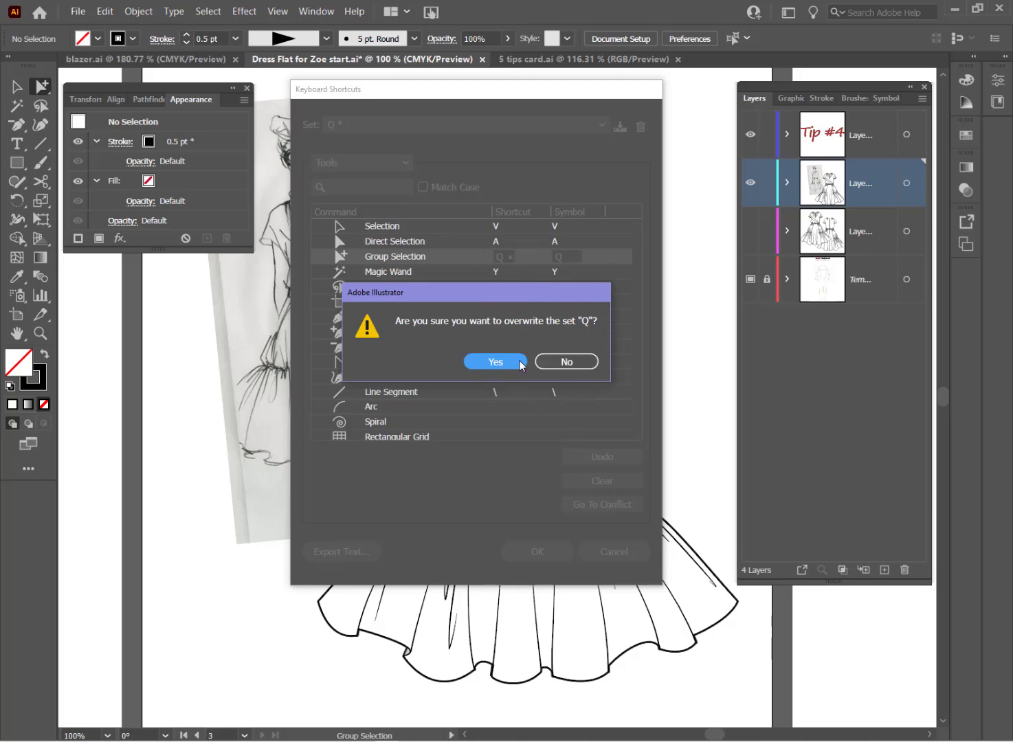
click(494, 361)
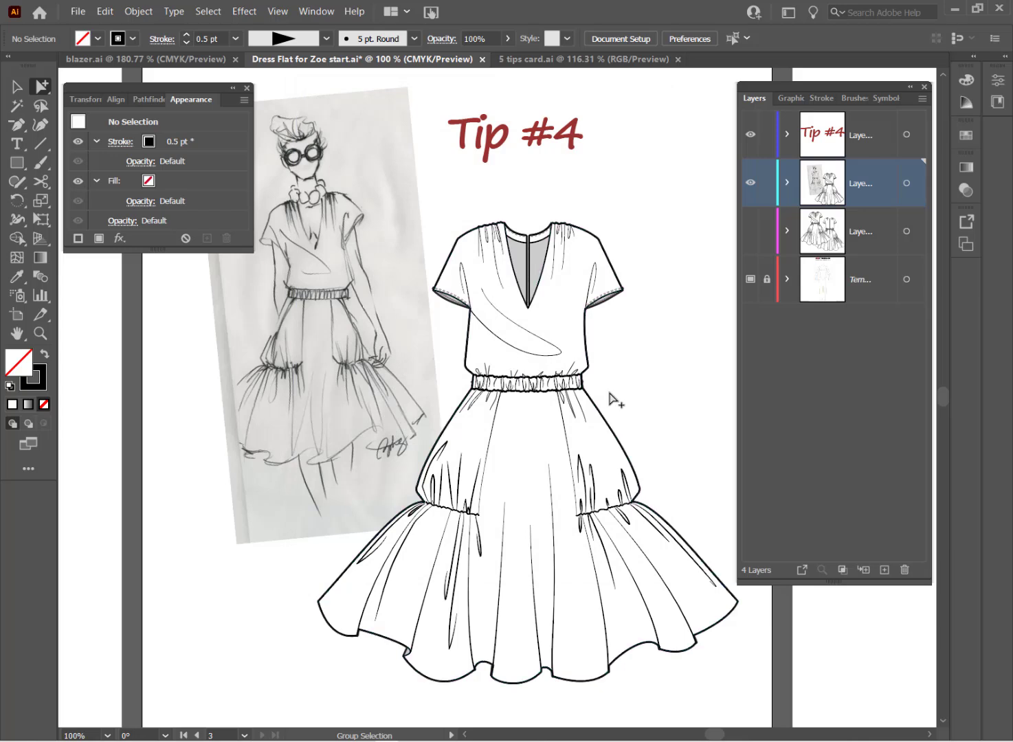
mouse_move(568, 216)
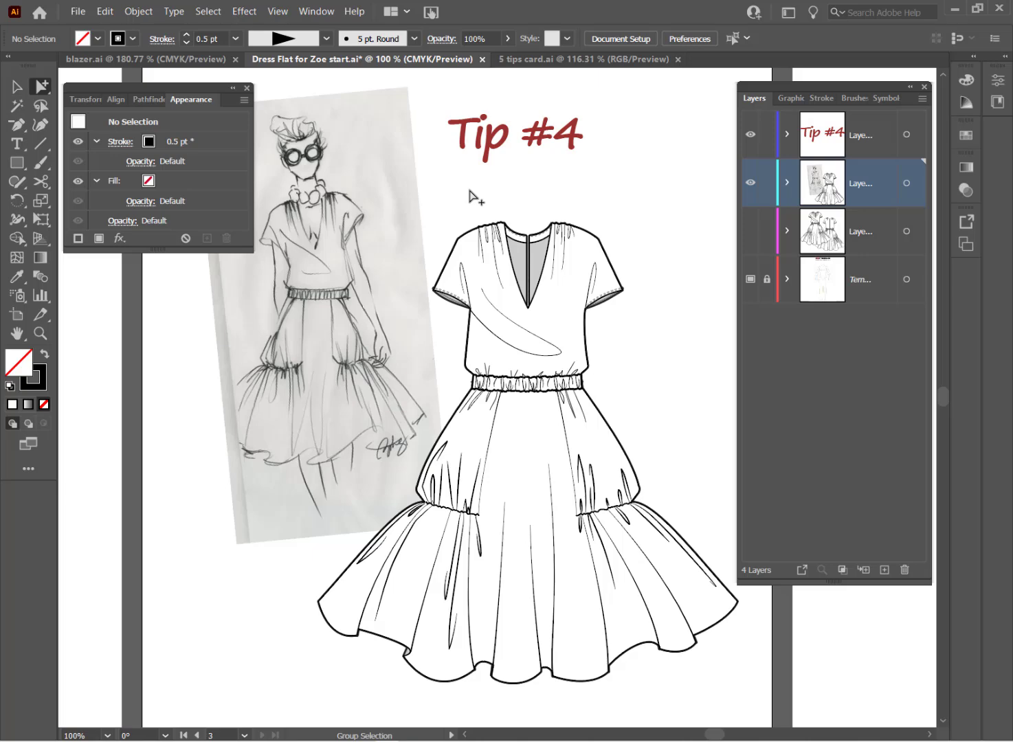
mouse_move(192, 149)
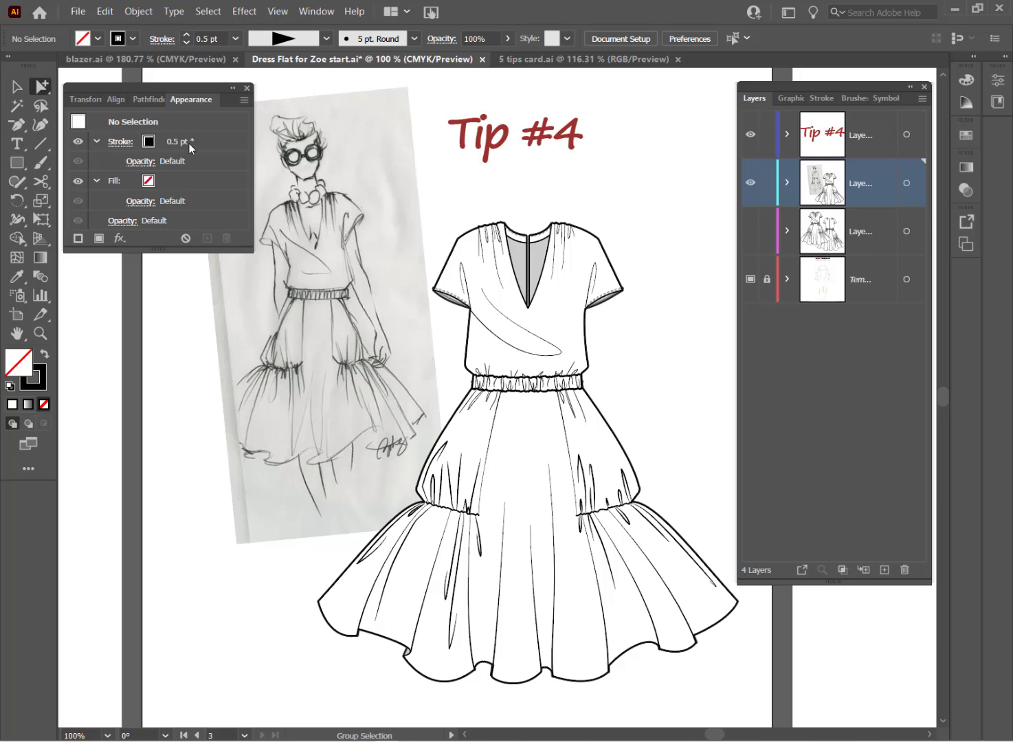
Assign Ctrl+Q to Object > Path > Offset Path and save it into the Q shortcut set
click(104, 11)
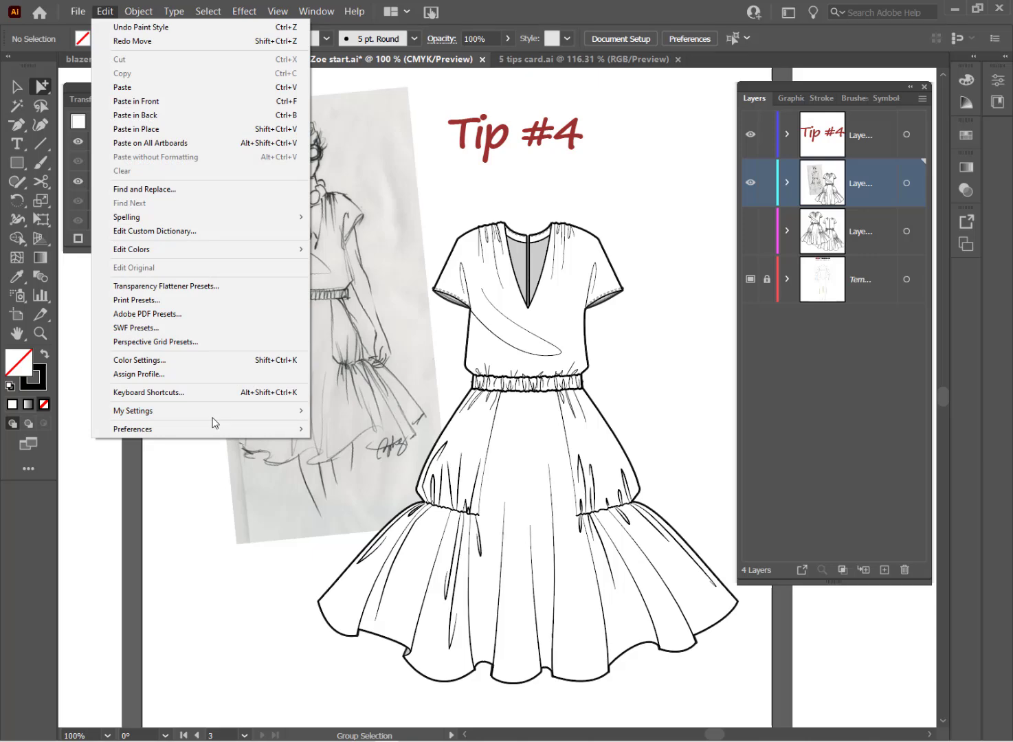
click(148, 392)
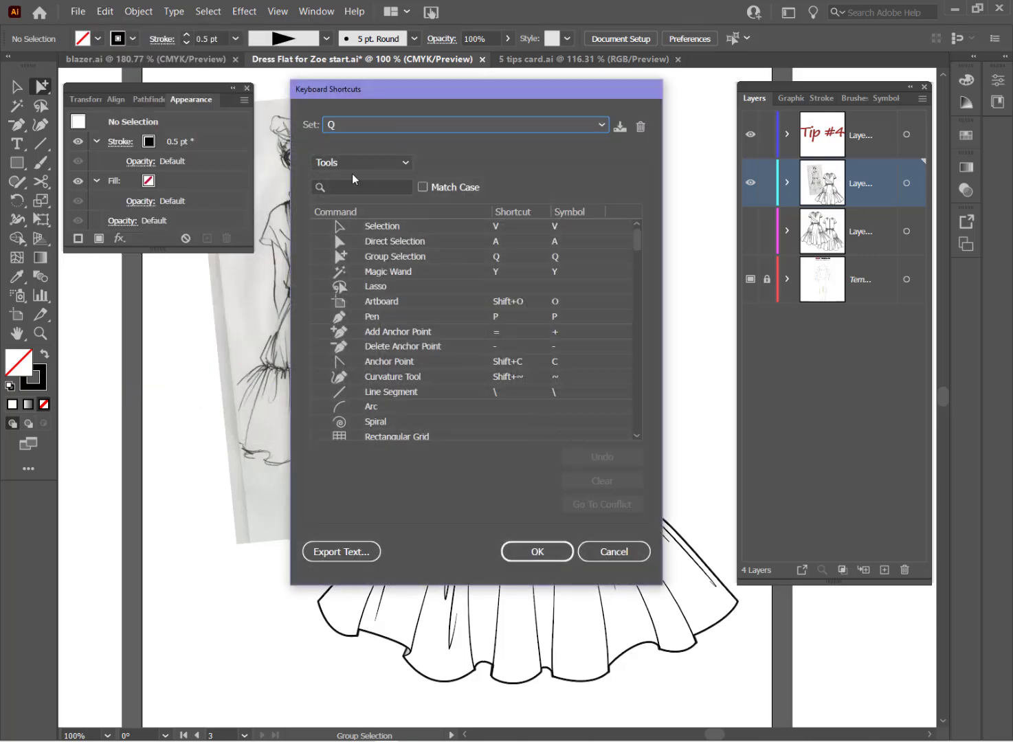
click(361, 162)
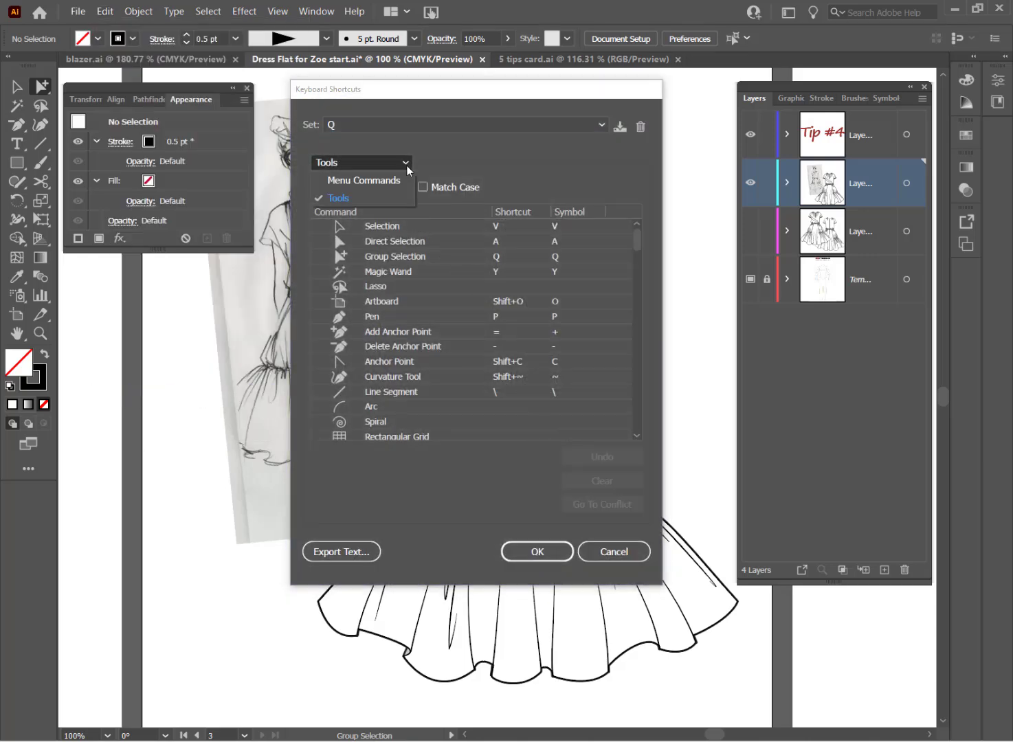
click(363, 180)
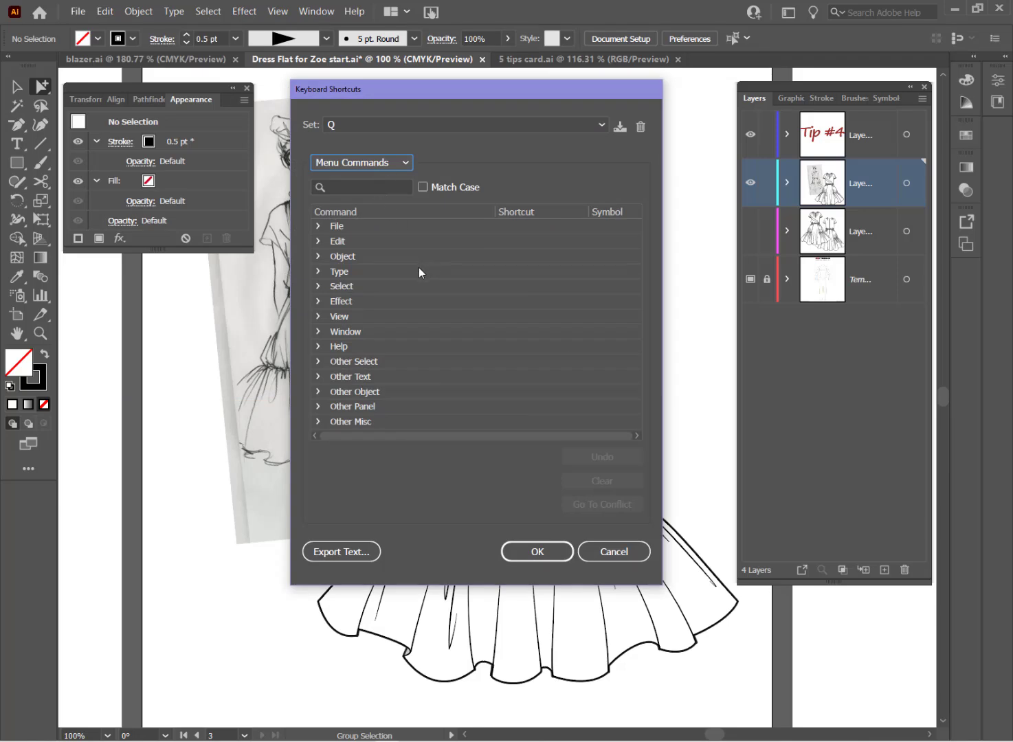
mouse_move(481, 478)
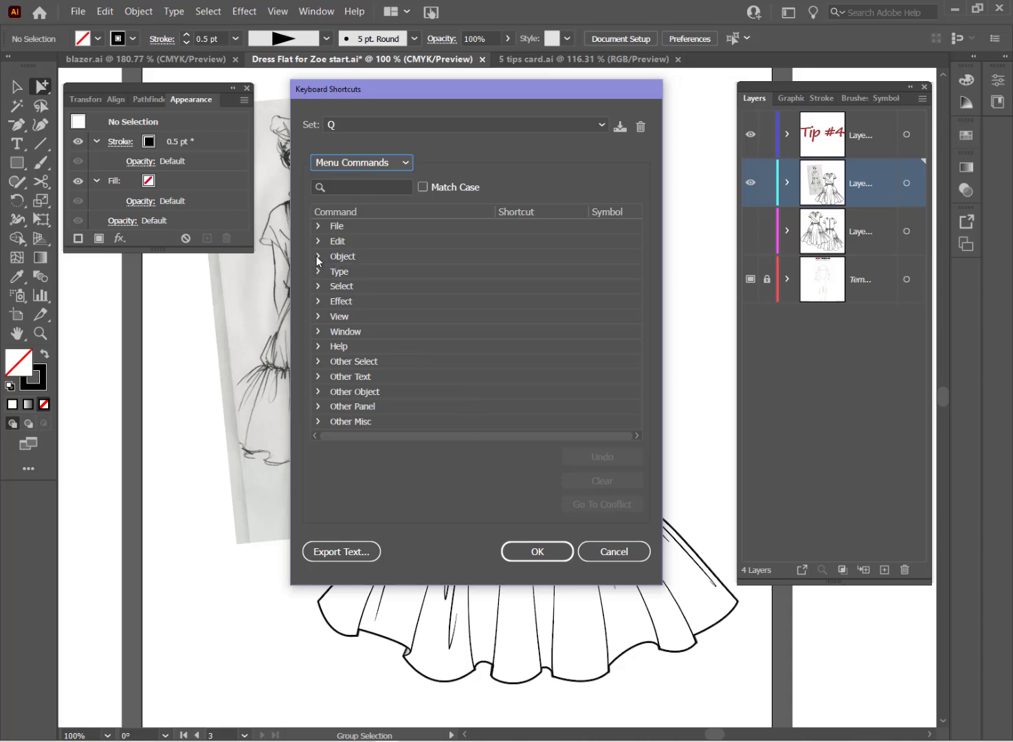
click(318, 256)
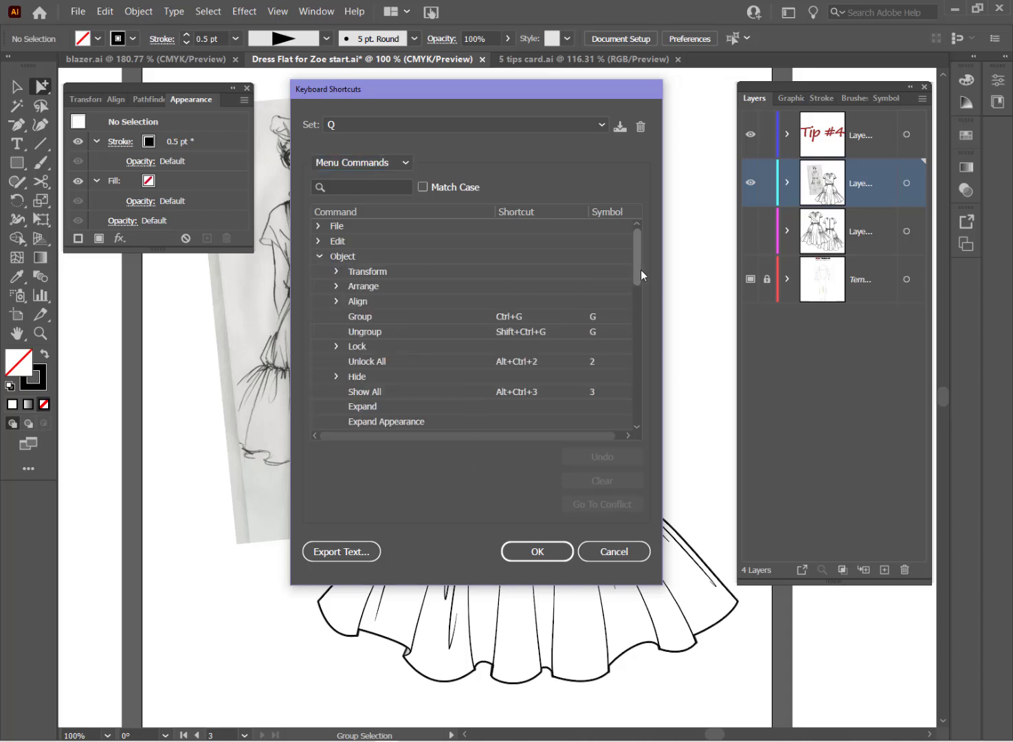
scroll(down, 3)
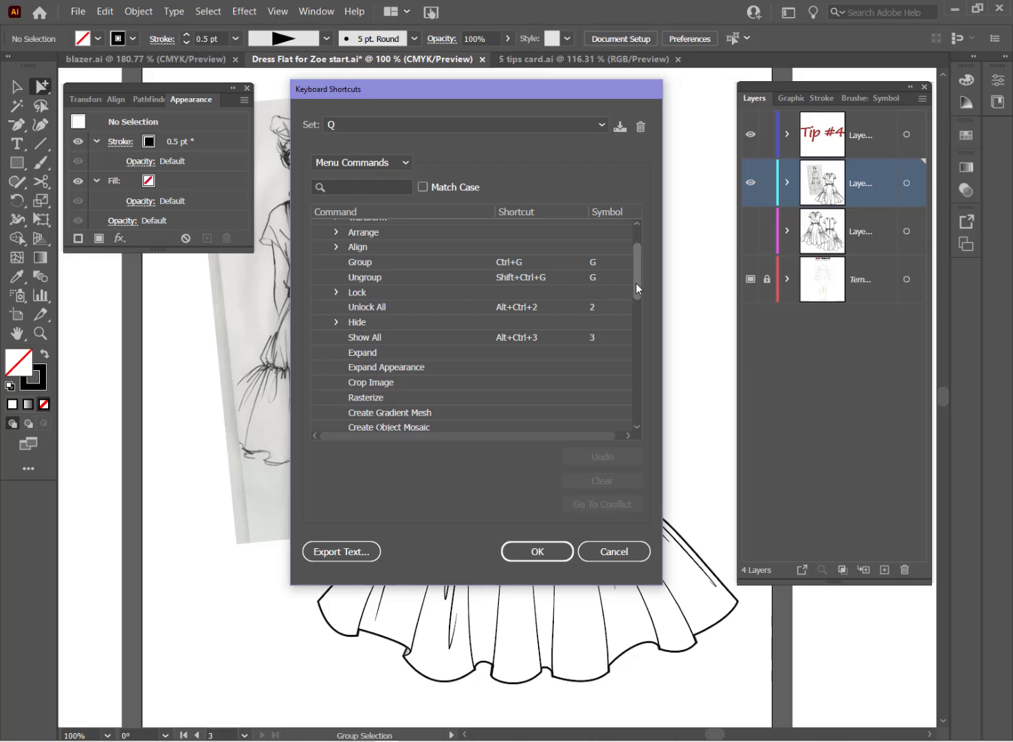
scroll(down, 3)
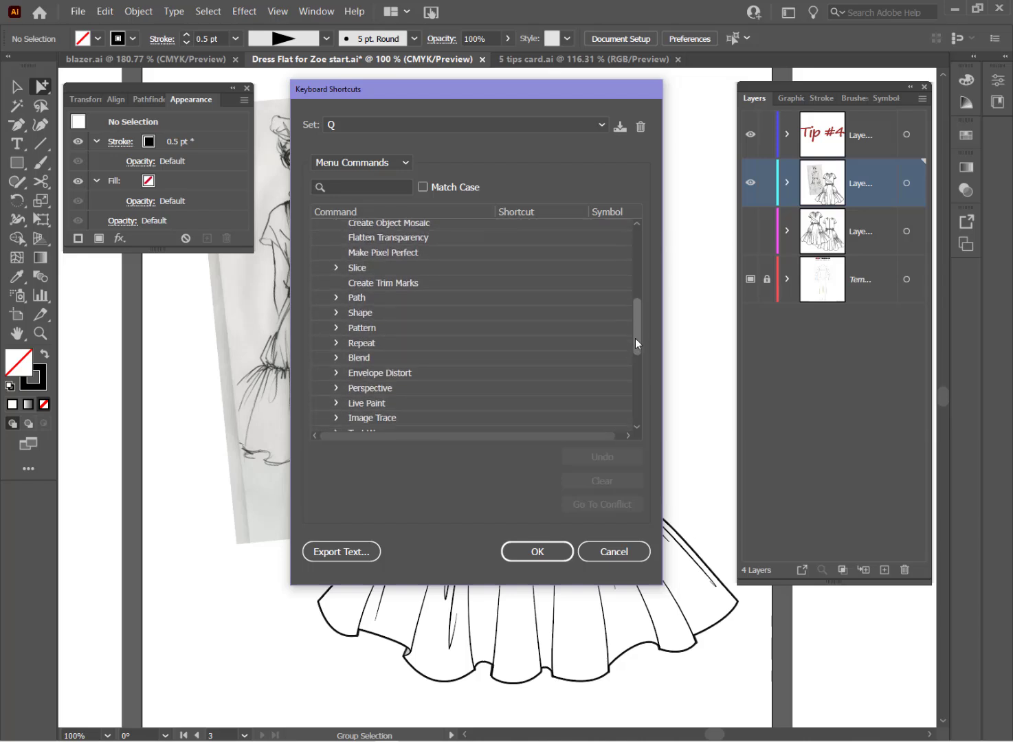
click(337, 298)
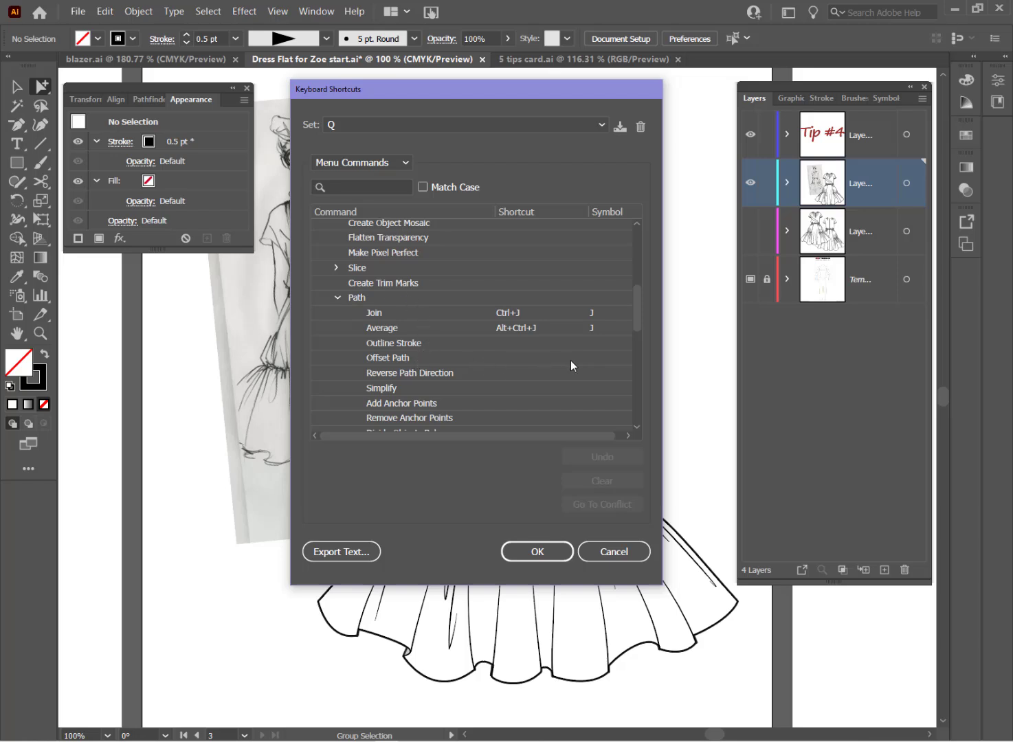
click(387, 357)
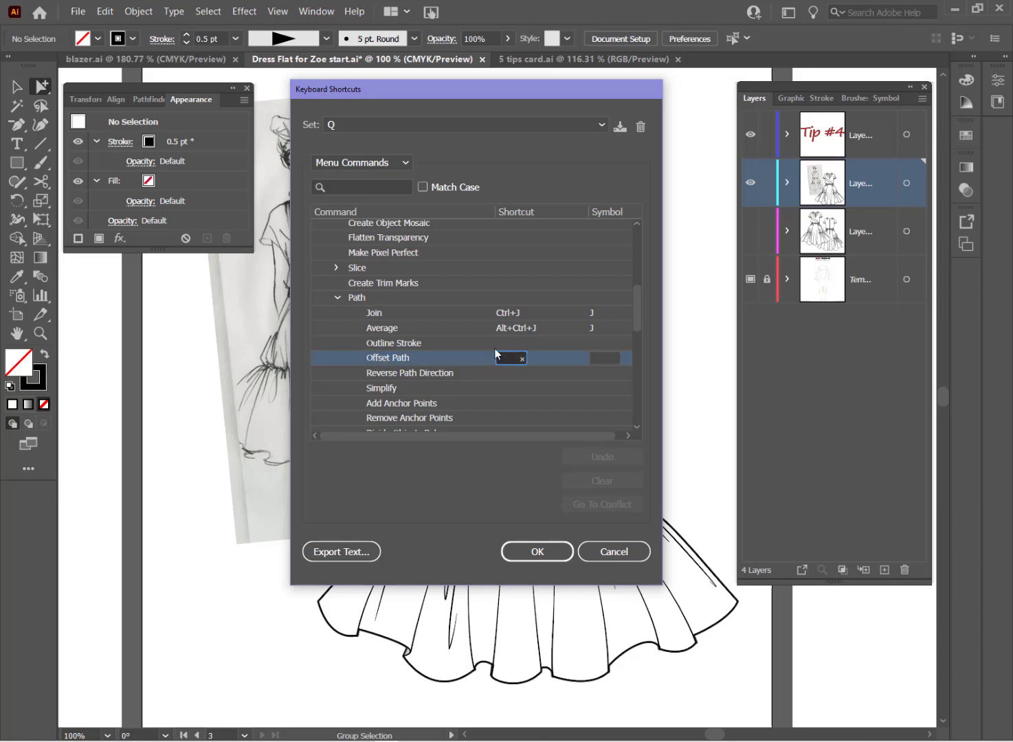
text(Ctrl+Q)
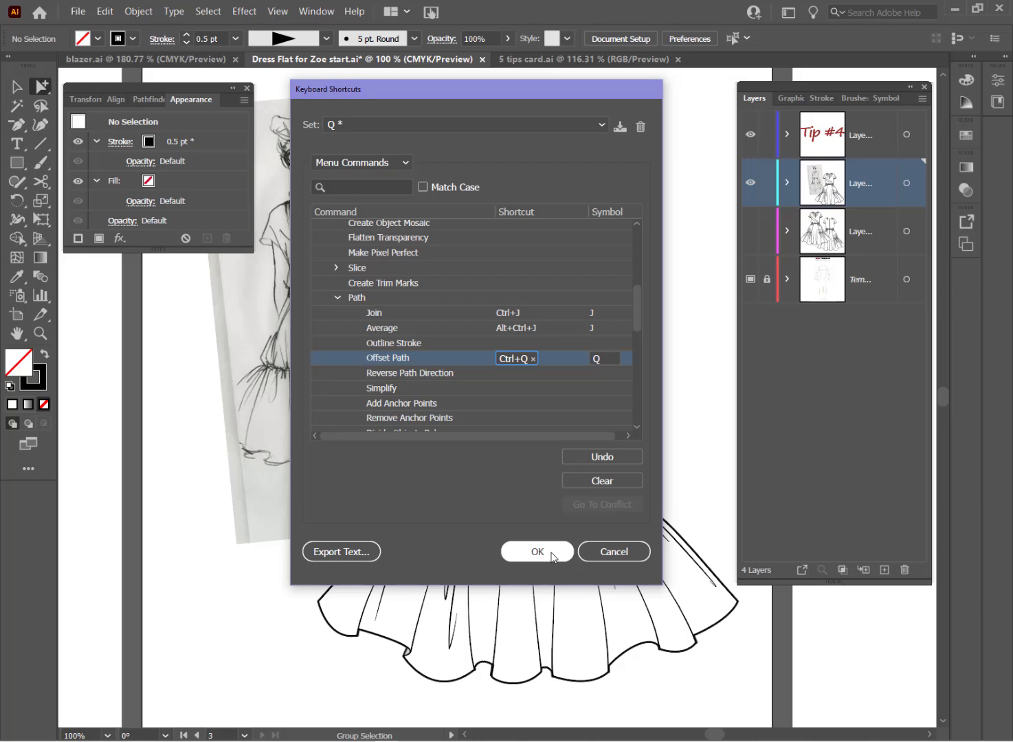
click(536, 551)
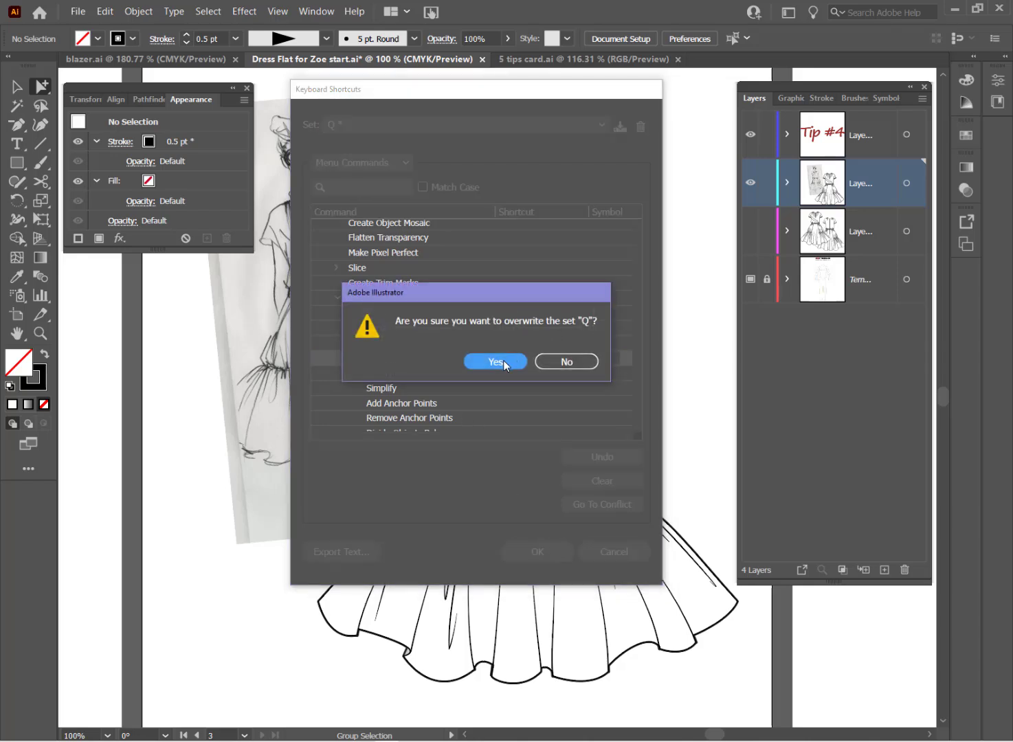
click(495, 361)
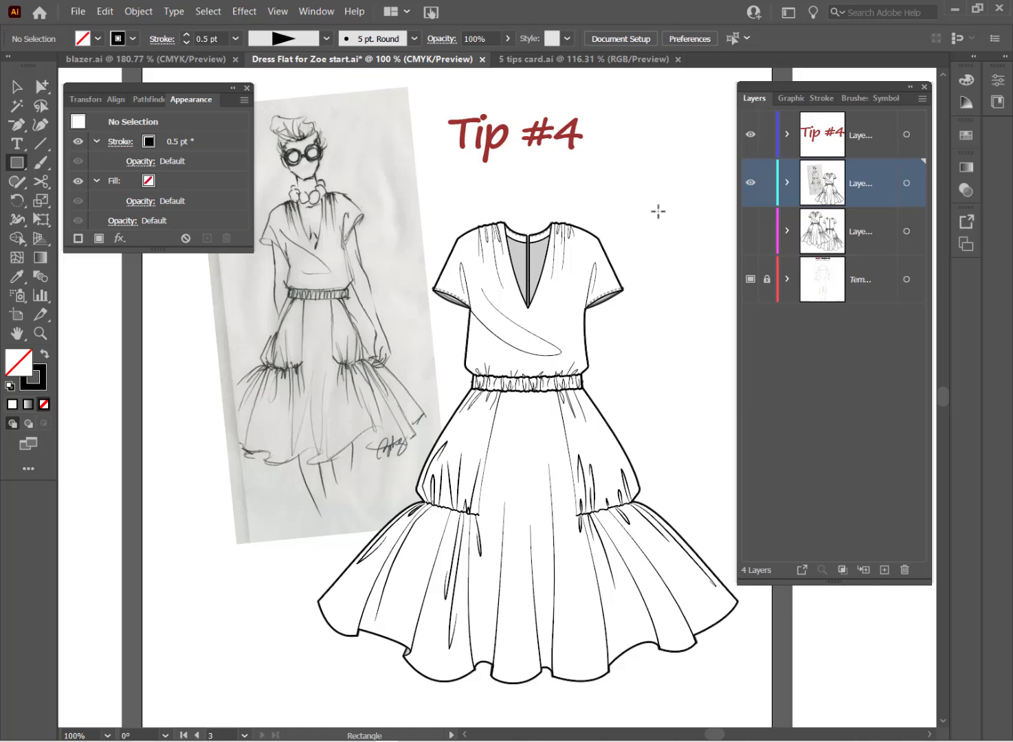
mouse_move(660, 270)
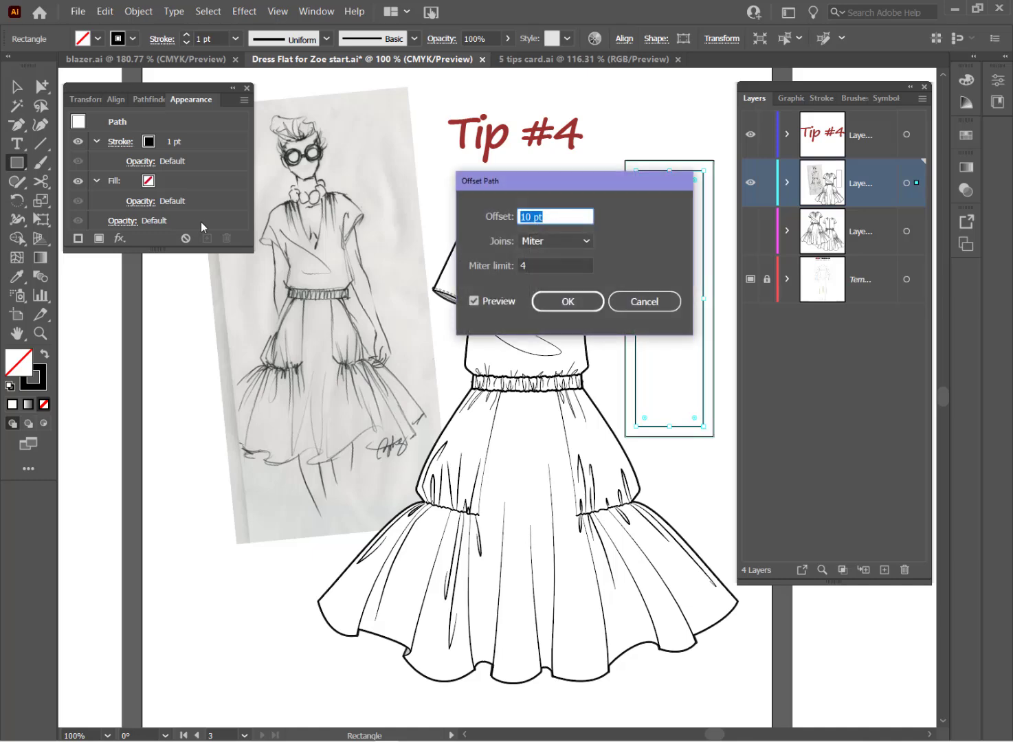
Create an inset copy of the tall rectangle with an Offset Path of -1.5
drag(576, 180, 473, 173)
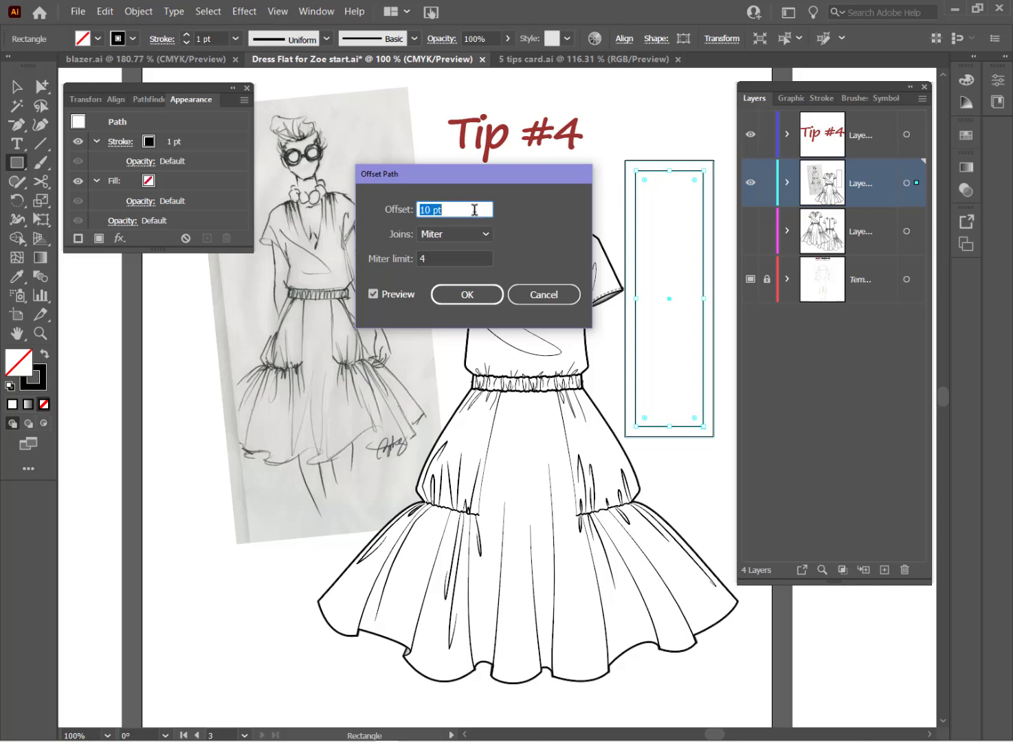
mouse_move(406, 202)
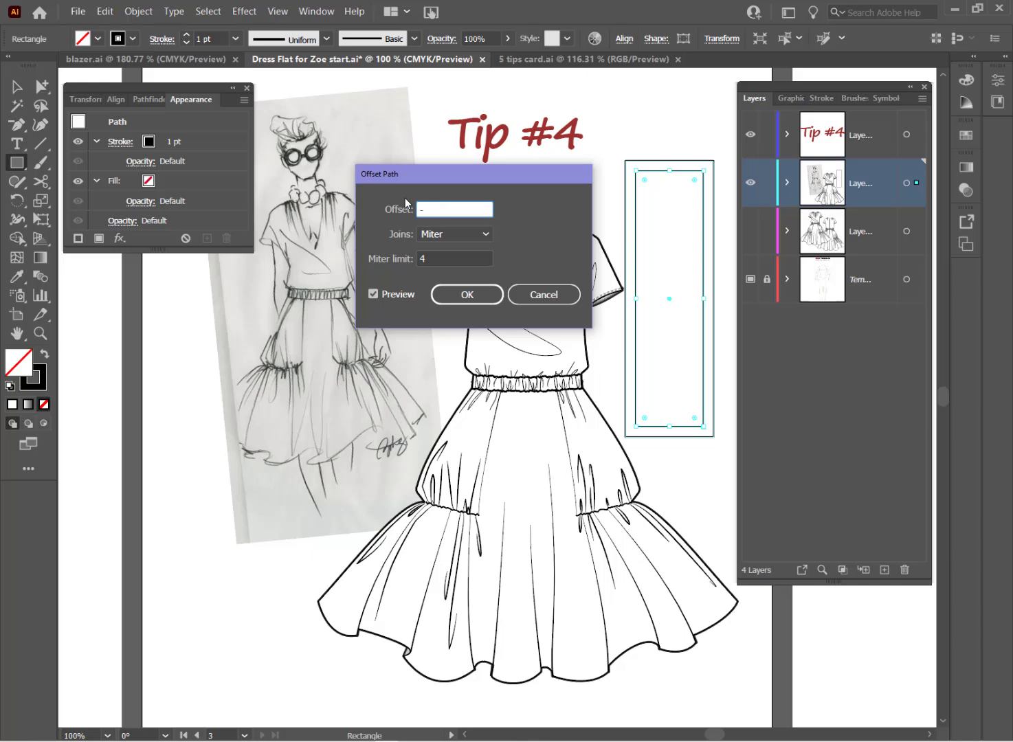
text(-1.5)
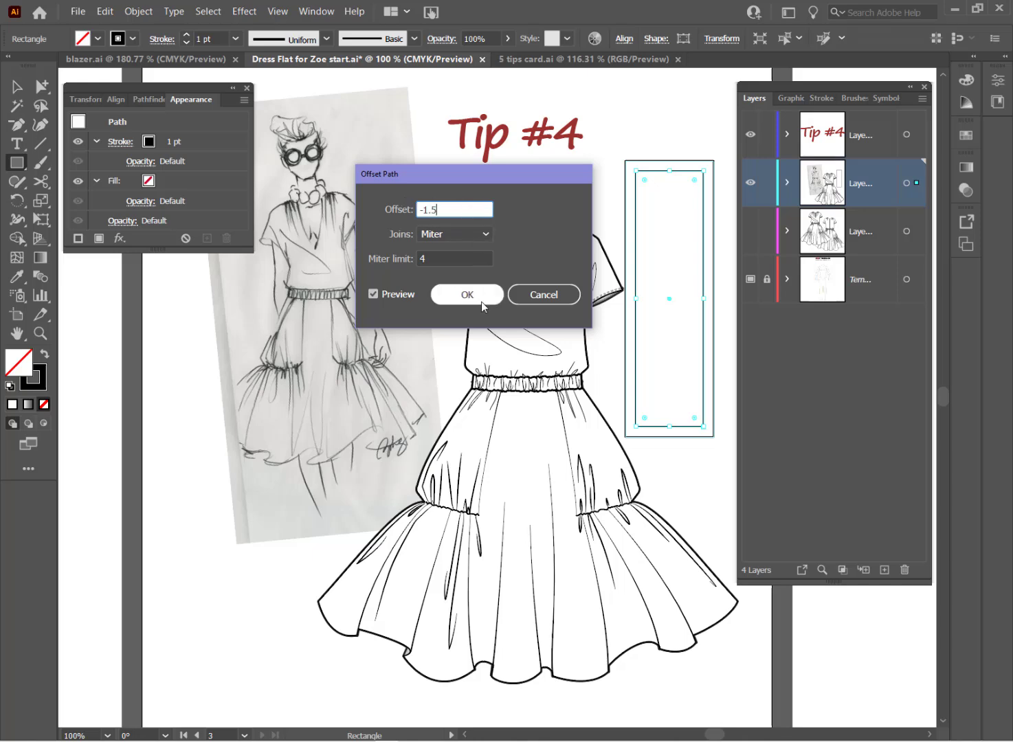
click(466, 295)
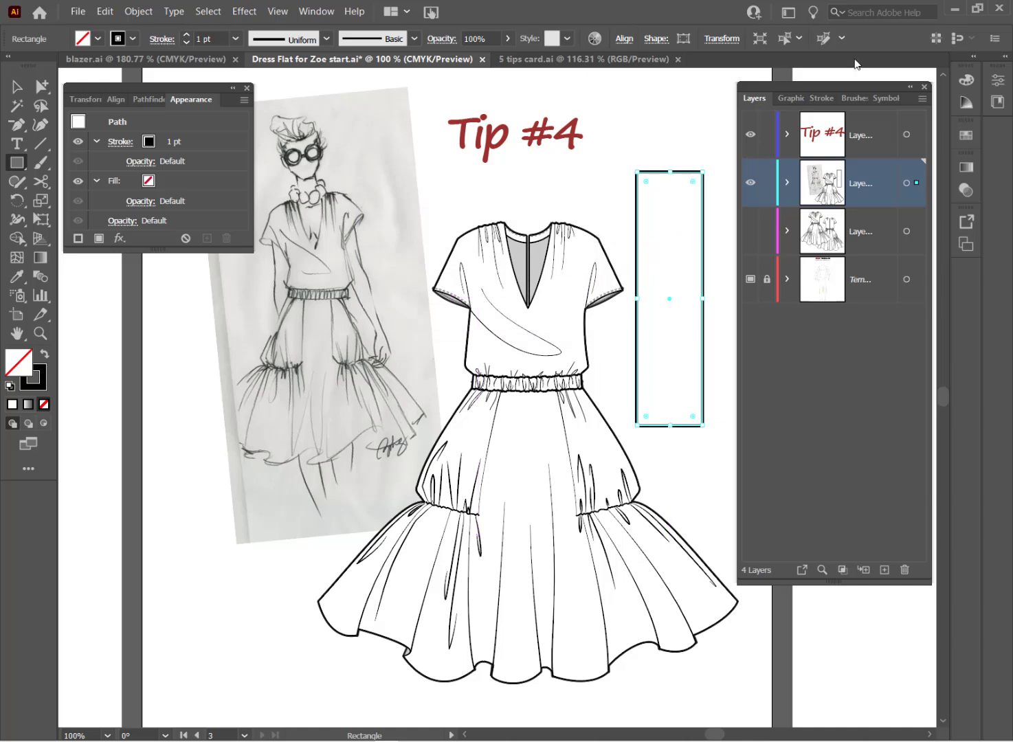
Apply the Stitches graphic style to the inset rectangle and zoom in on it
click(792, 97)
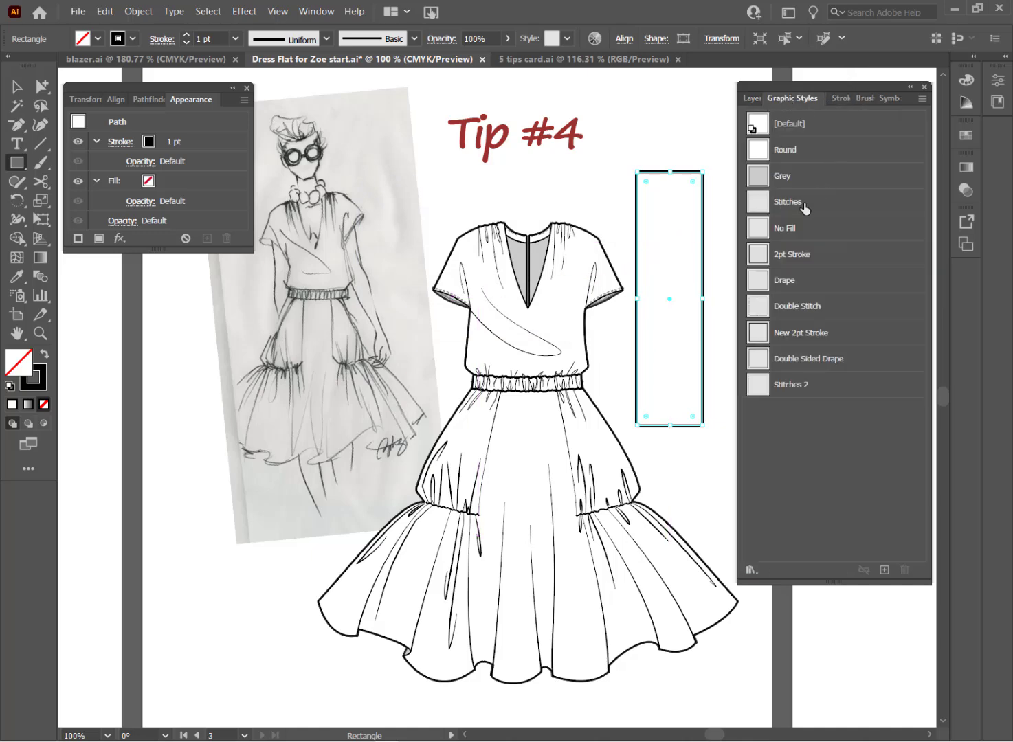
click(788, 201)
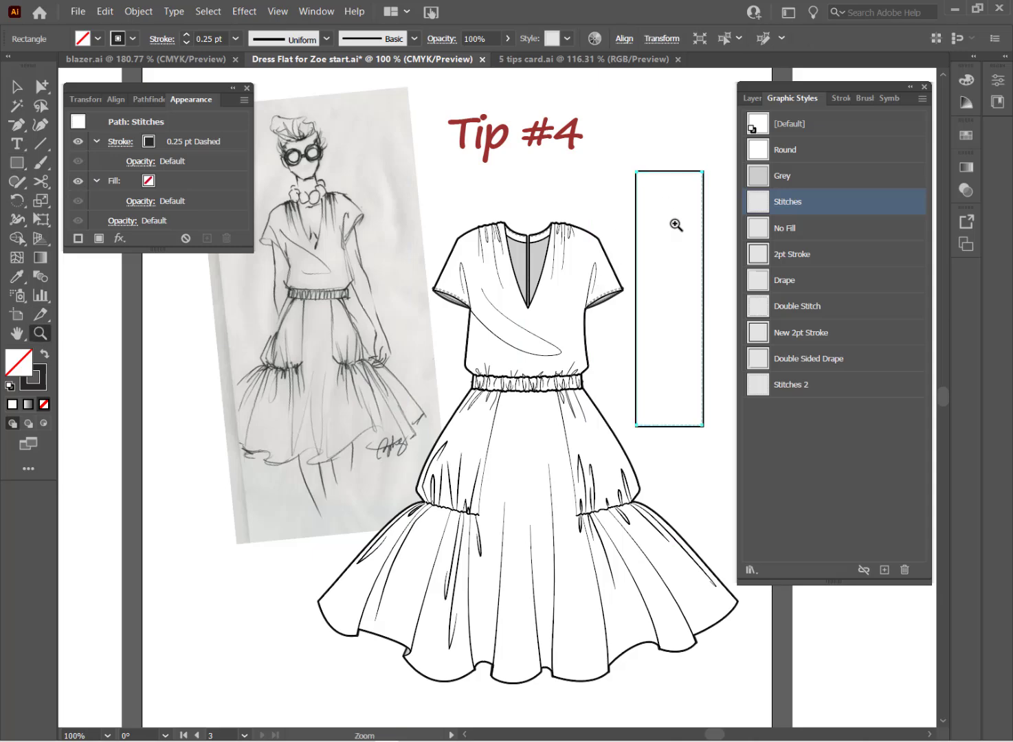
click(675, 225)
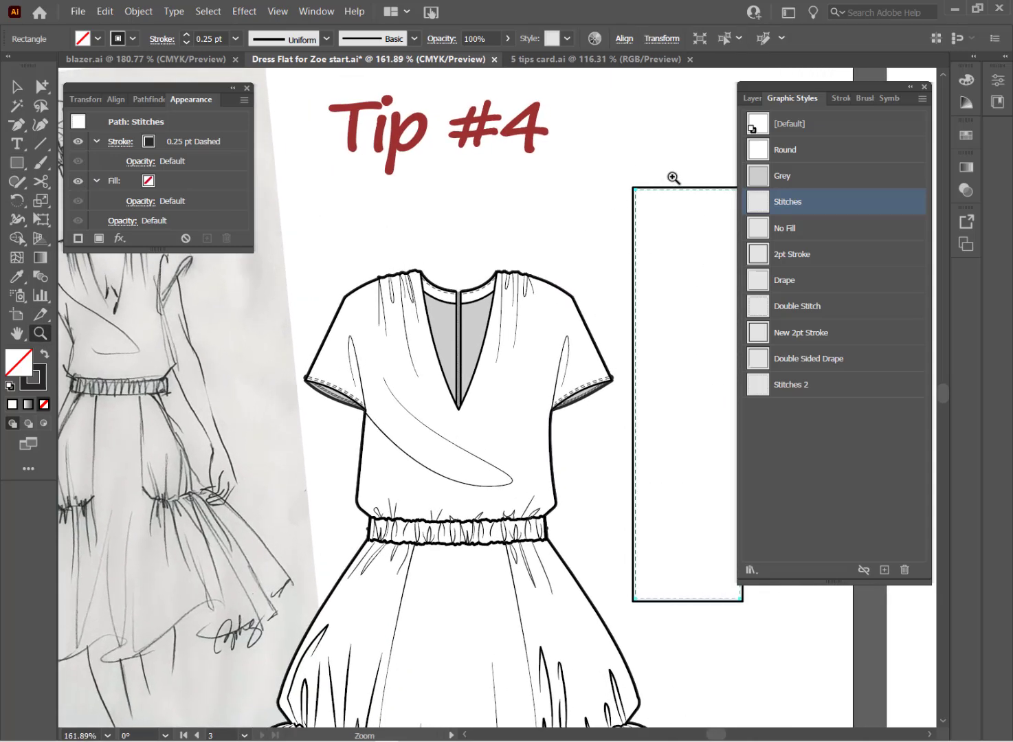
mouse_move(694, 111)
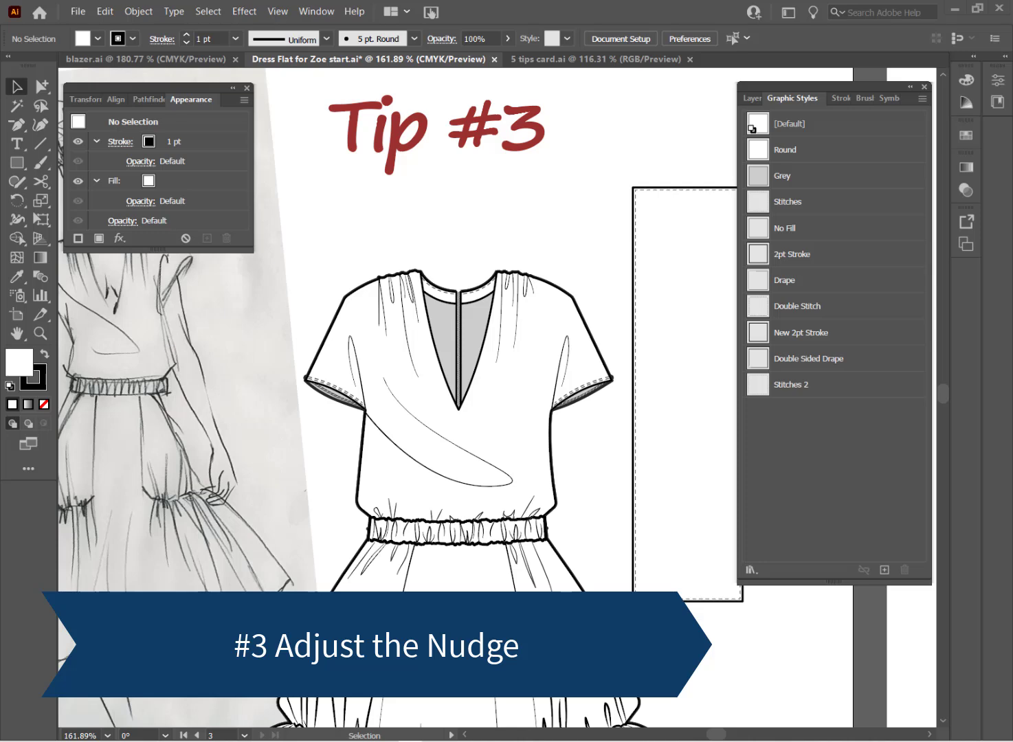
mouse_move(41, 333)
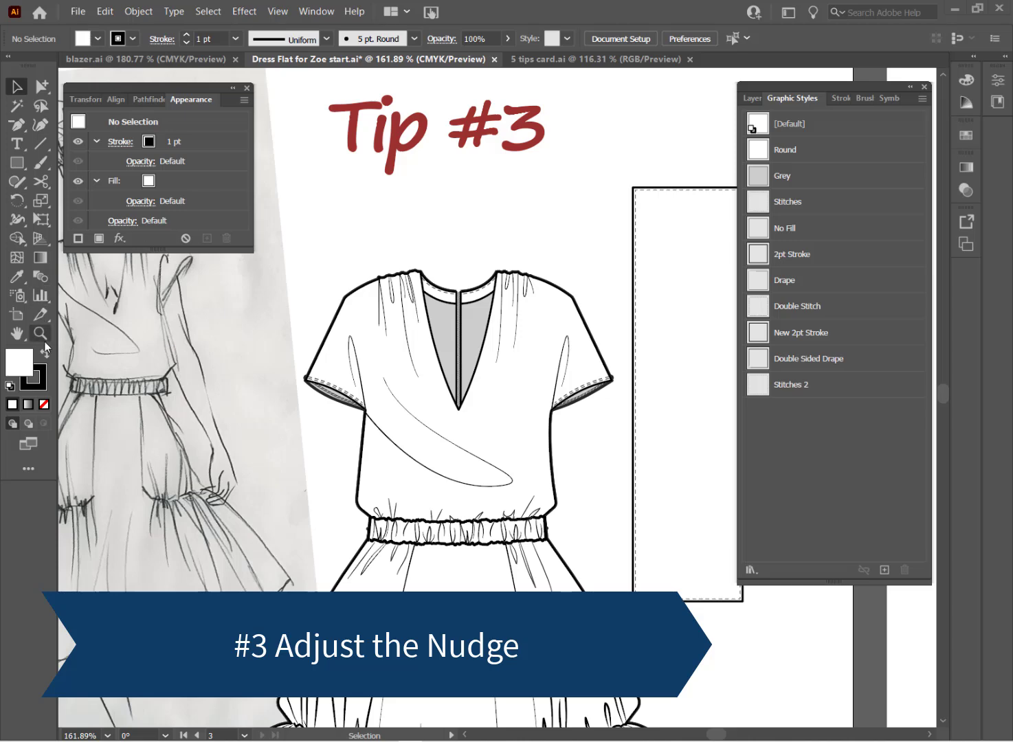
click(41, 334)
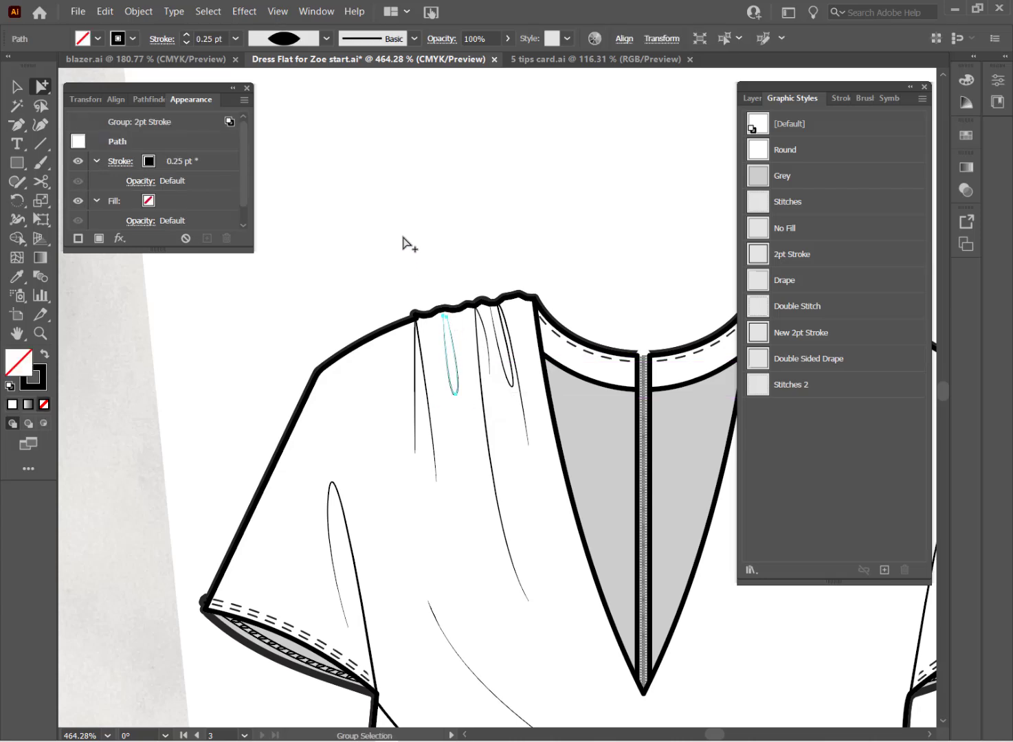
mouse_move(417, 232)
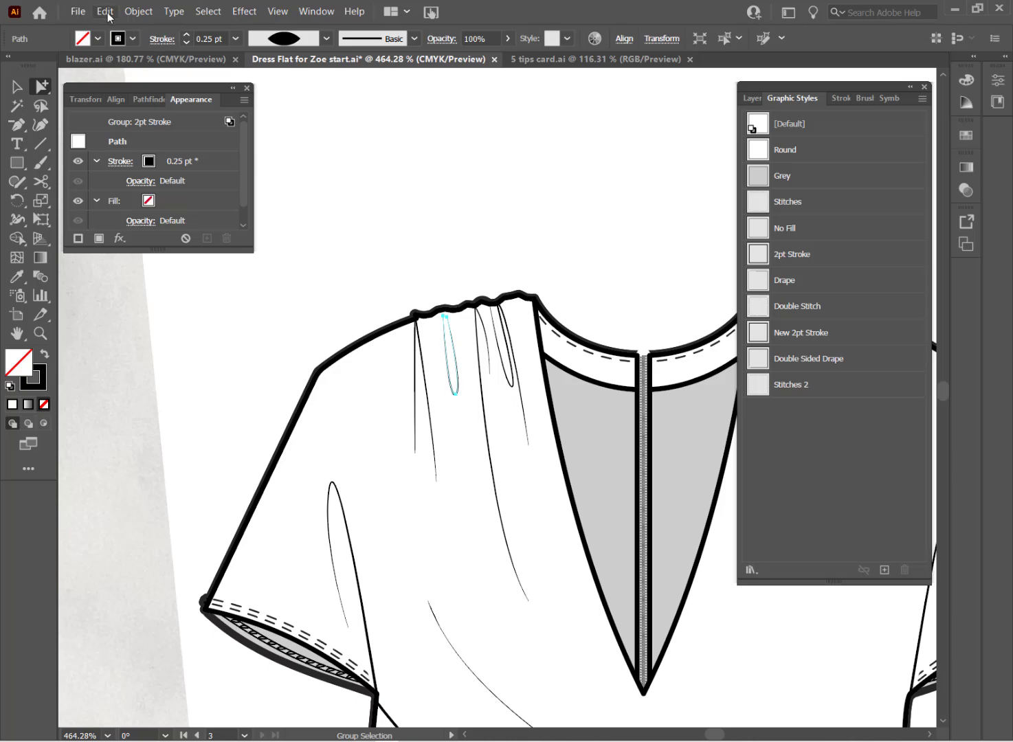
click(105, 11)
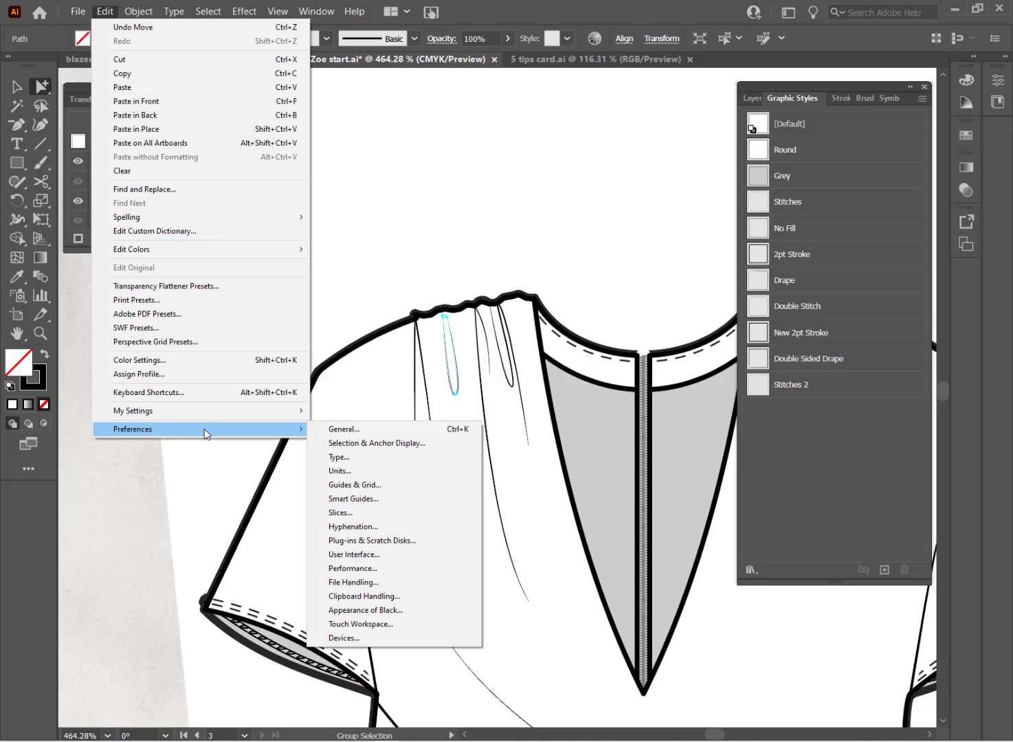
mouse_move(347, 429)
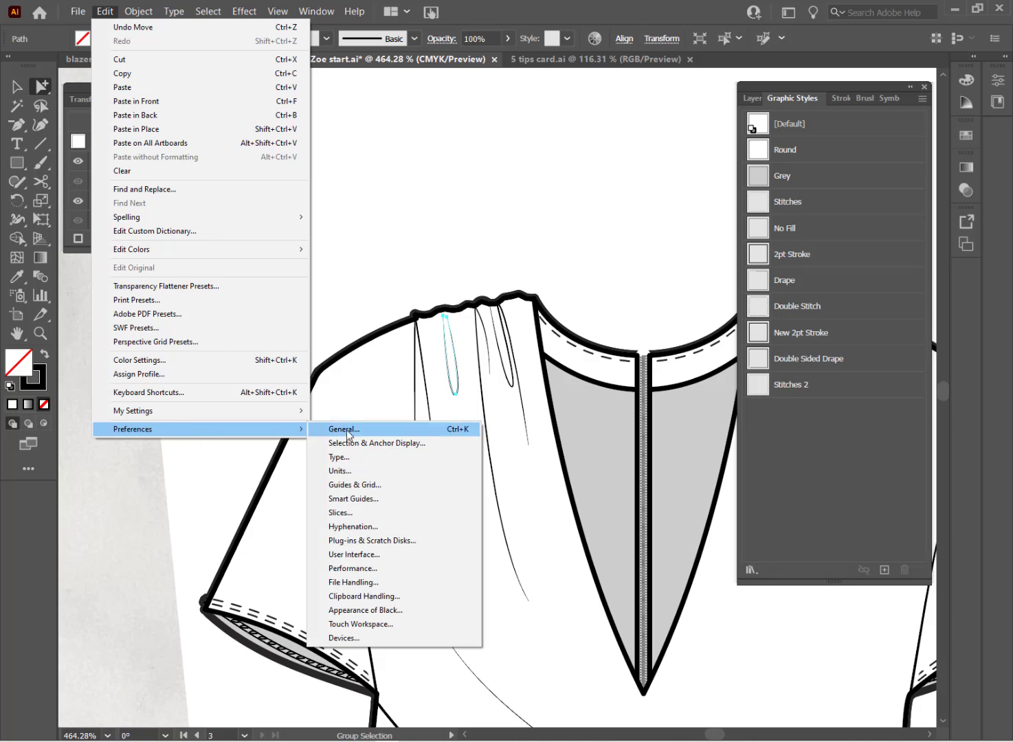
click(343, 428)
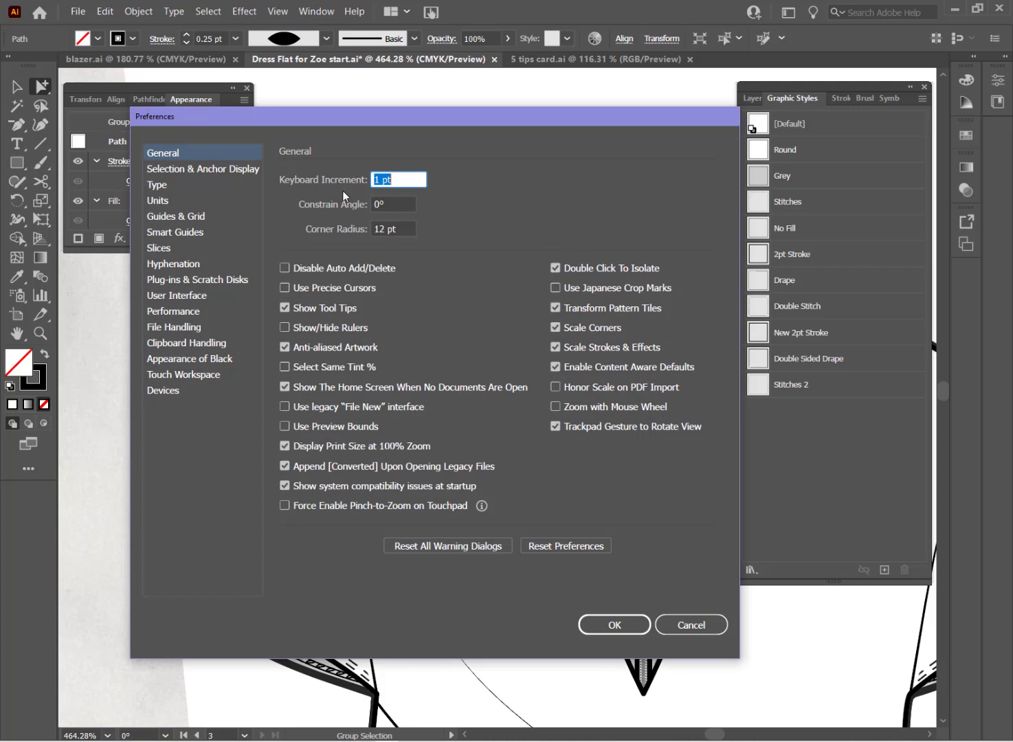
mouse_move(393, 191)
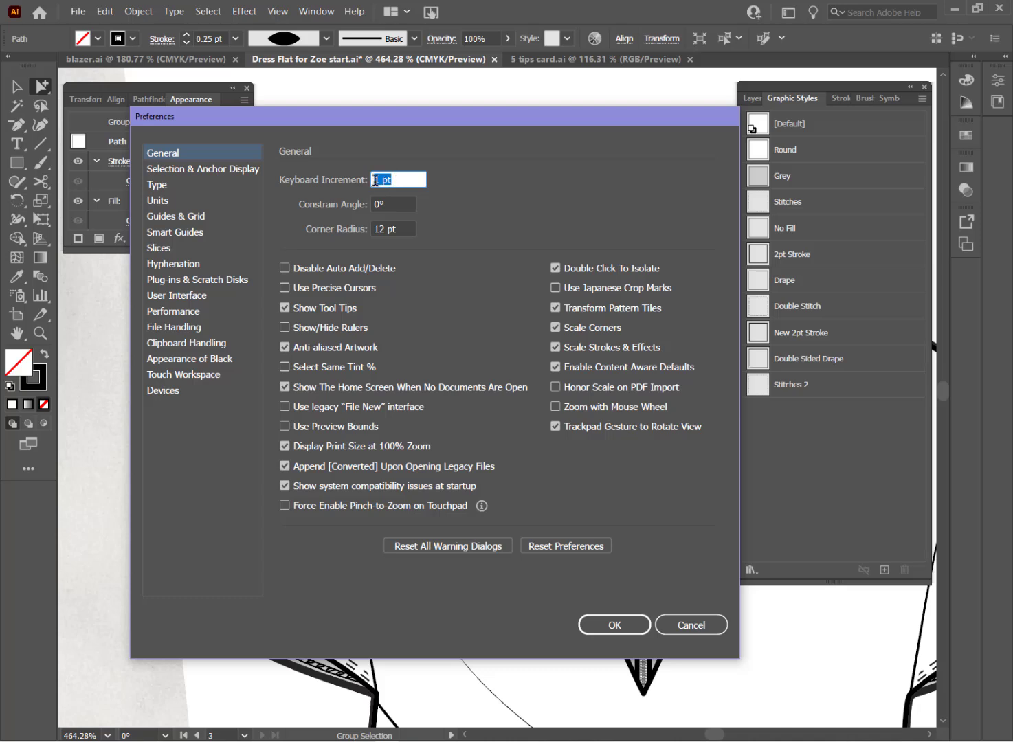
mouse_move(446, 180)
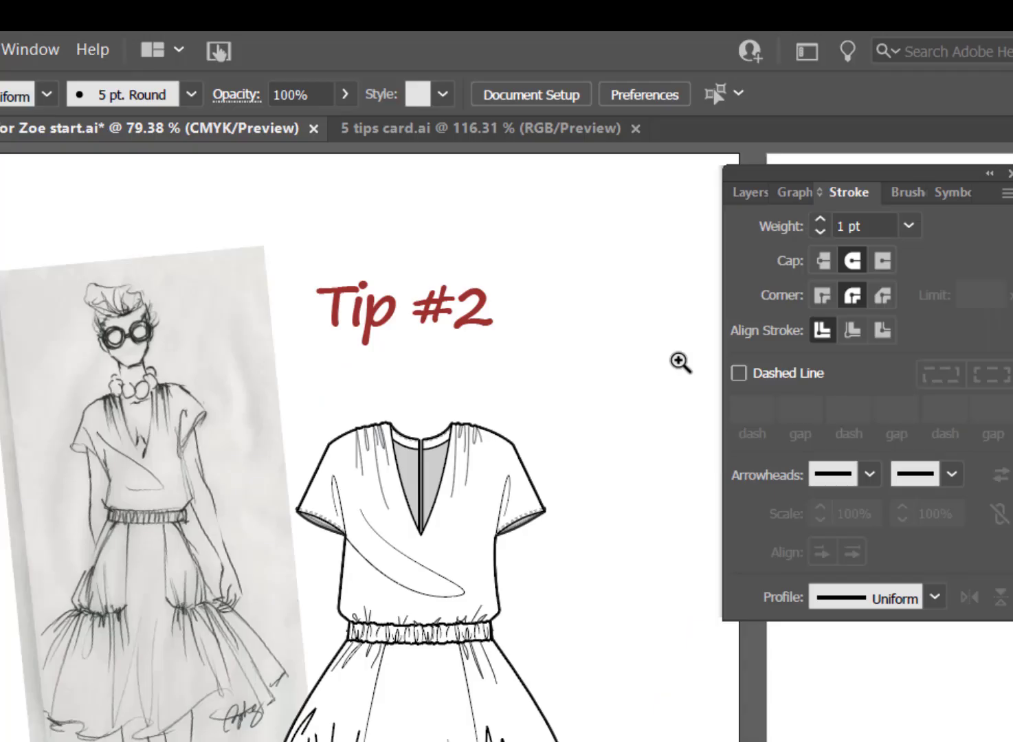
mouse_move(694, 363)
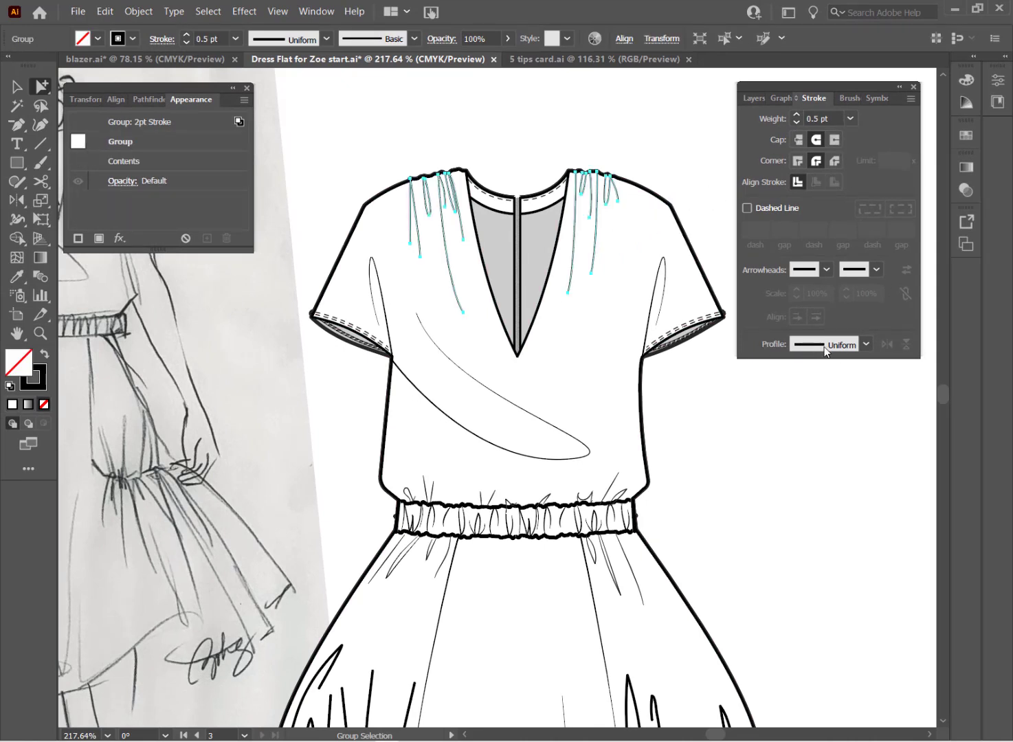
Show the stroke width profile list for the shoulder gather lines
click(868, 344)
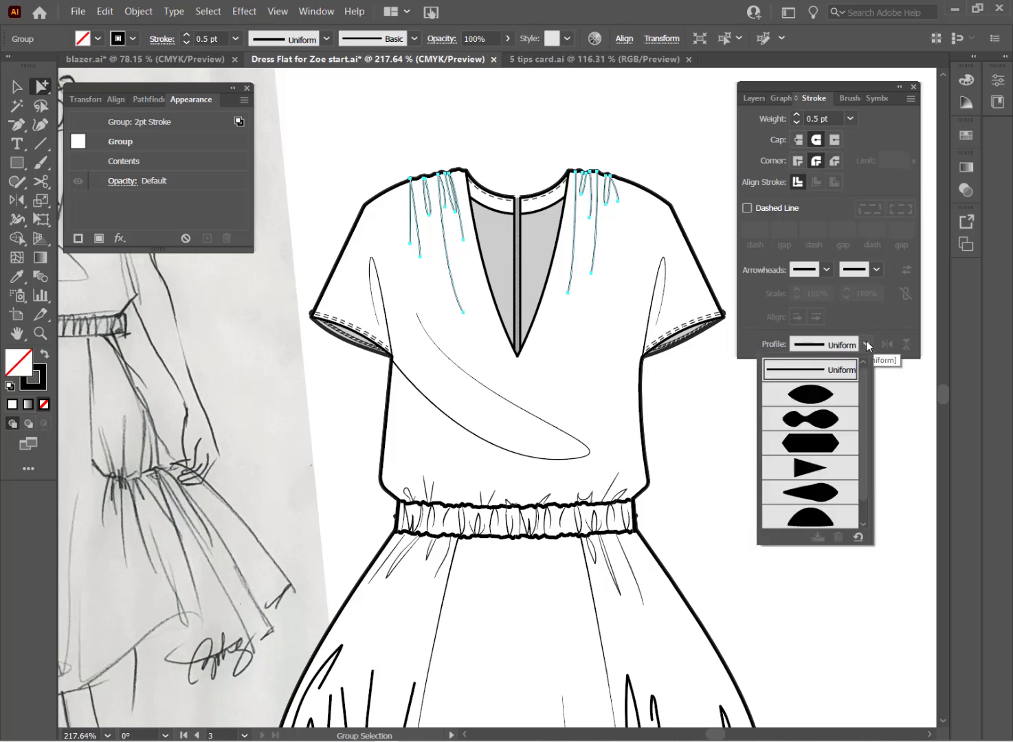
mouse_move(811, 395)
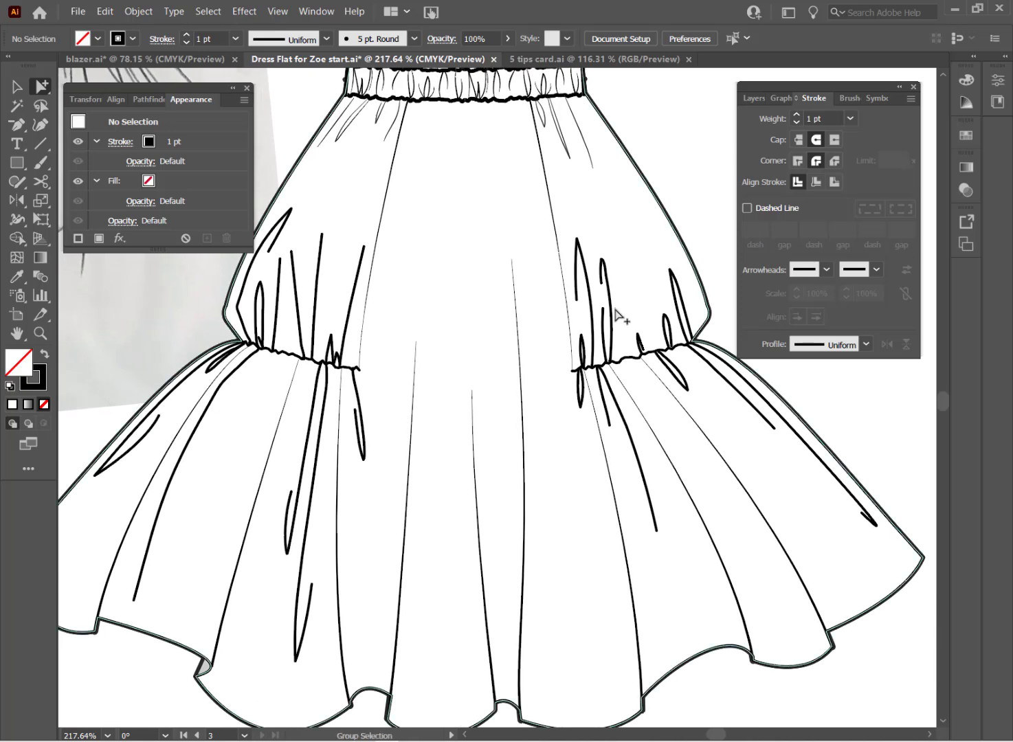
Give the skirt gather lines a tapered width profile and a new stroke weight
click(614, 315)
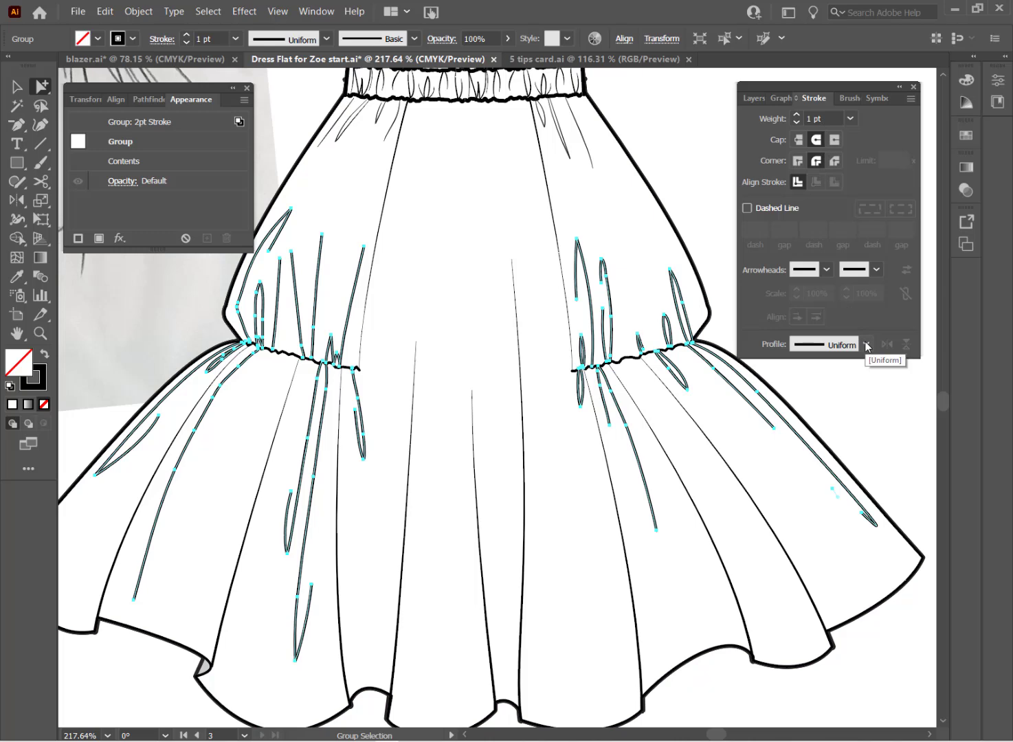
click(865, 343)
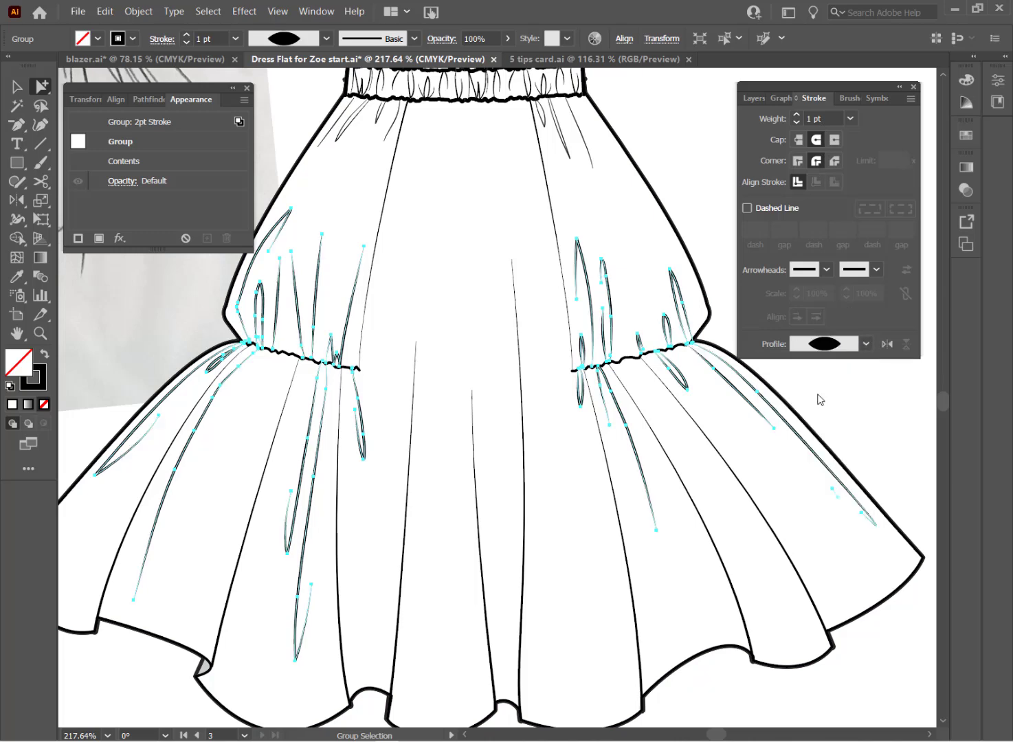
mouse_move(829, 400)
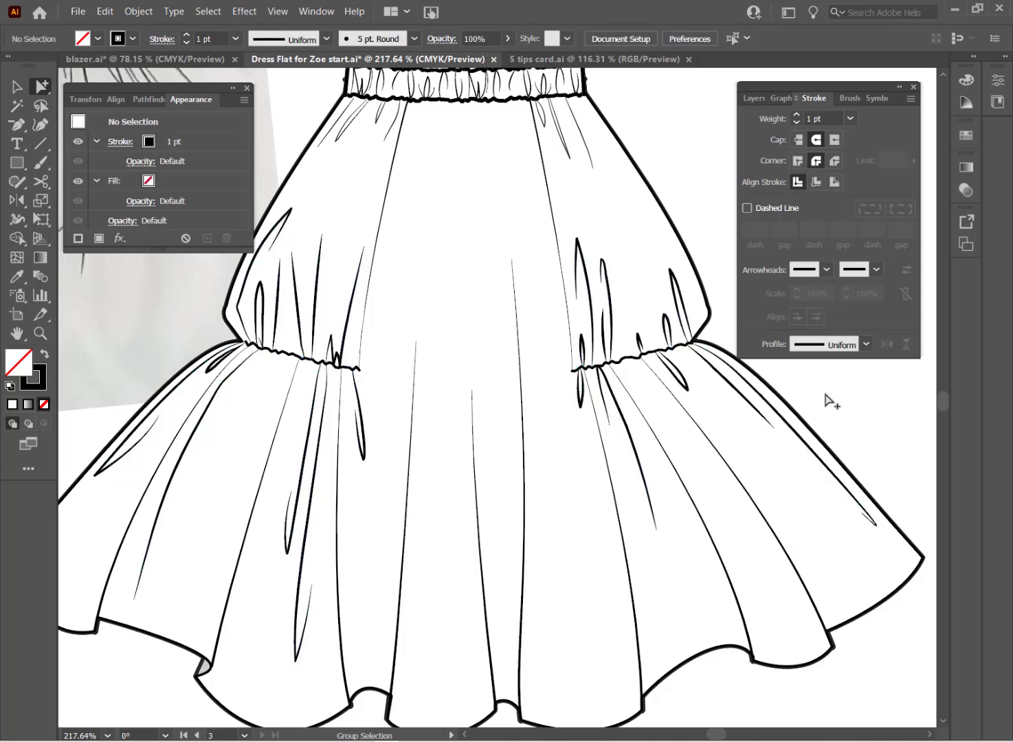
mouse_move(689, 398)
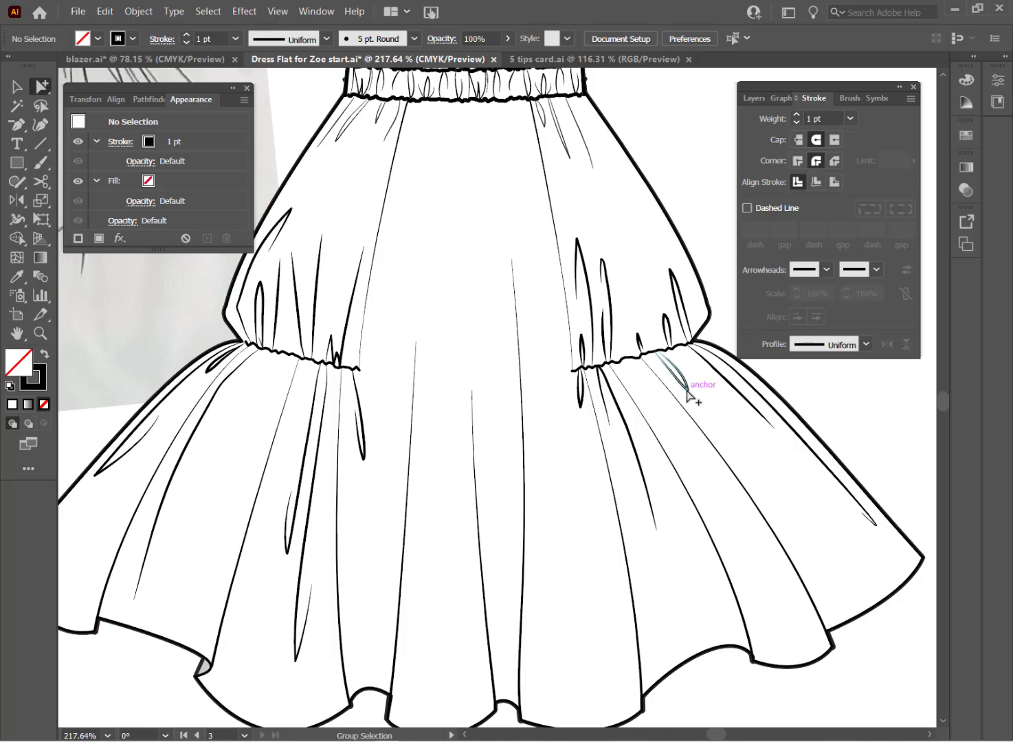
click(687, 374)
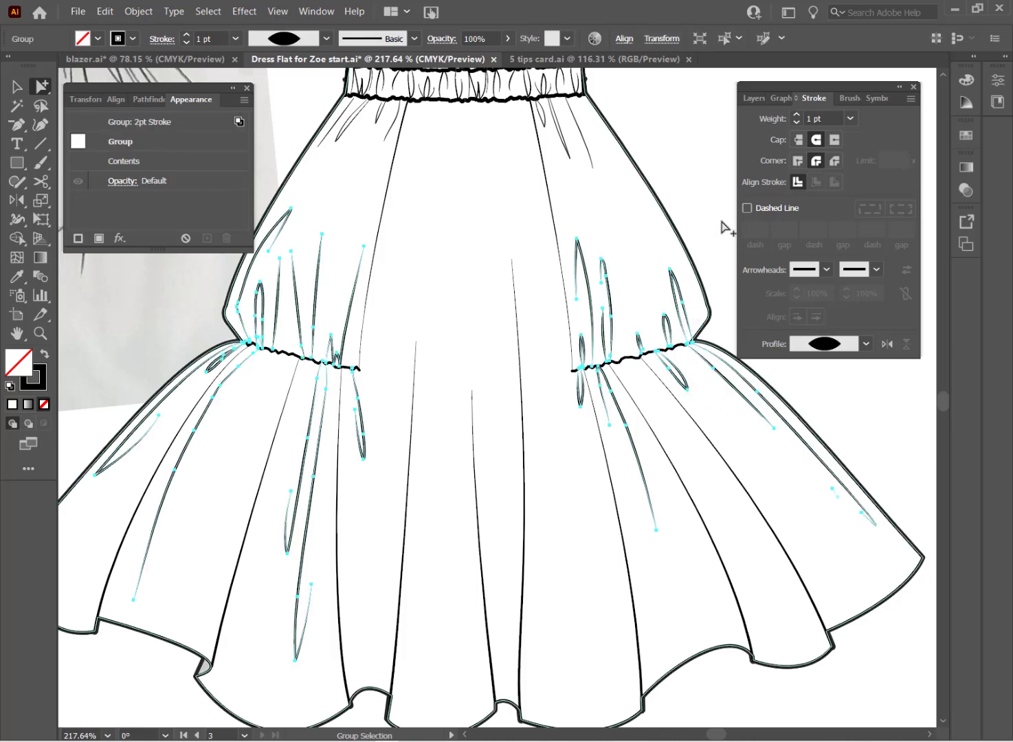
click(851, 118)
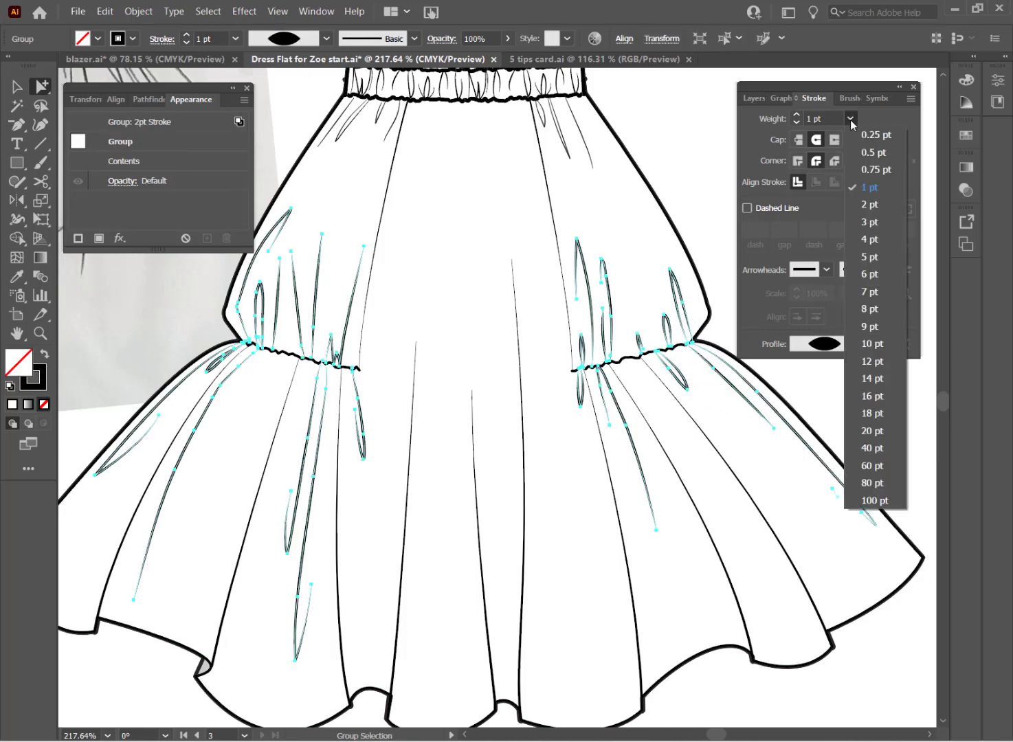
click(876, 170)
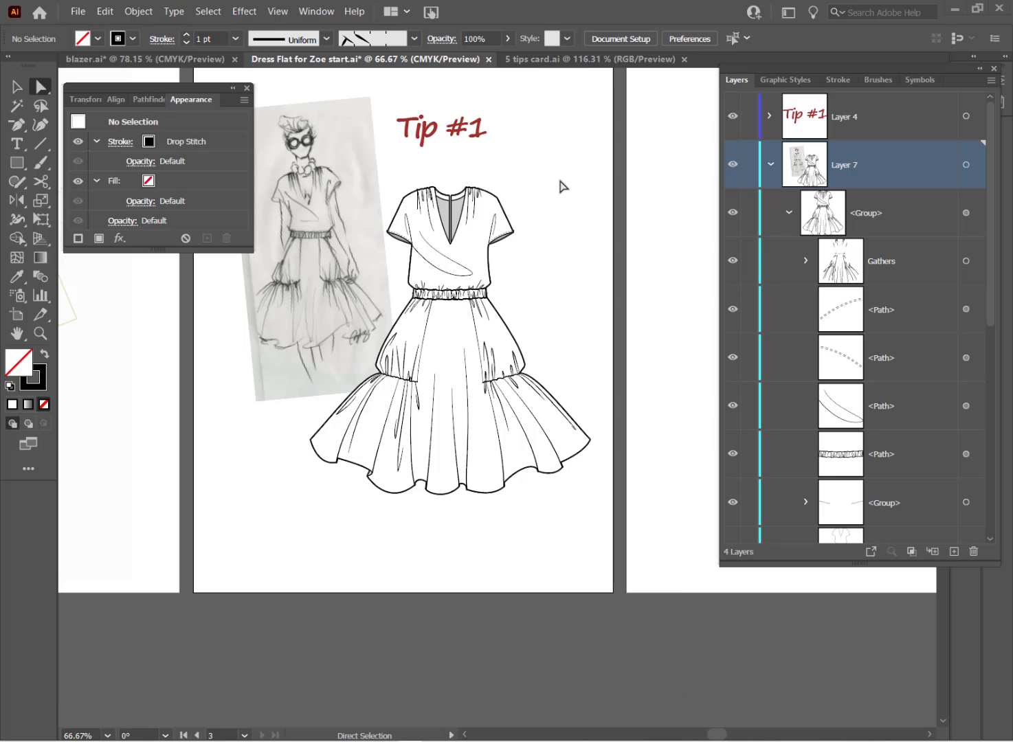
mouse_move(567, 235)
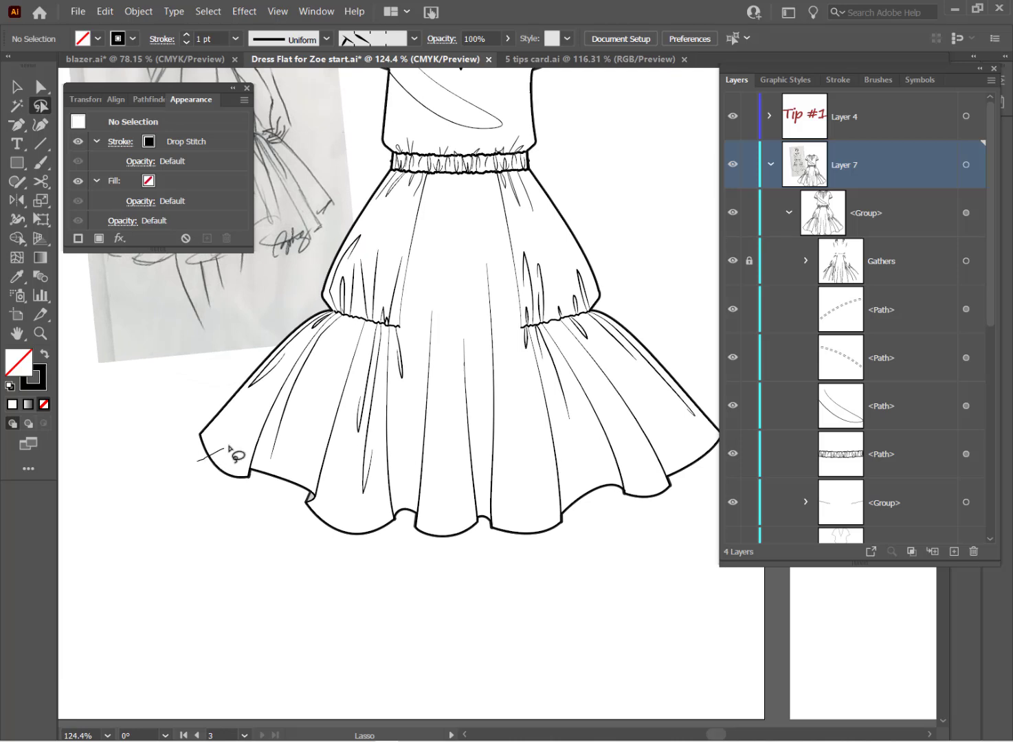
Make an inset hem copy styled with the Drop Stitch brush and no fill
drag(230, 452, 687, 473)
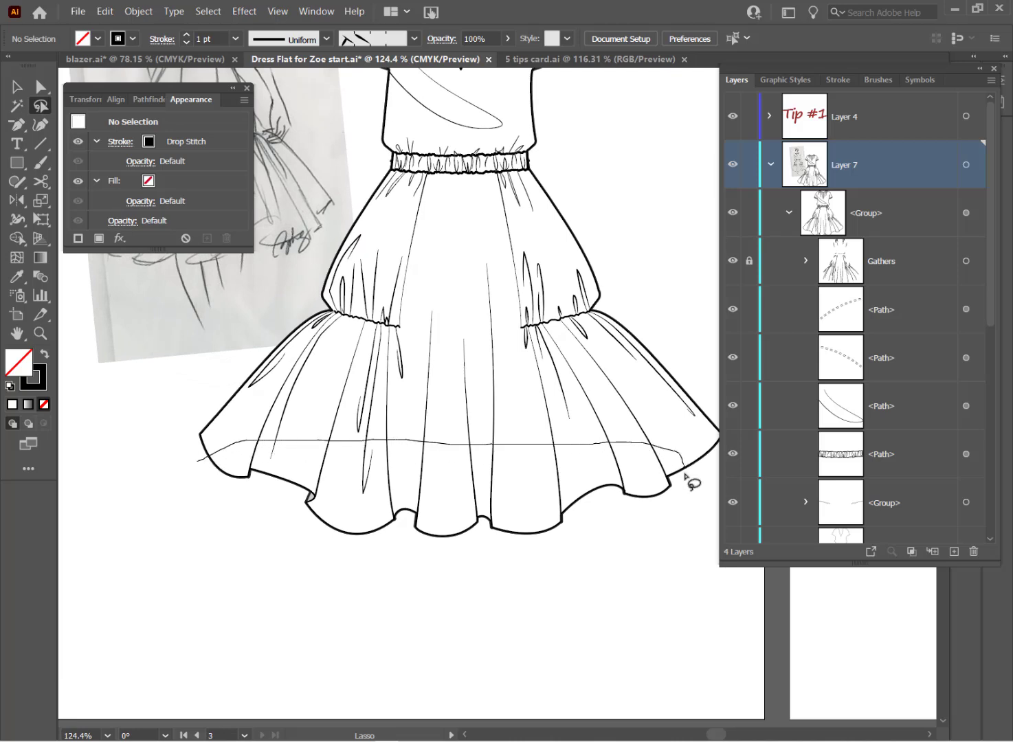
drag(691, 477, 207, 474)
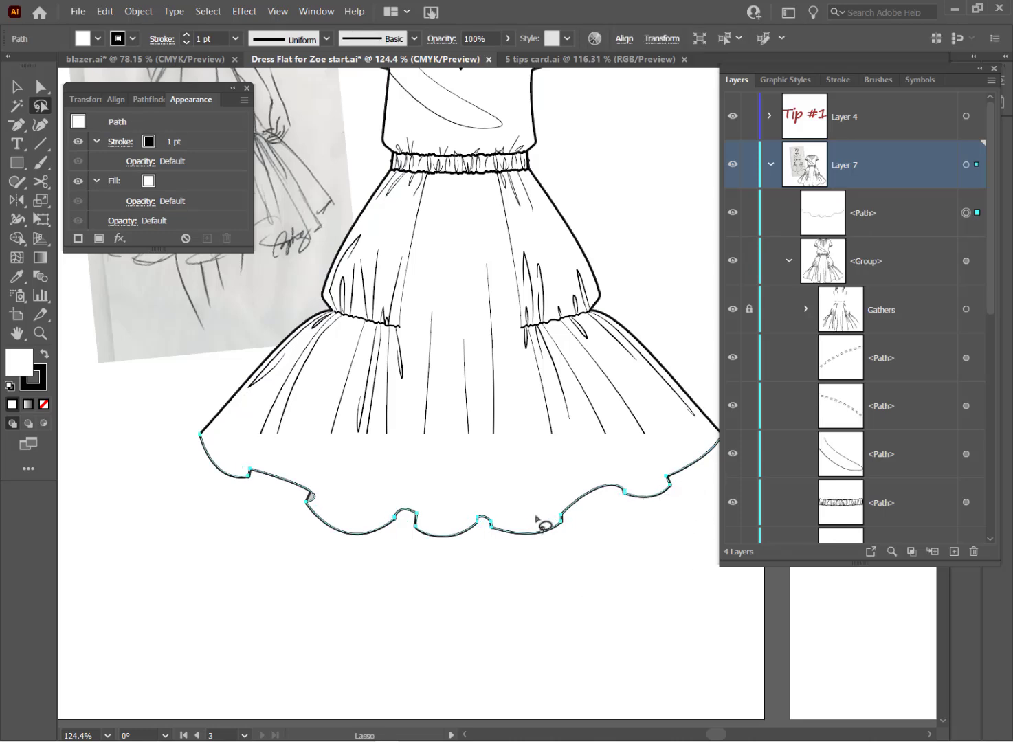
mouse_move(495, 488)
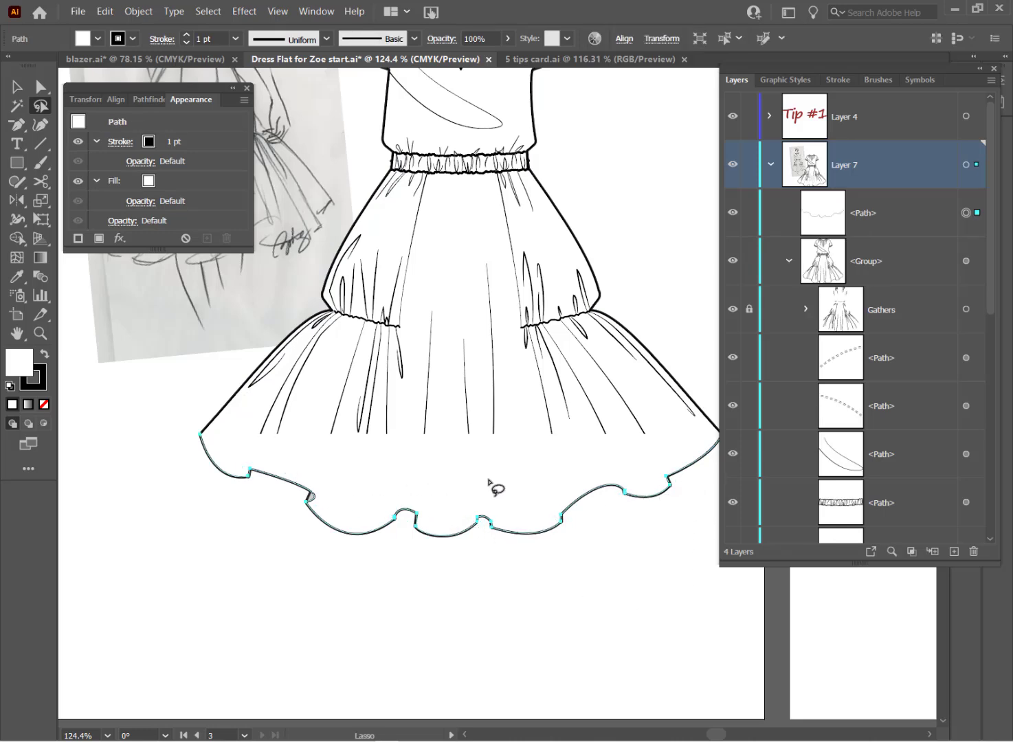
mouse_move(499, 550)
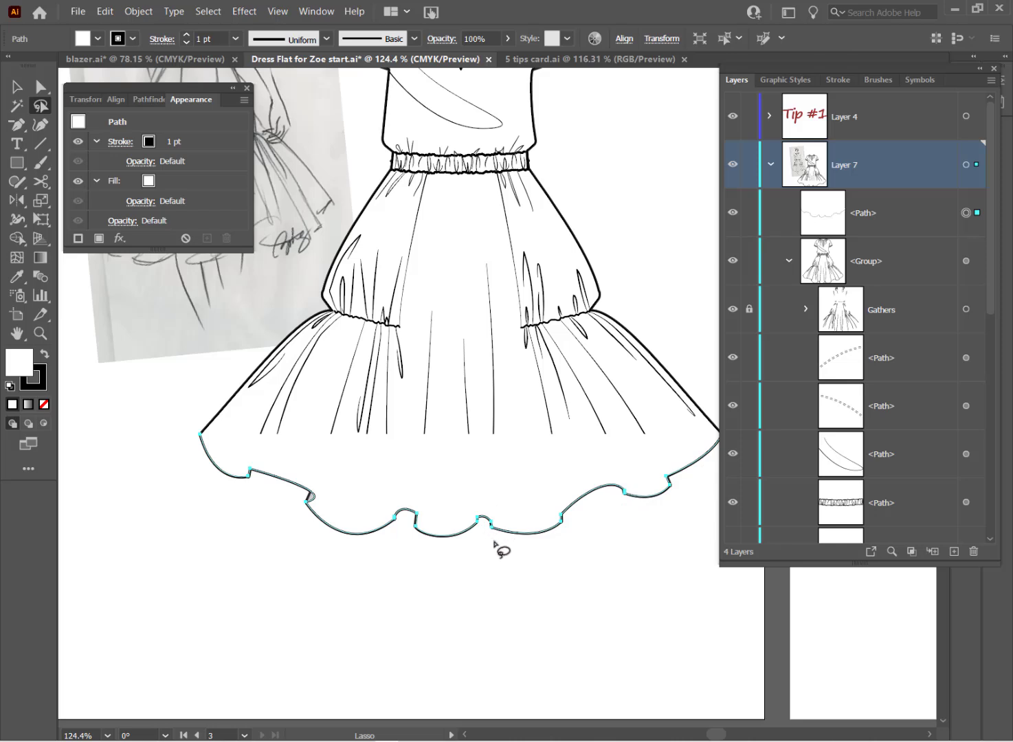
mouse_move(497, 547)
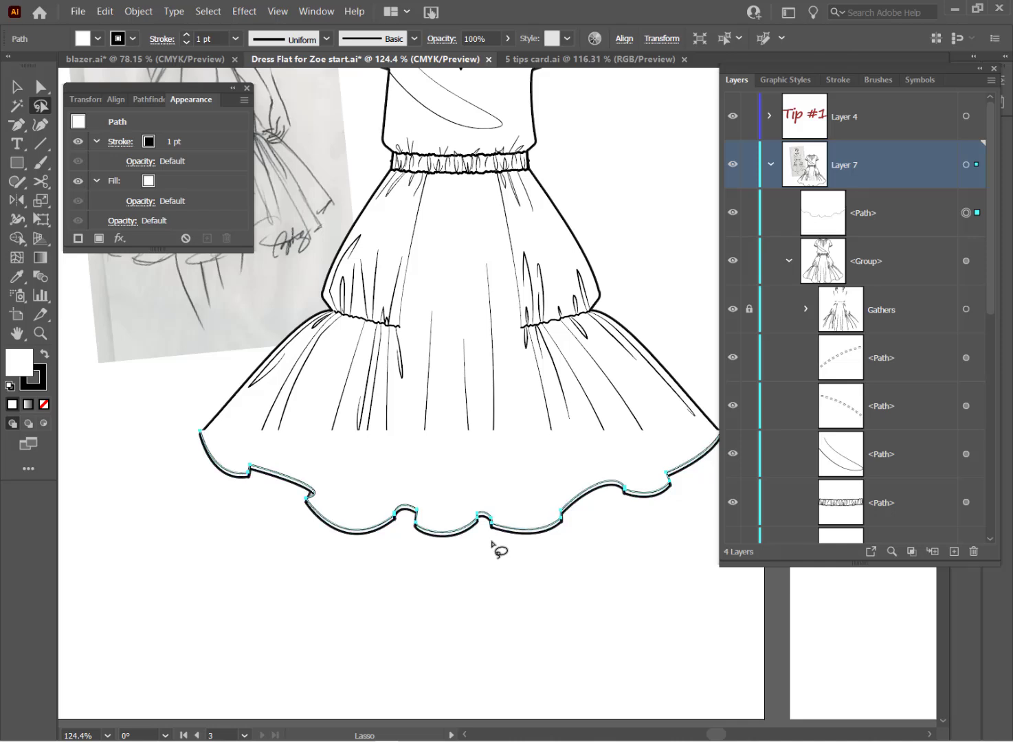
mouse_move(526, 551)
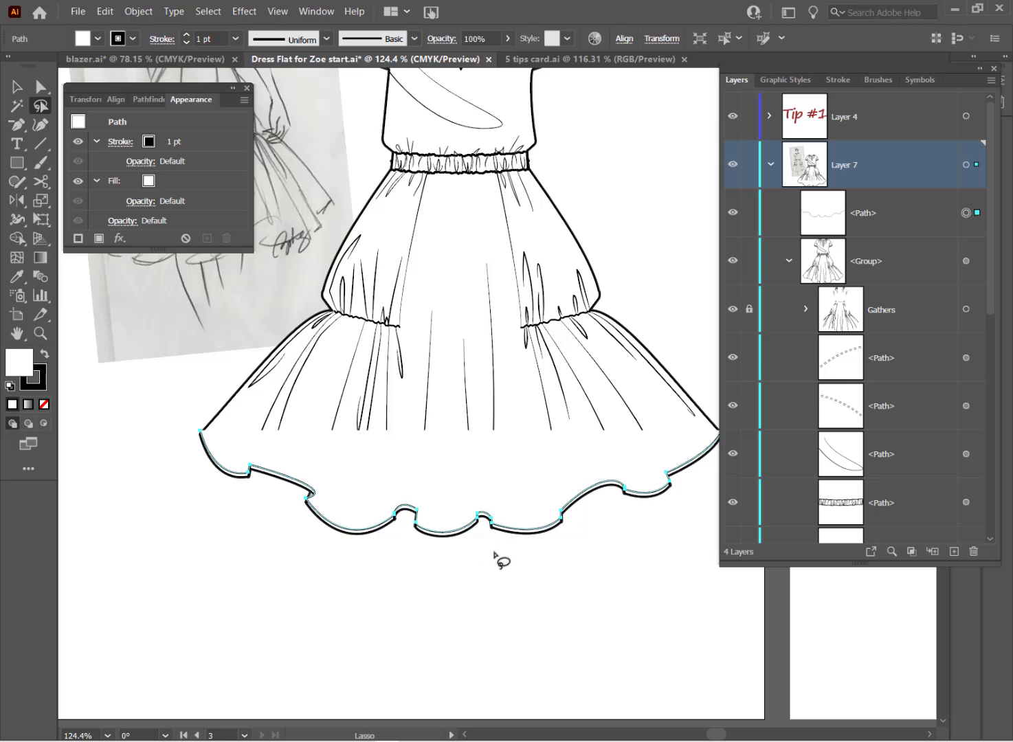
mouse_move(483, 556)
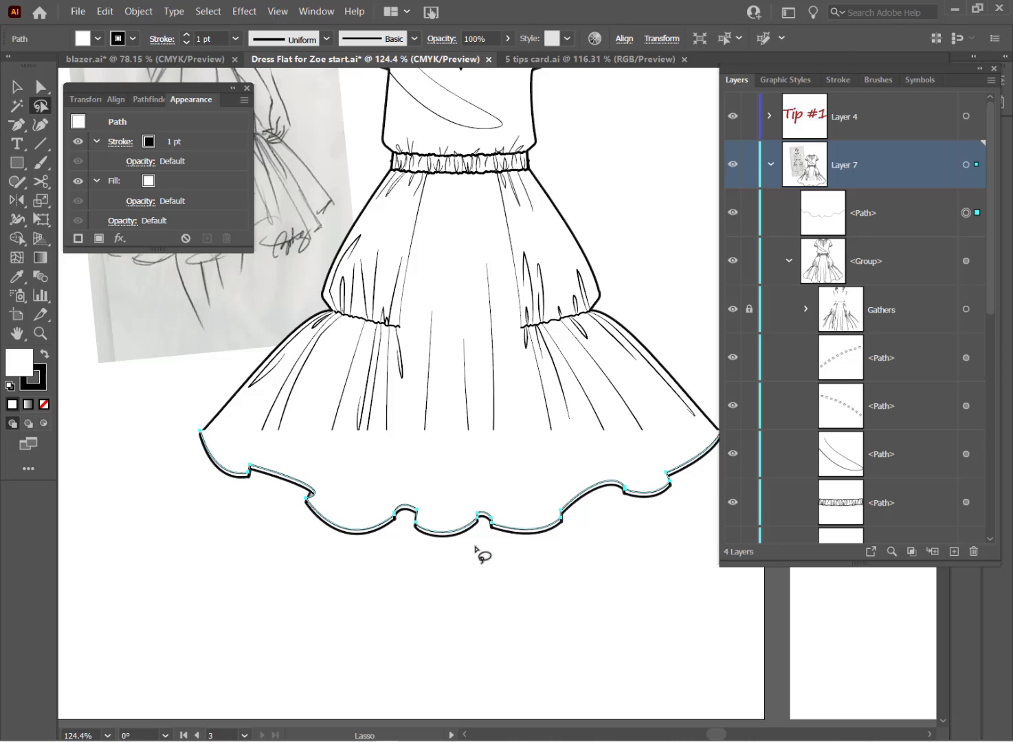
click(878, 80)
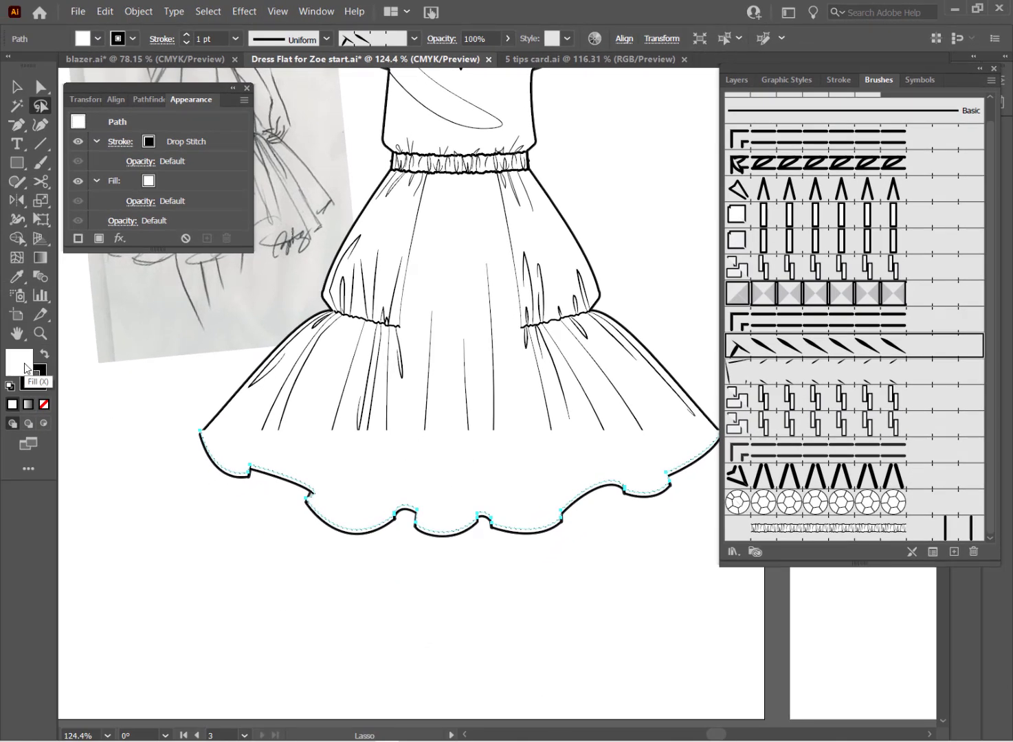
mouse_move(44, 405)
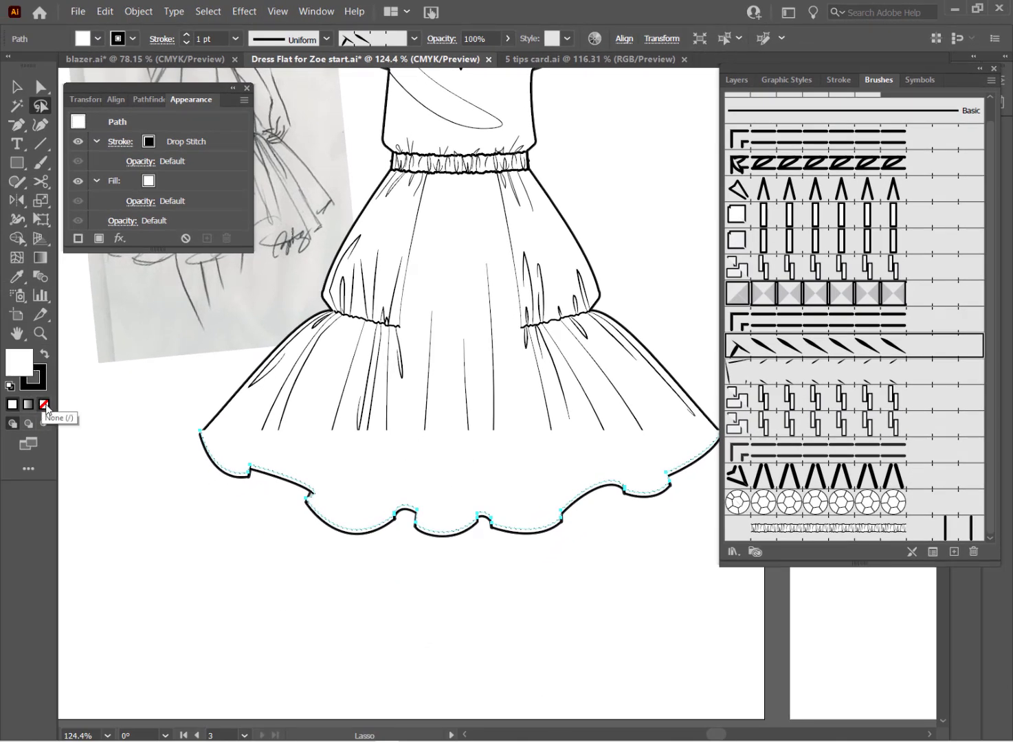
click(44, 404)
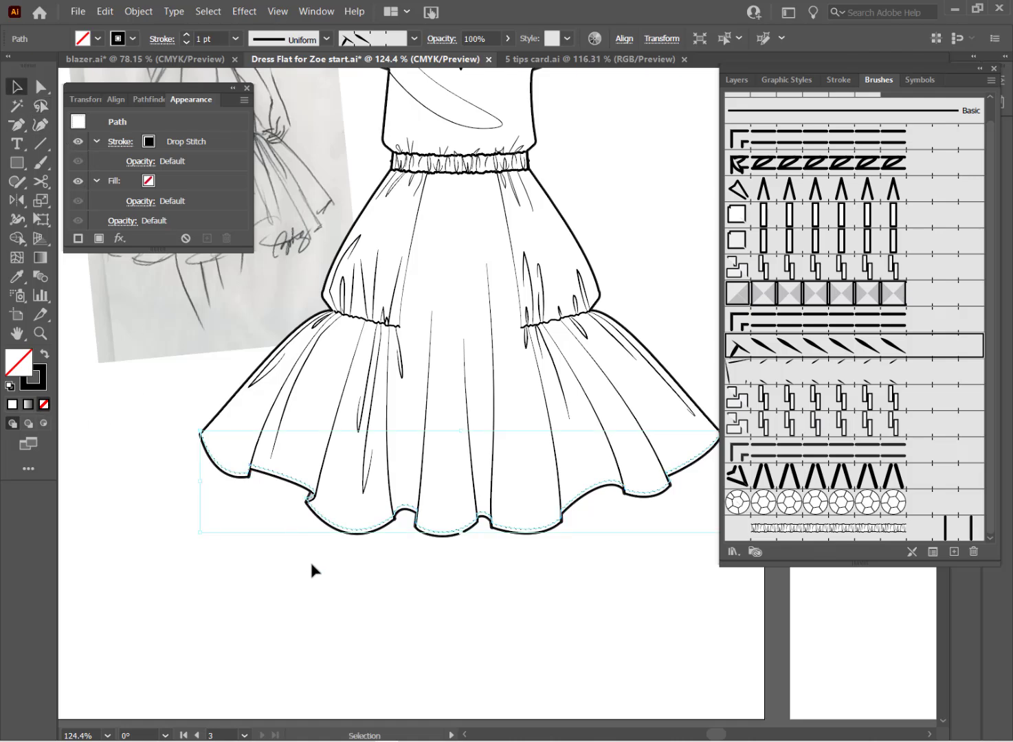
click(313, 570)
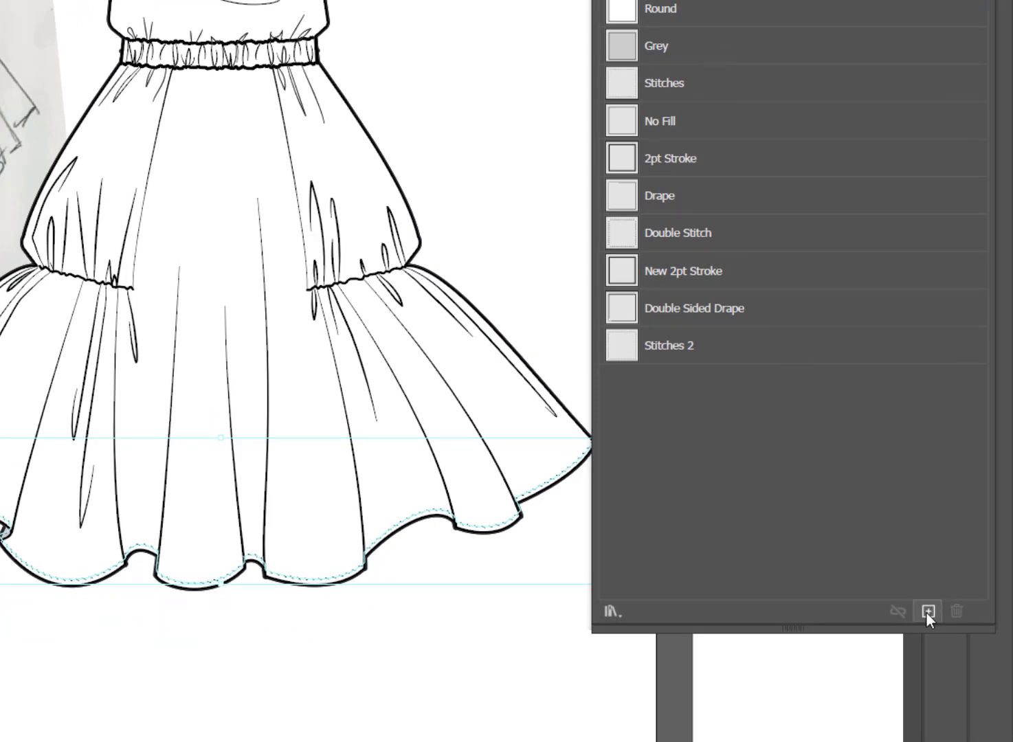
Save the hem stitch line as a new graphic style named 'hem detail'
click(927, 611)
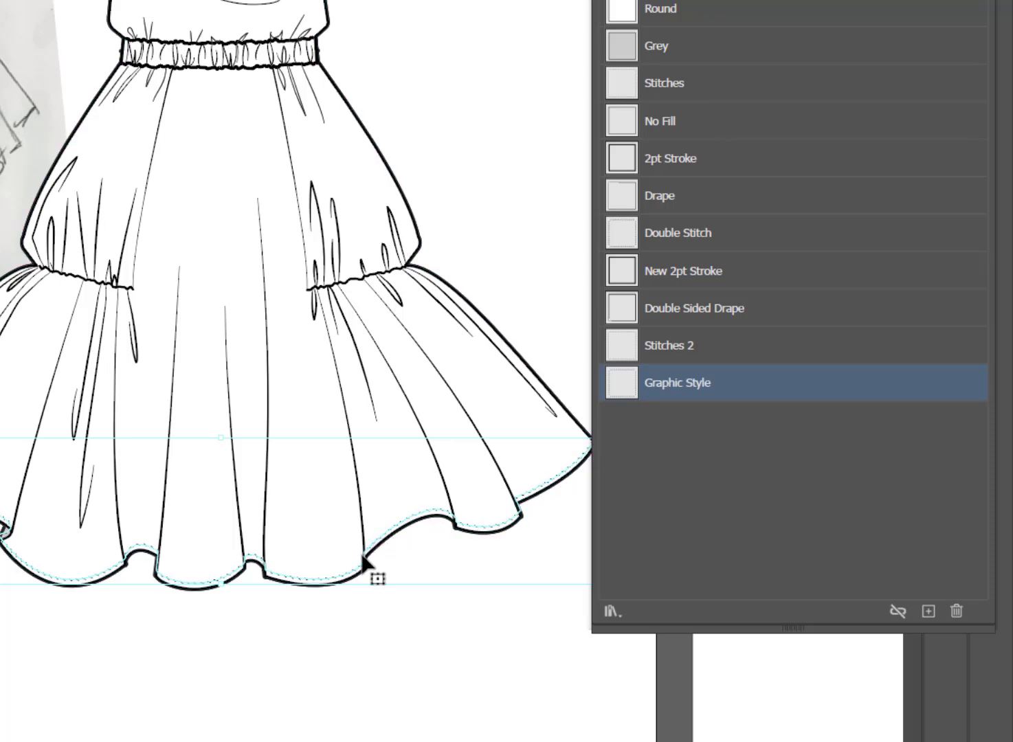
mouse_move(690, 404)
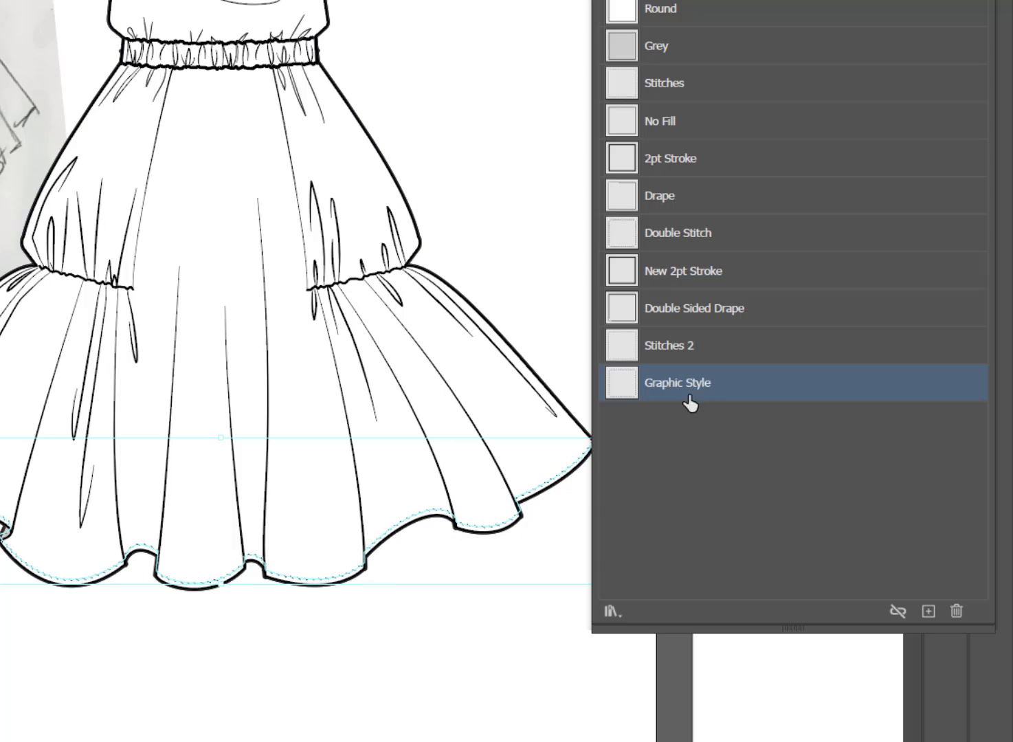
double_click(677, 383)
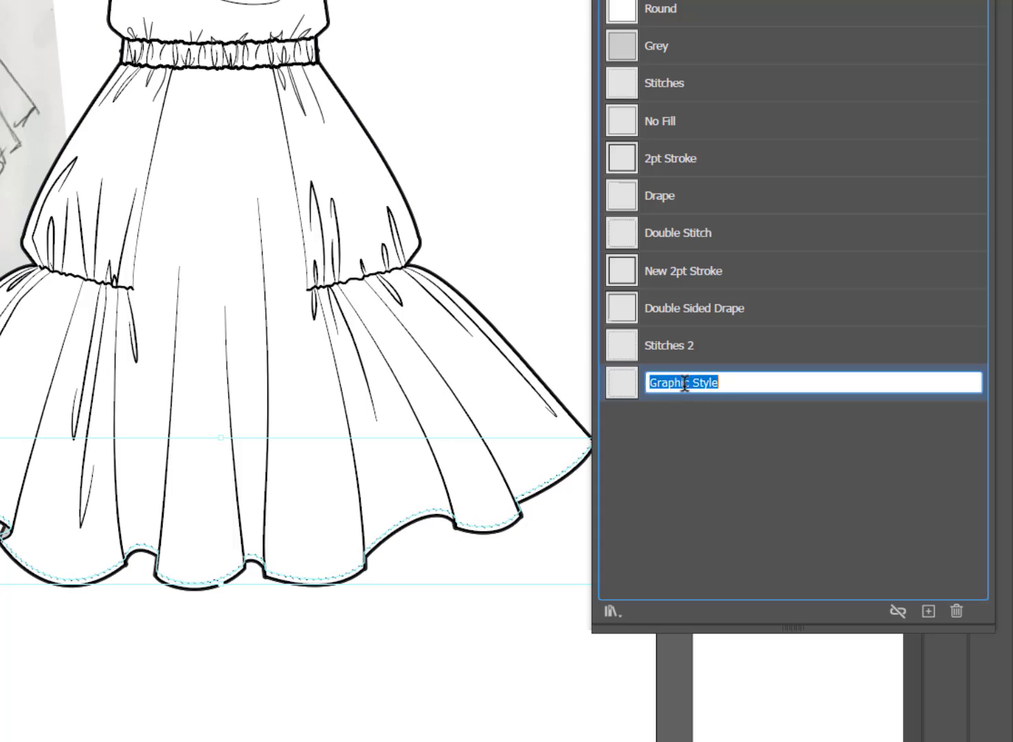
text(hem d)
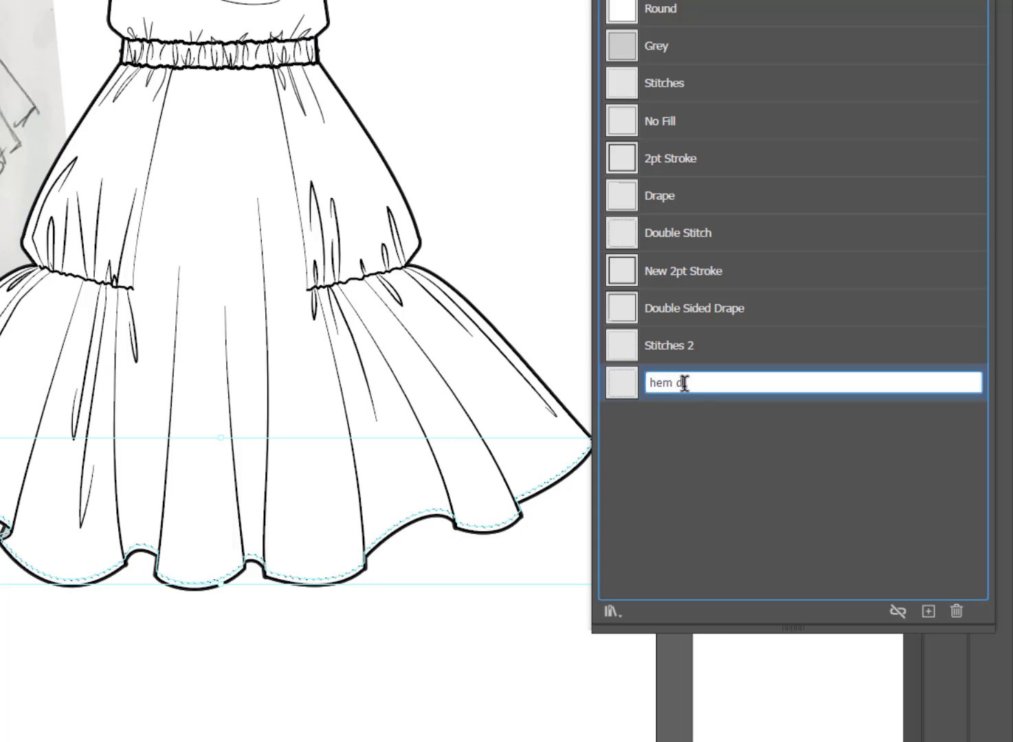
text(etail)
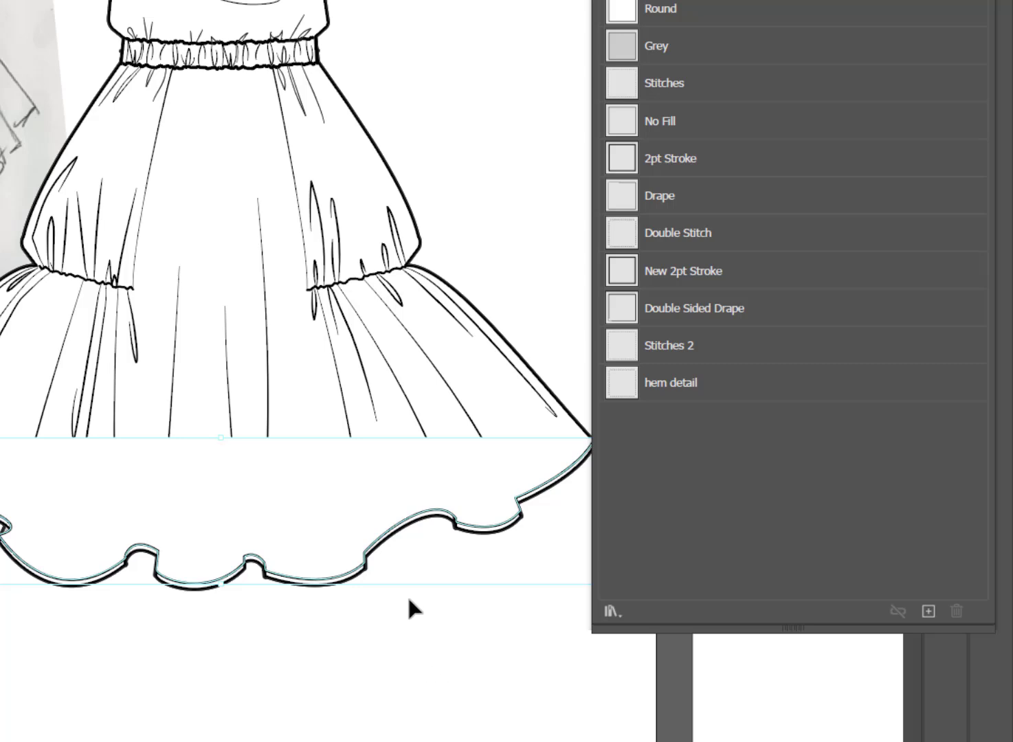
mouse_move(404, 665)
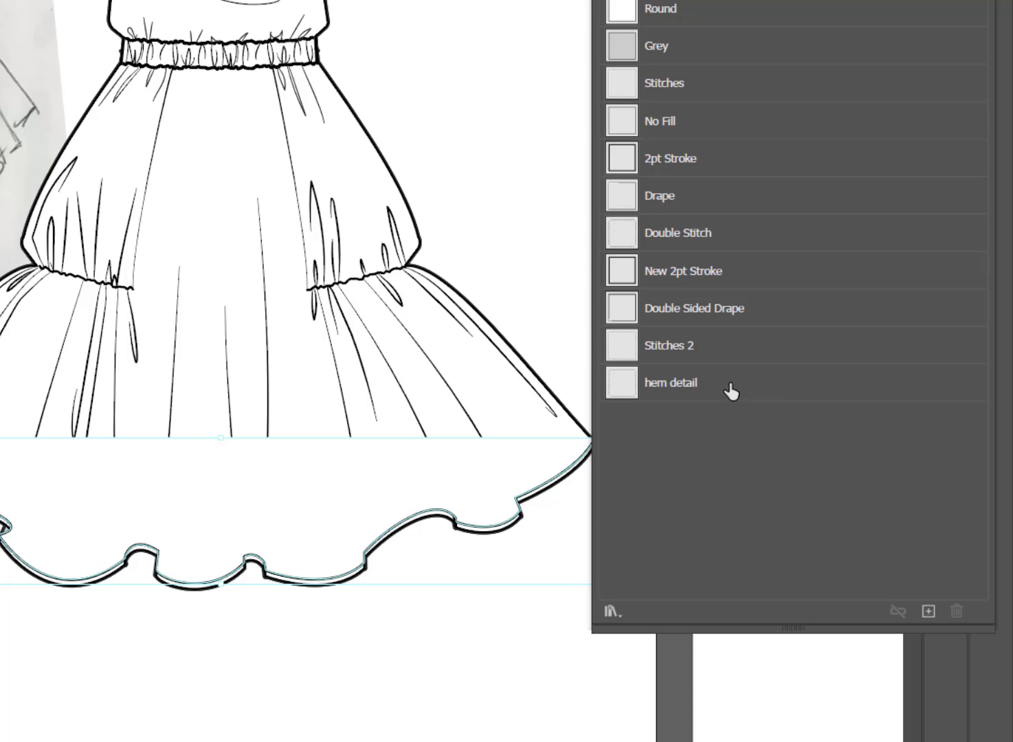
Apply the 'hem detail' graphic style to the selected hem path
click(671, 382)
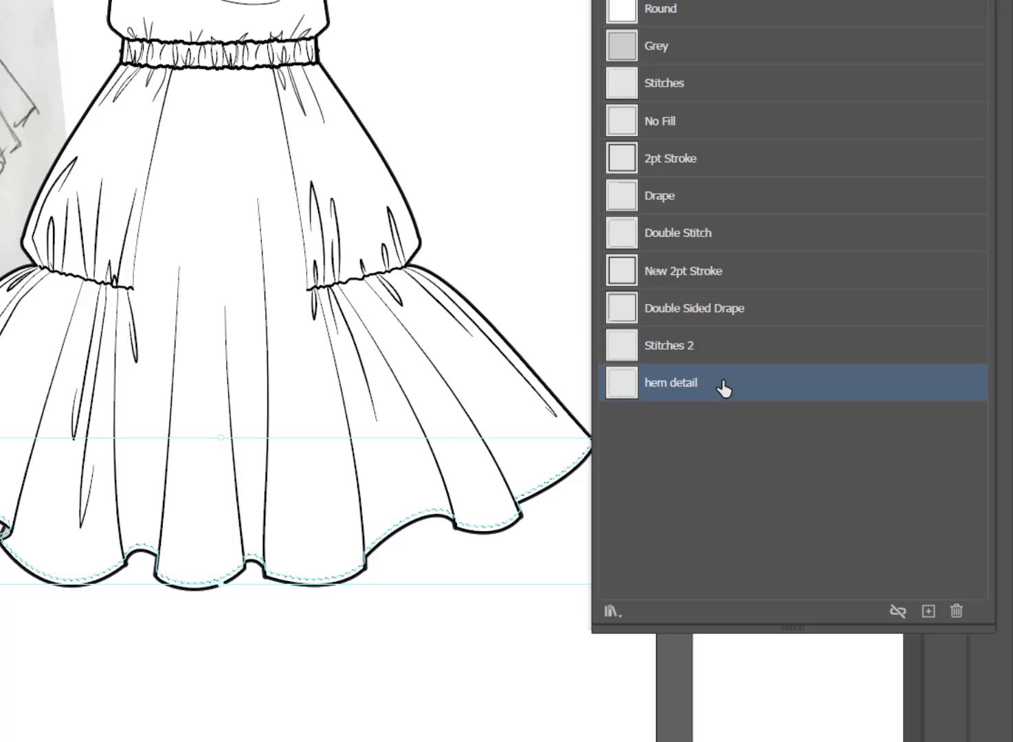
mouse_move(584, 674)
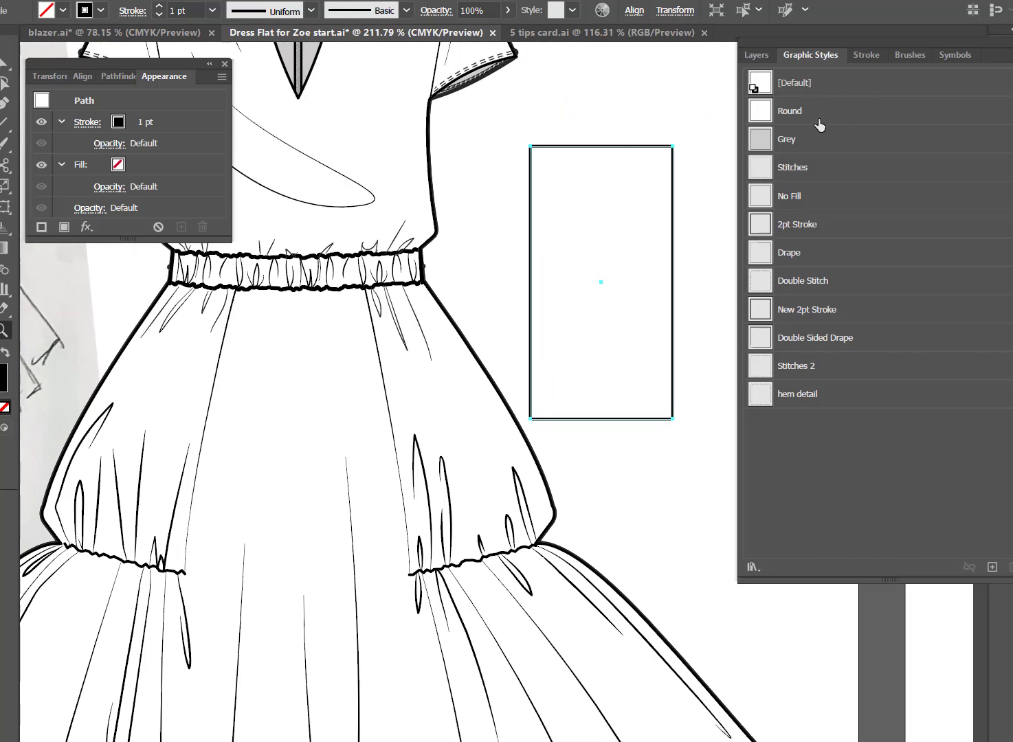
Set the rectangle's stroke to Round Cap and Round Join, returning to Graphic Styles
click(789, 111)
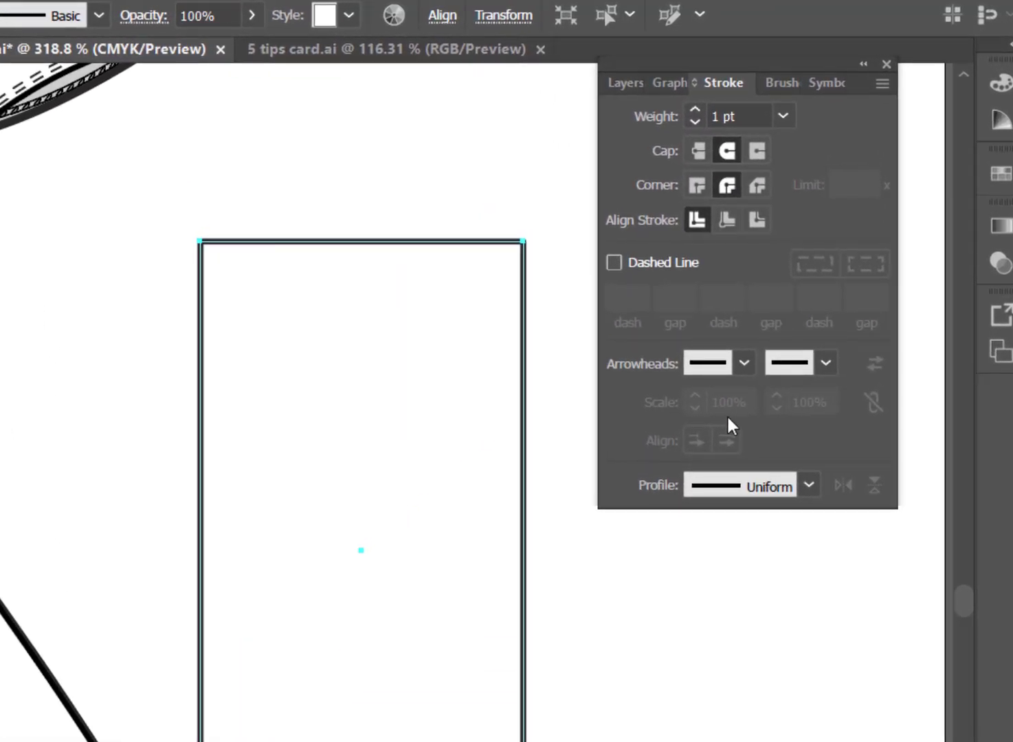
mouse_move(466, 195)
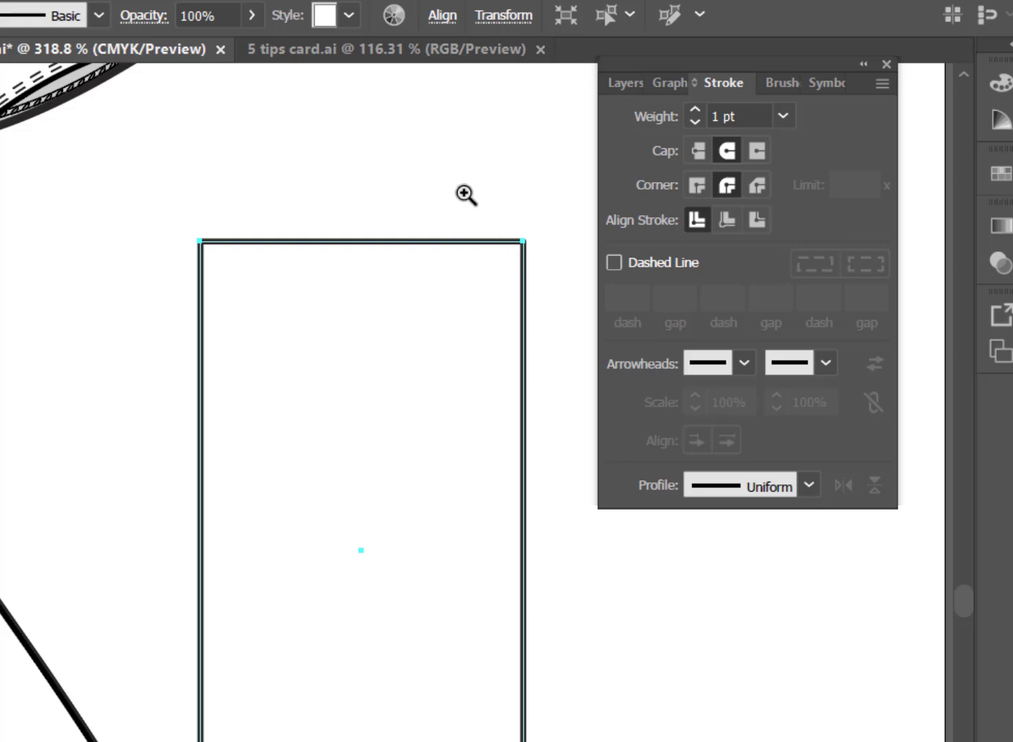
click(695, 150)
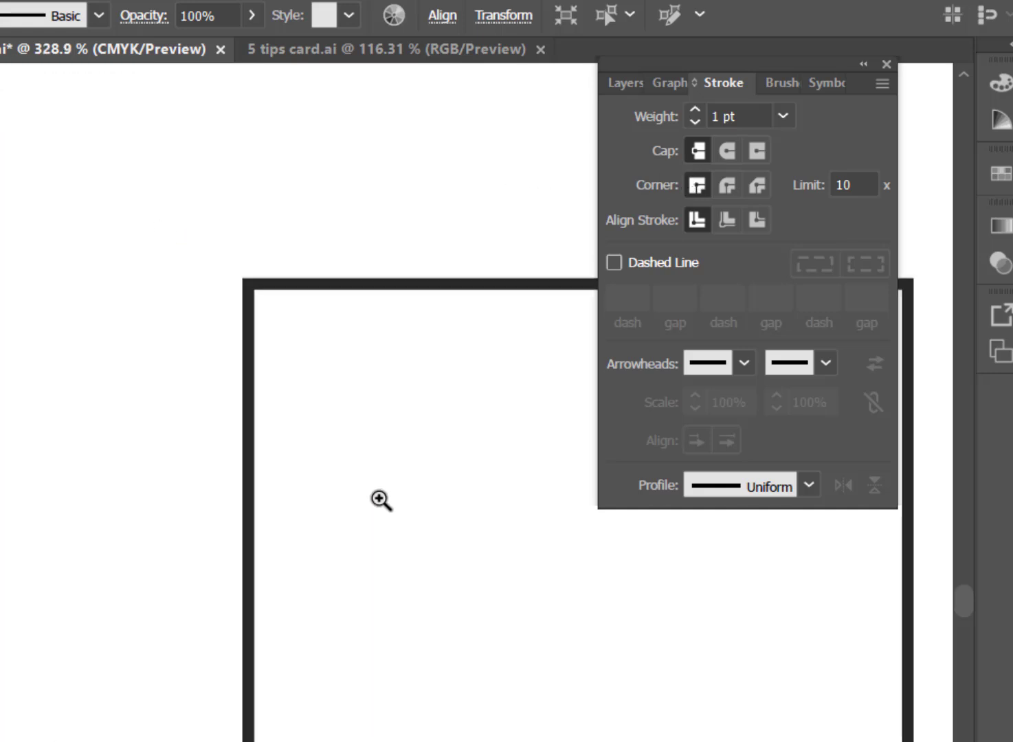
click(380, 500)
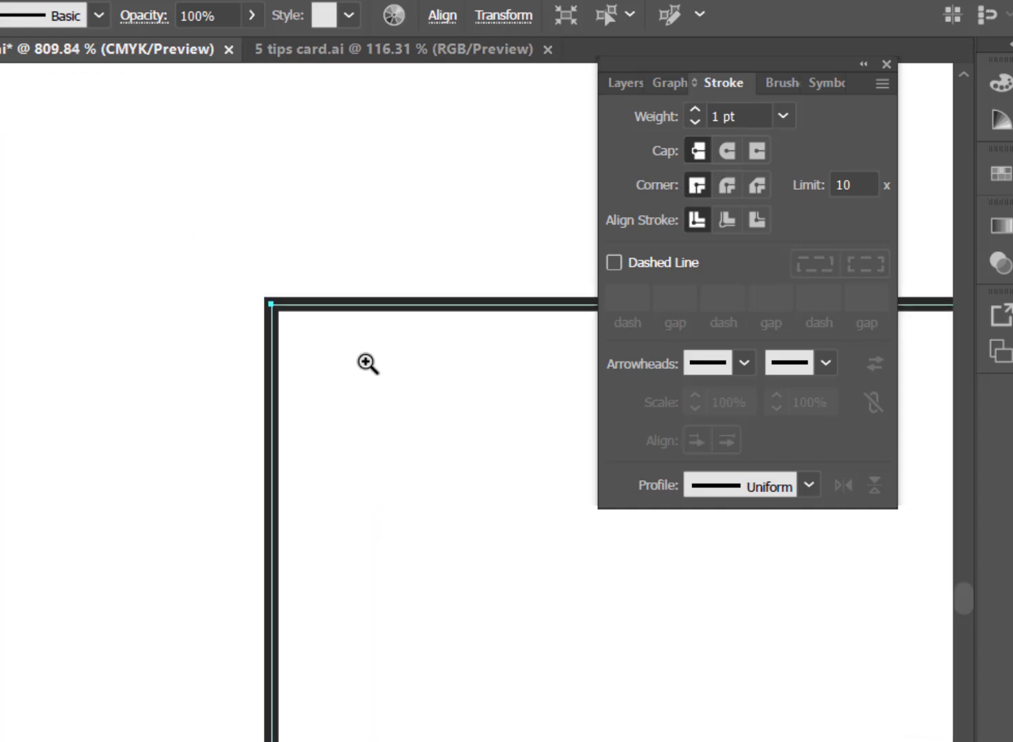
mouse_move(321, 314)
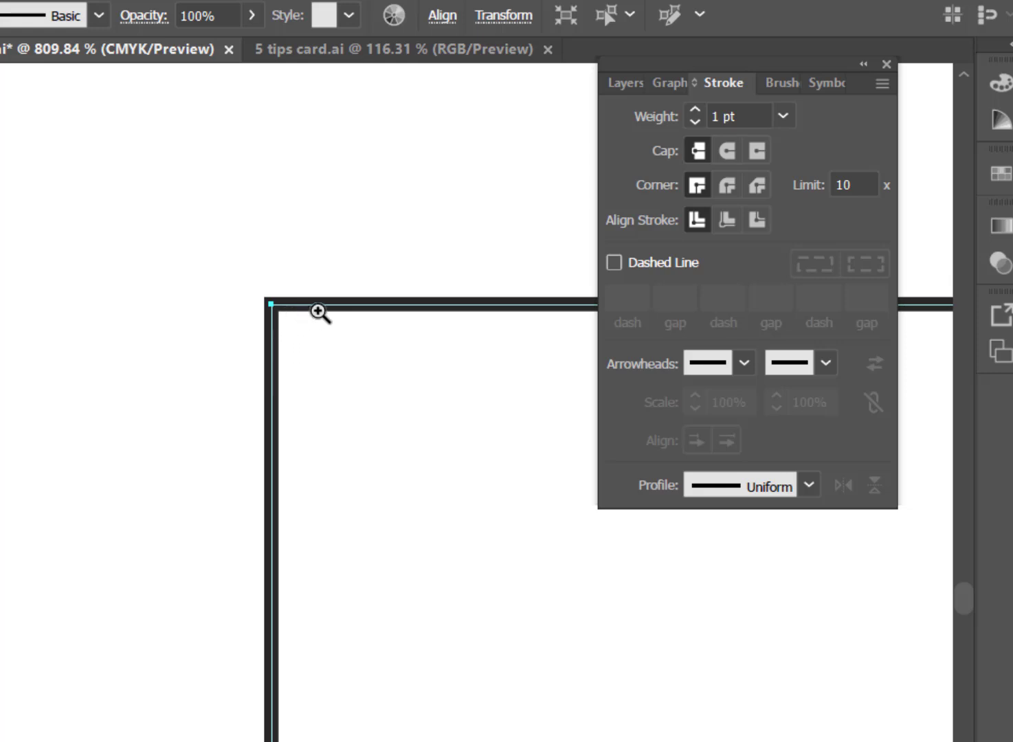
click(726, 149)
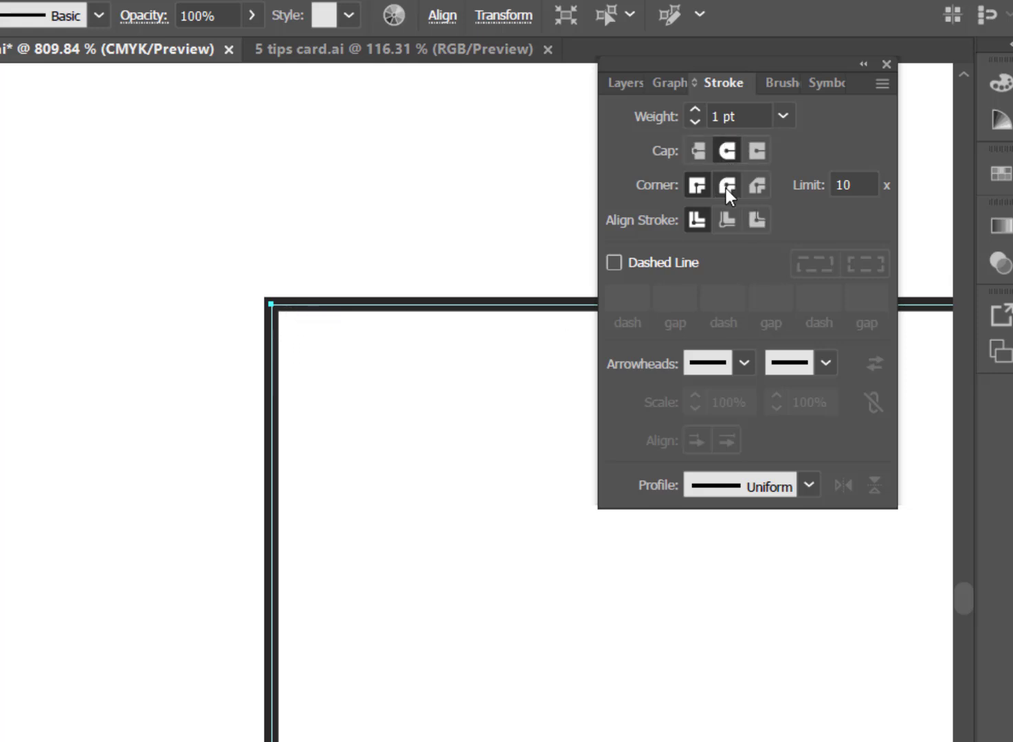
click(726, 186)
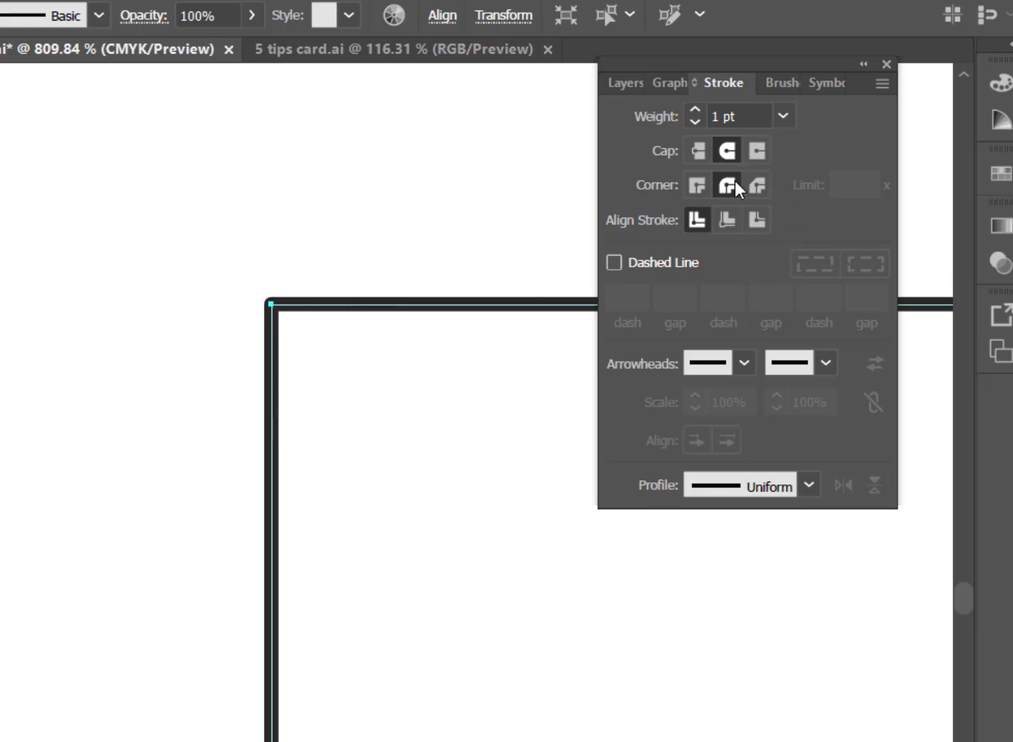
click(706, 82)
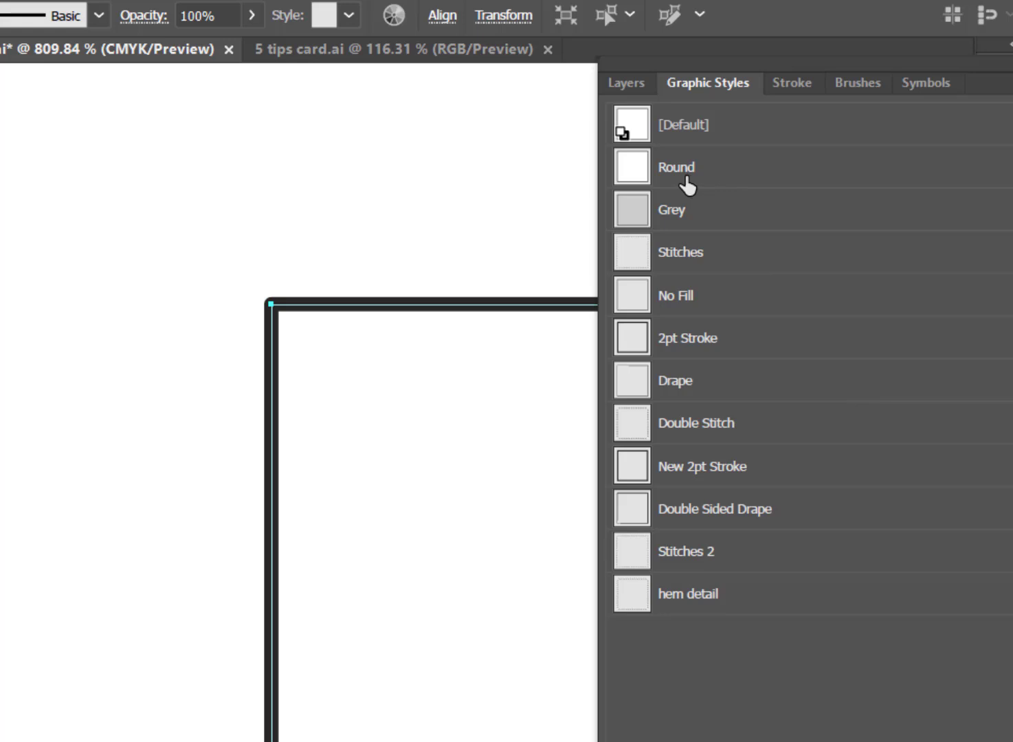
Preview the Round and Grey styles on the rectangle, settling on Stitches
click(676, 167)
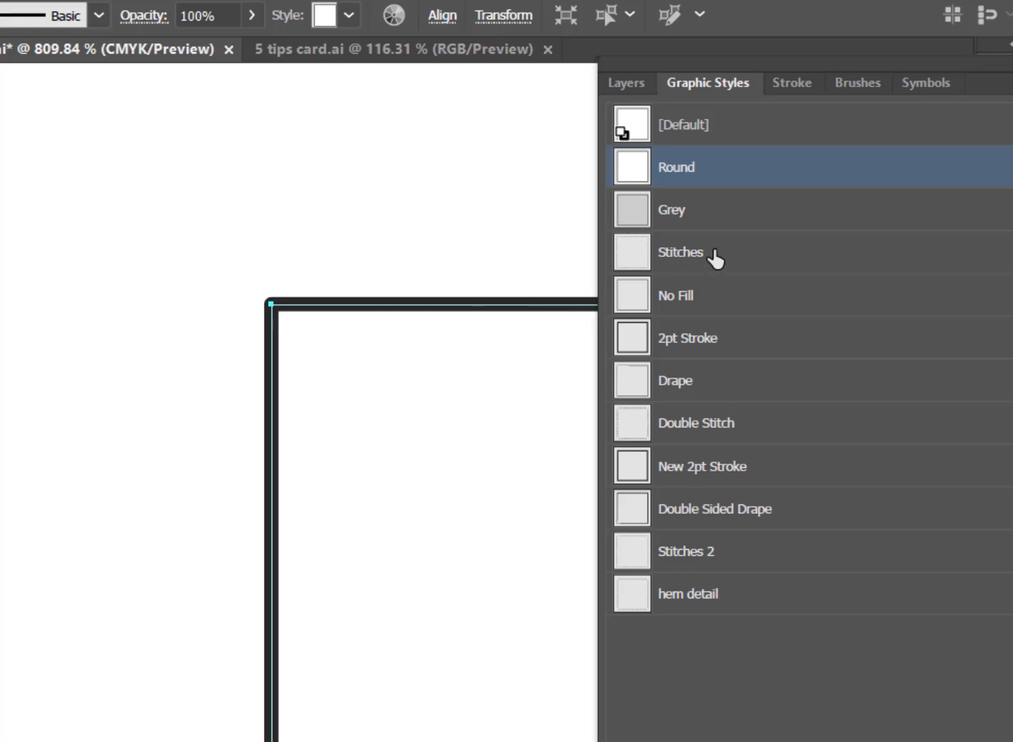
click(670, 208)
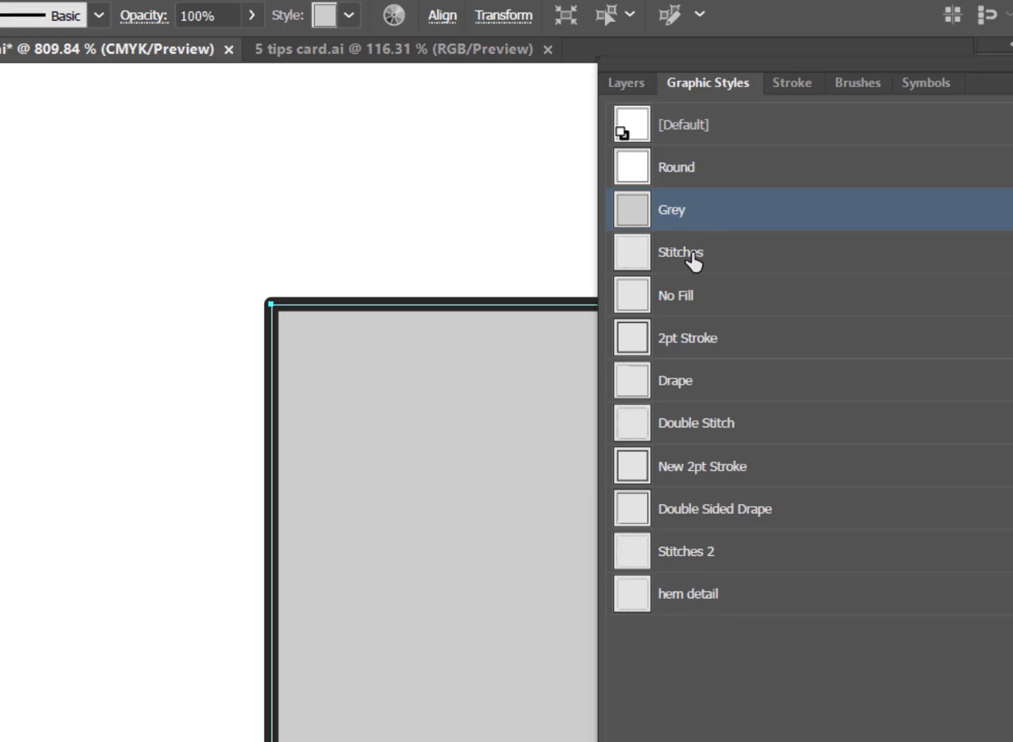
click(680, 253)
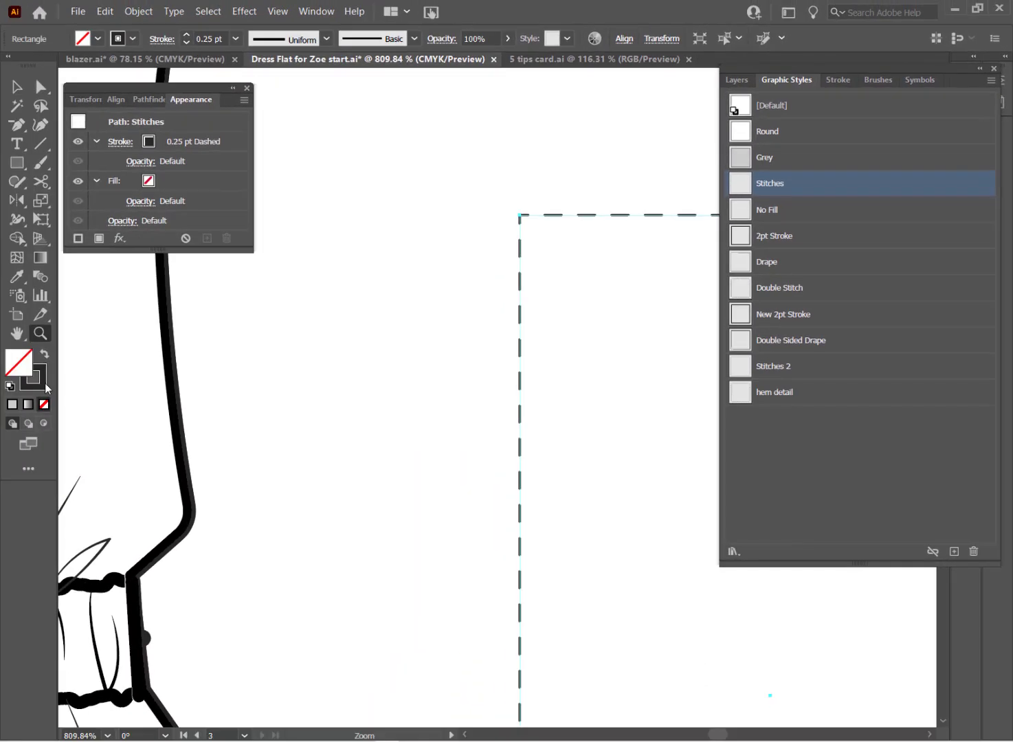
mouse_move(19, 373)
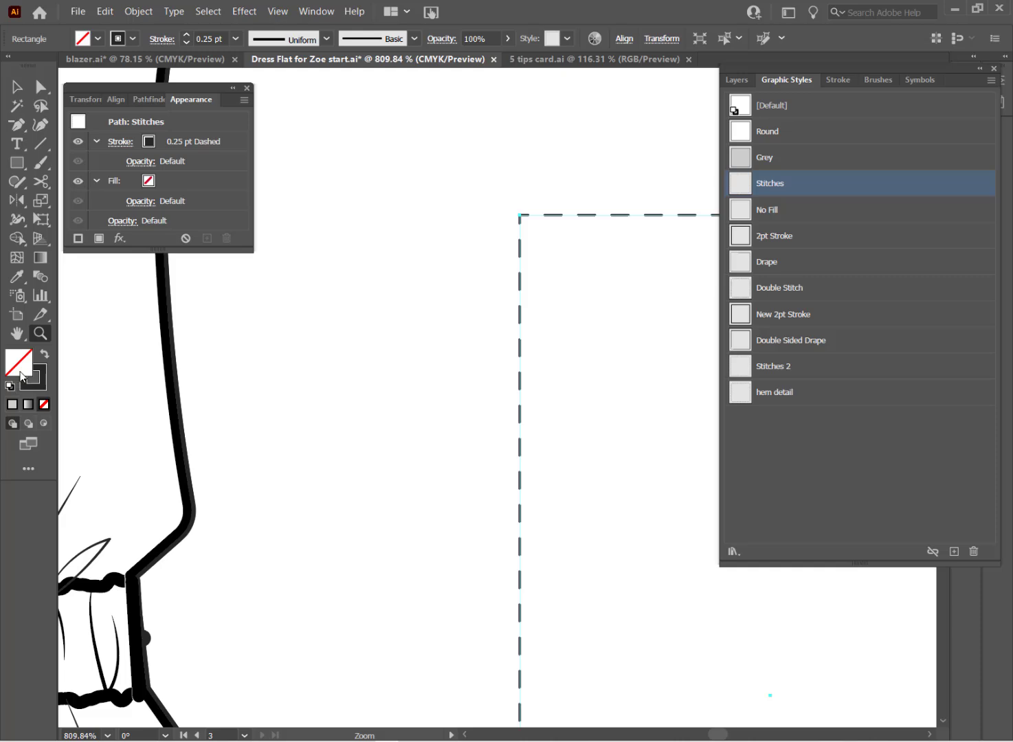
mouse_move(775, 150)
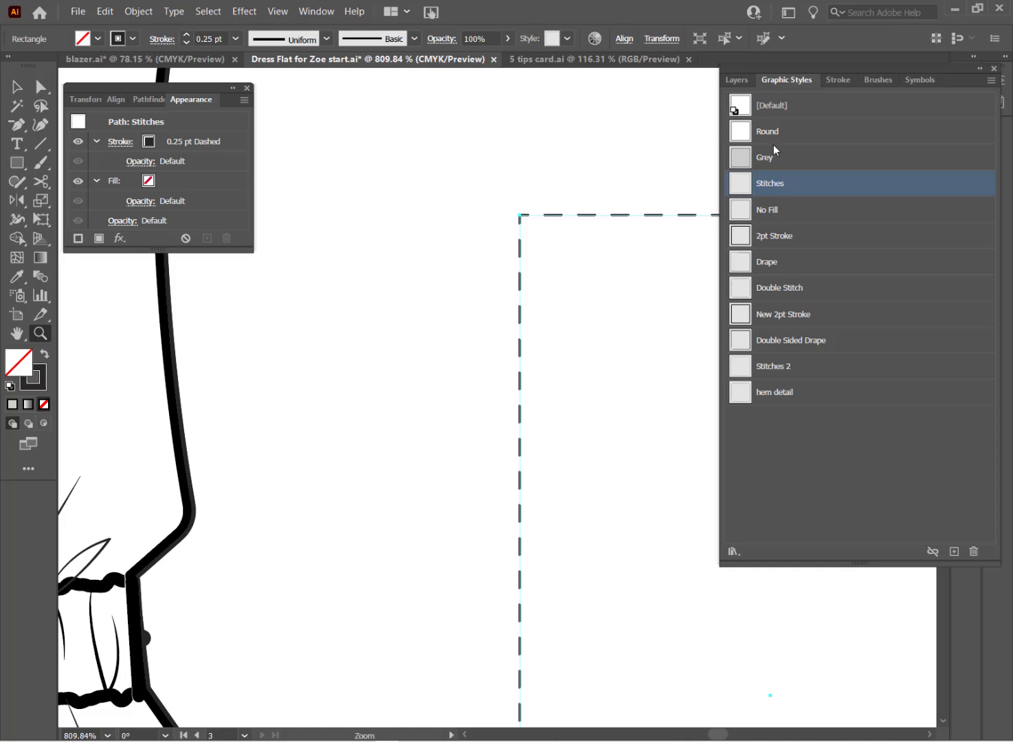
Reapply Round and Alt-drag it onto [Default] to redefine the default style
click(767, 132)
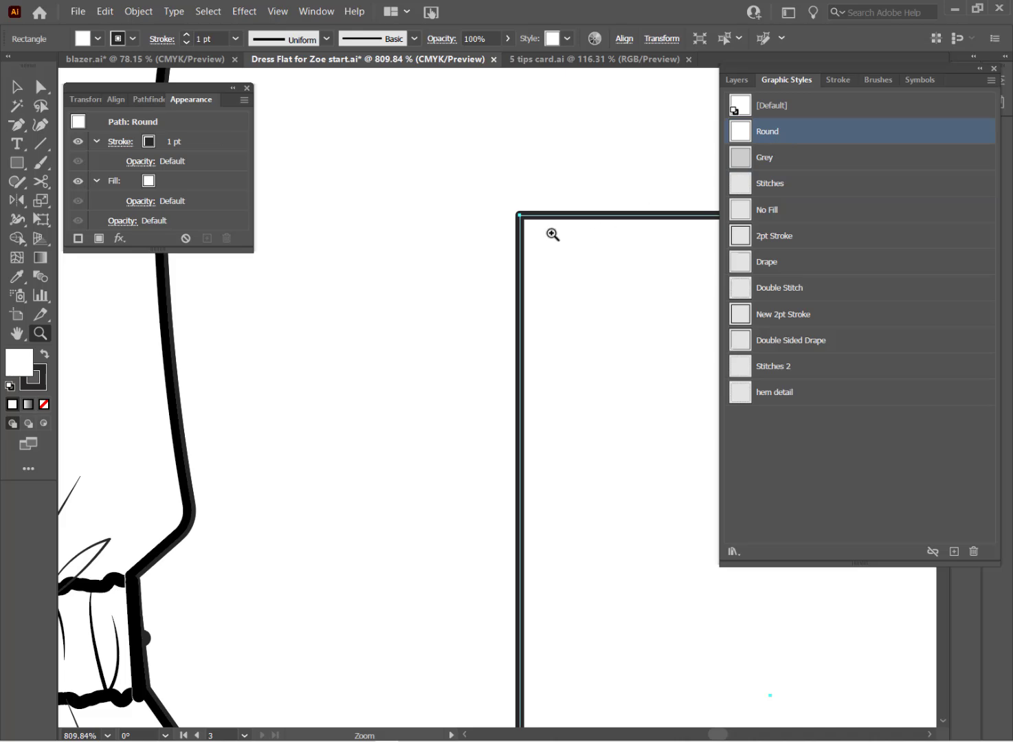
mouse_move(599, 265)
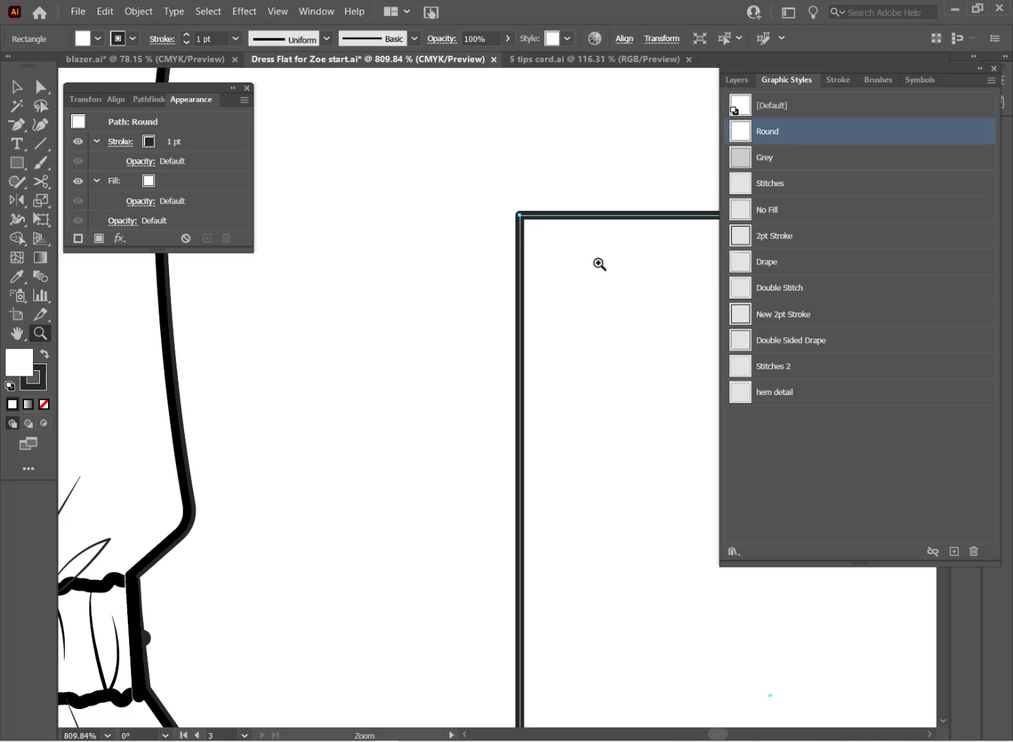
mouse_move(789, 145)
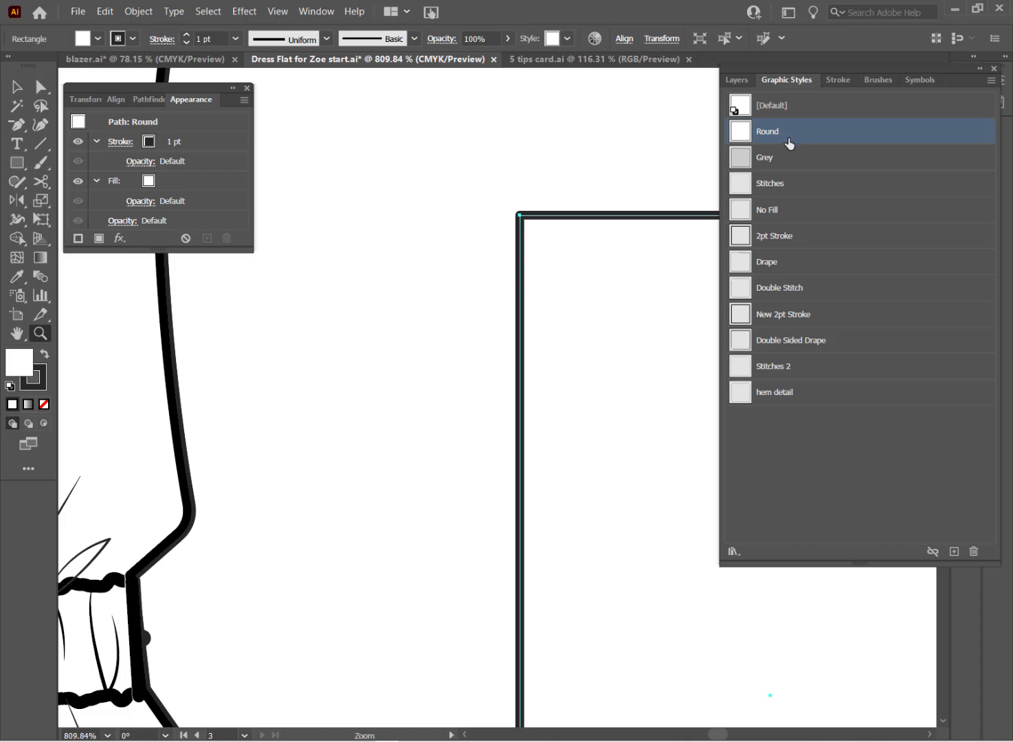
mouse_move(793, 139)
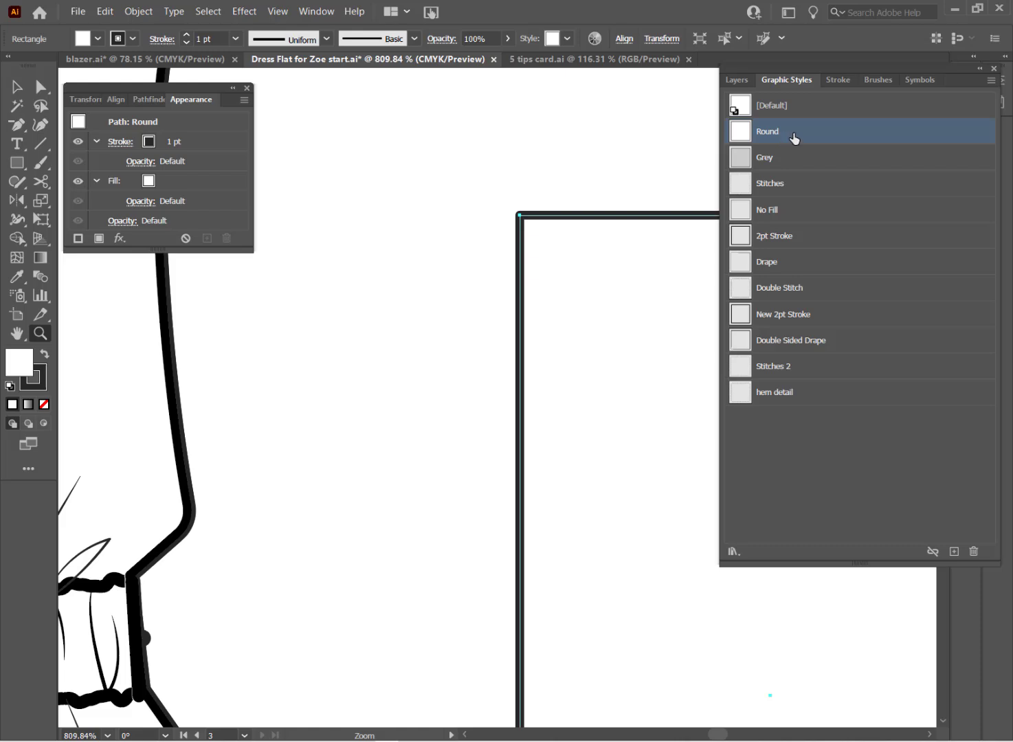
mouse_move(798, 137)
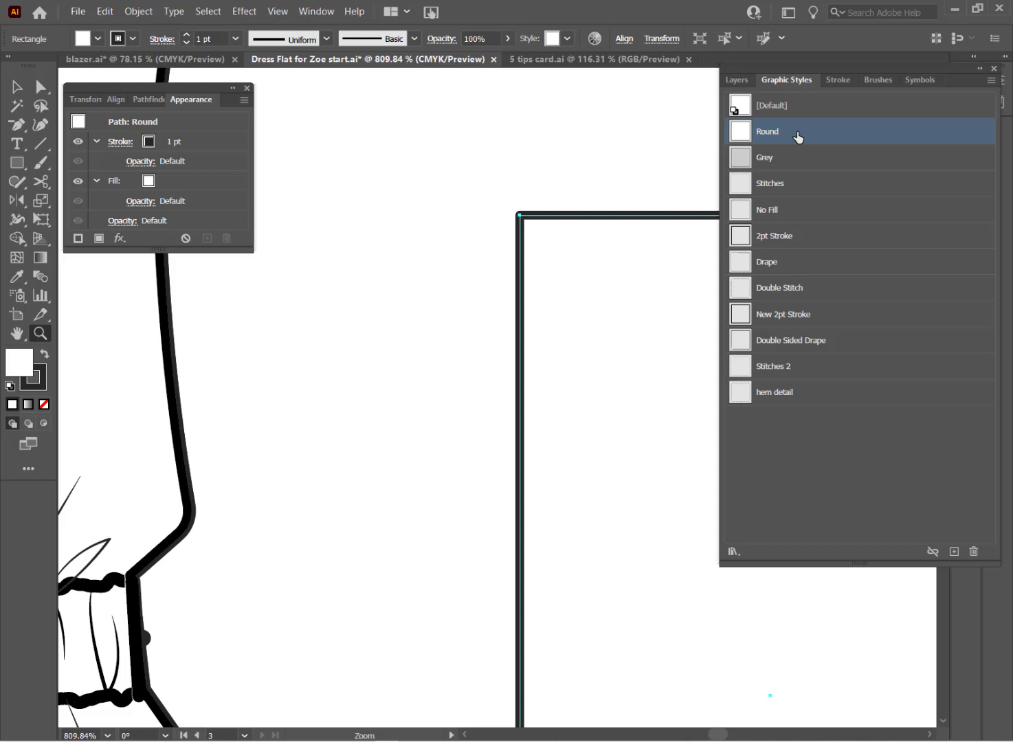
mouse_move(798, 136)
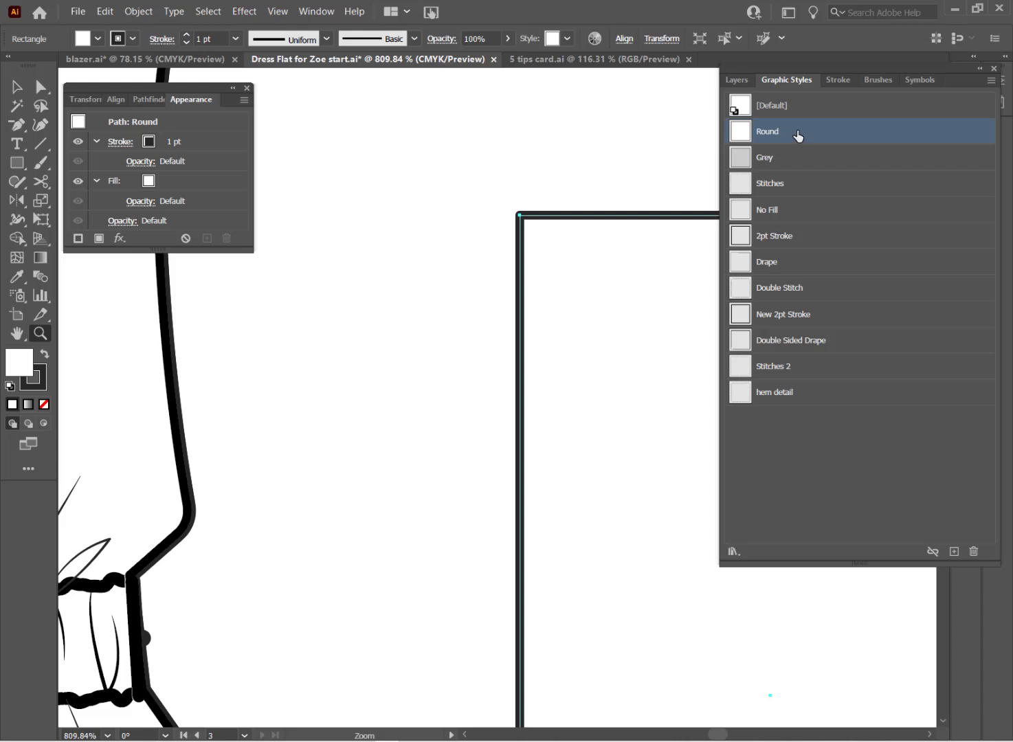
click(771, 105)
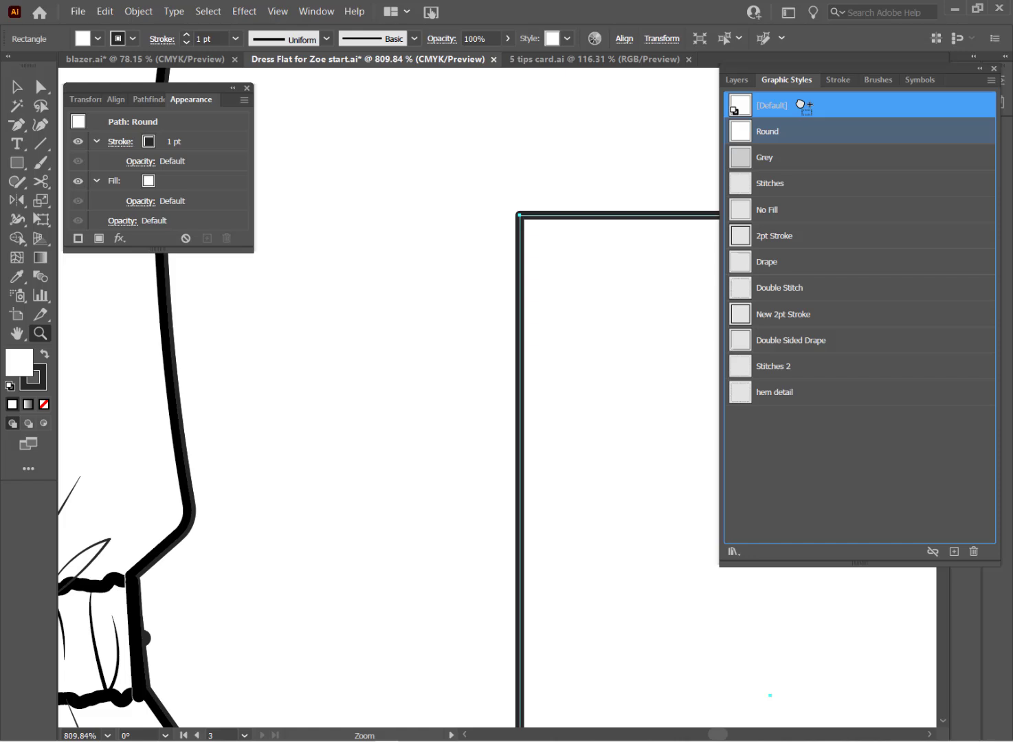
click(771, 105)
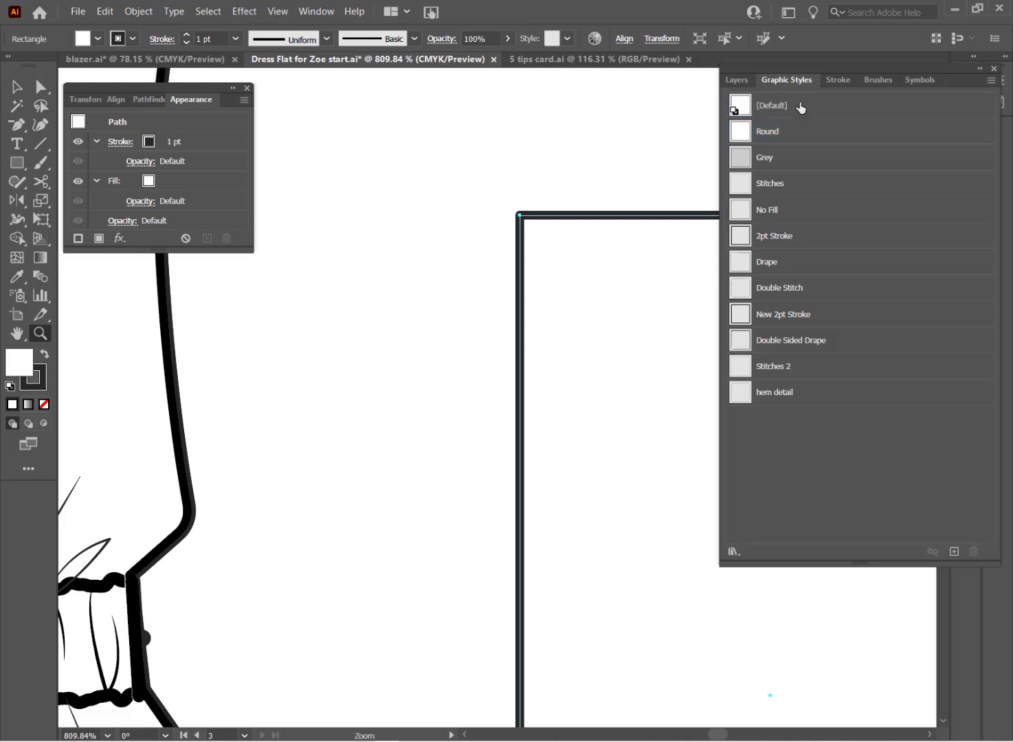
mouse_move(770, 111)
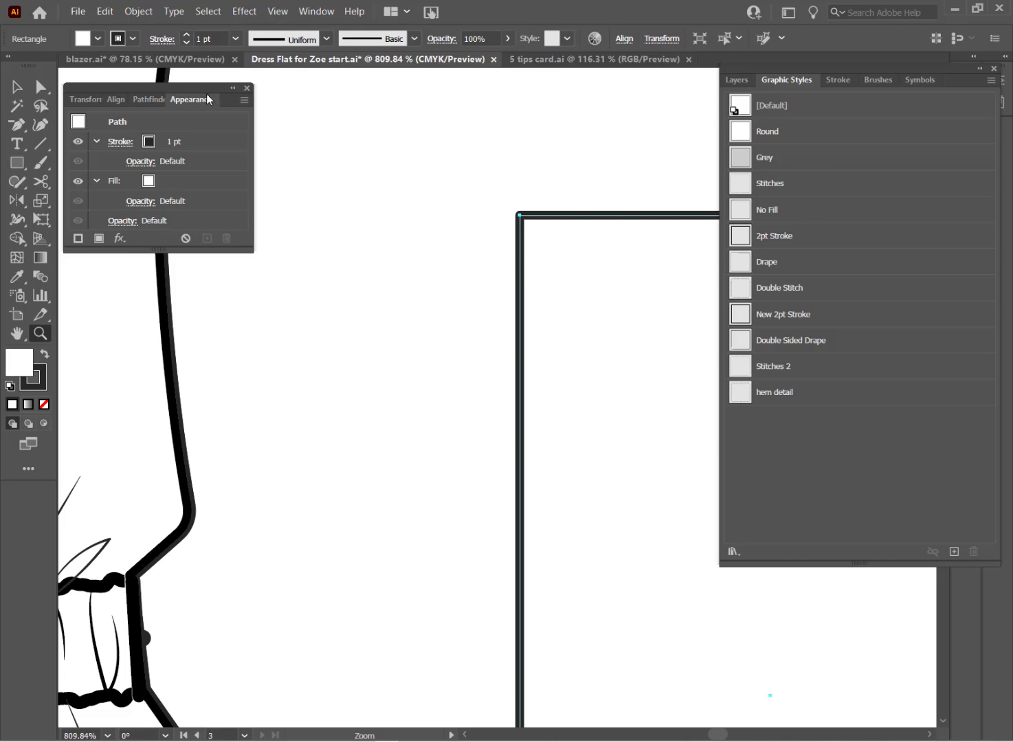
mouse_move(425, 131)
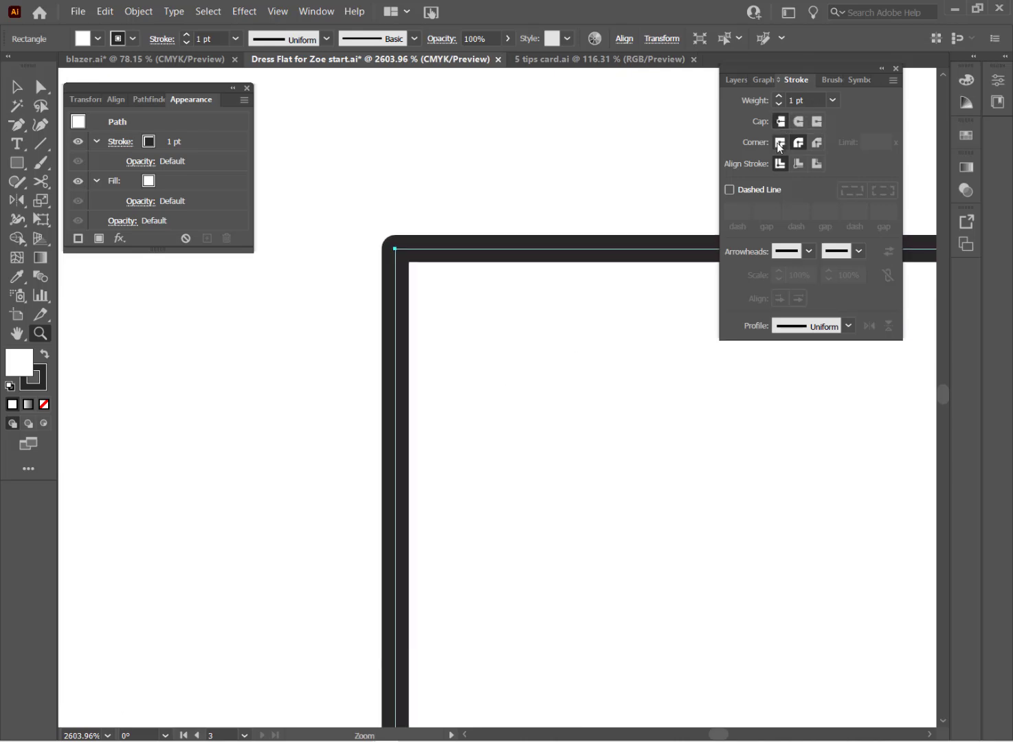
Change the tall rectangle's 1 pt stroke corners to Miter Join
click(780, 142)
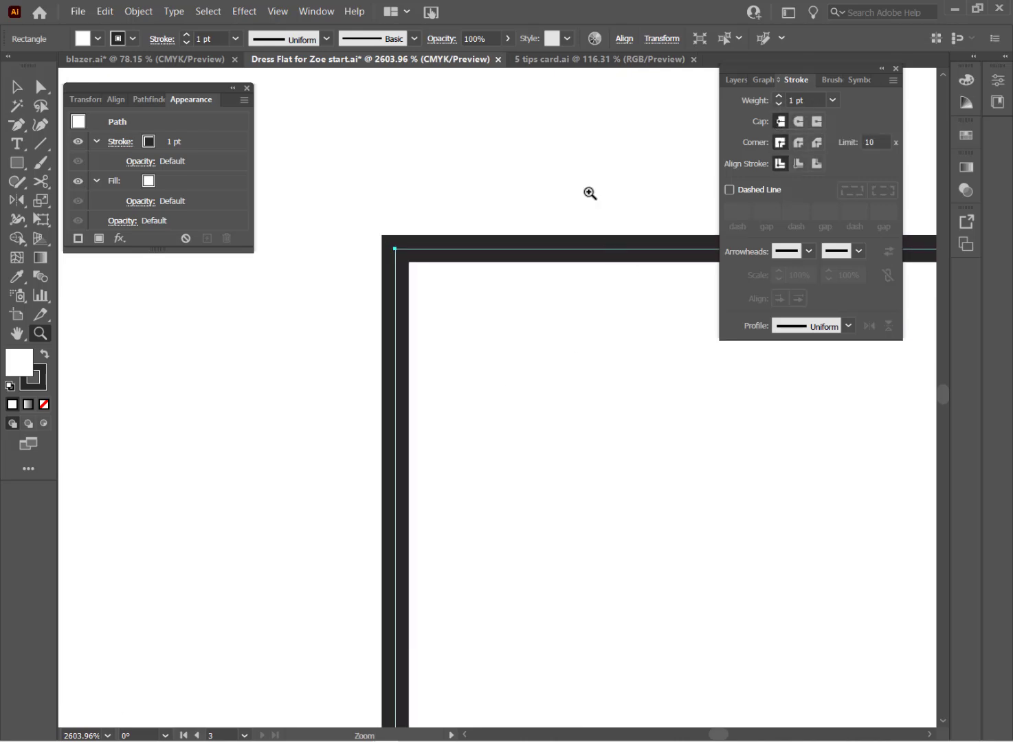
mouse_move(567, 160)
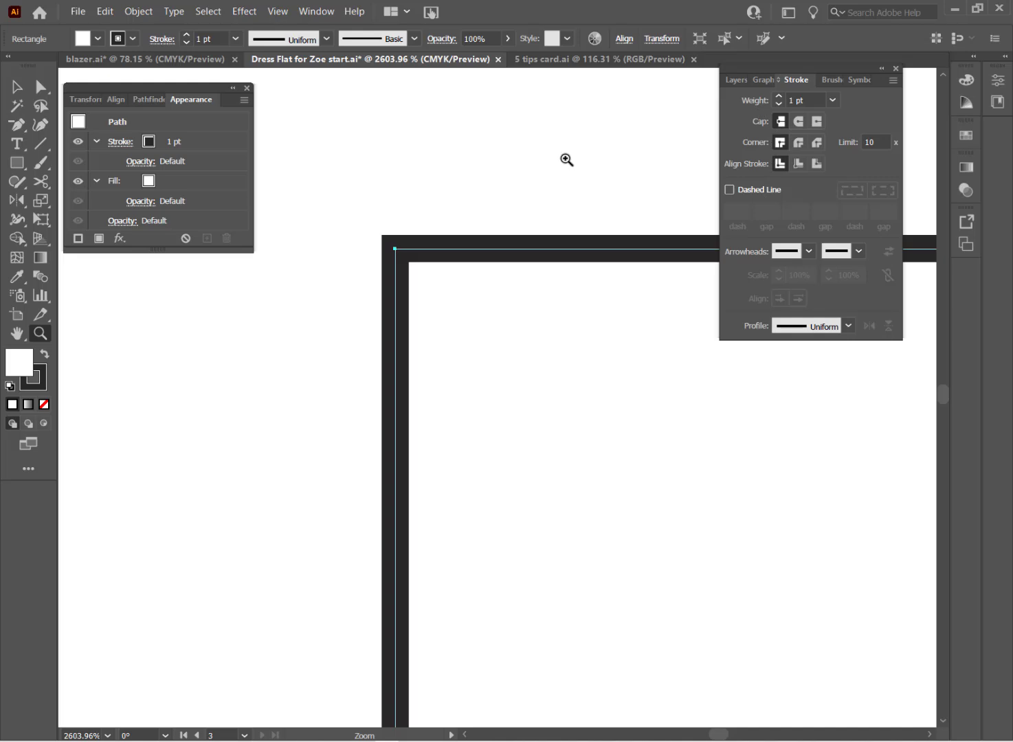